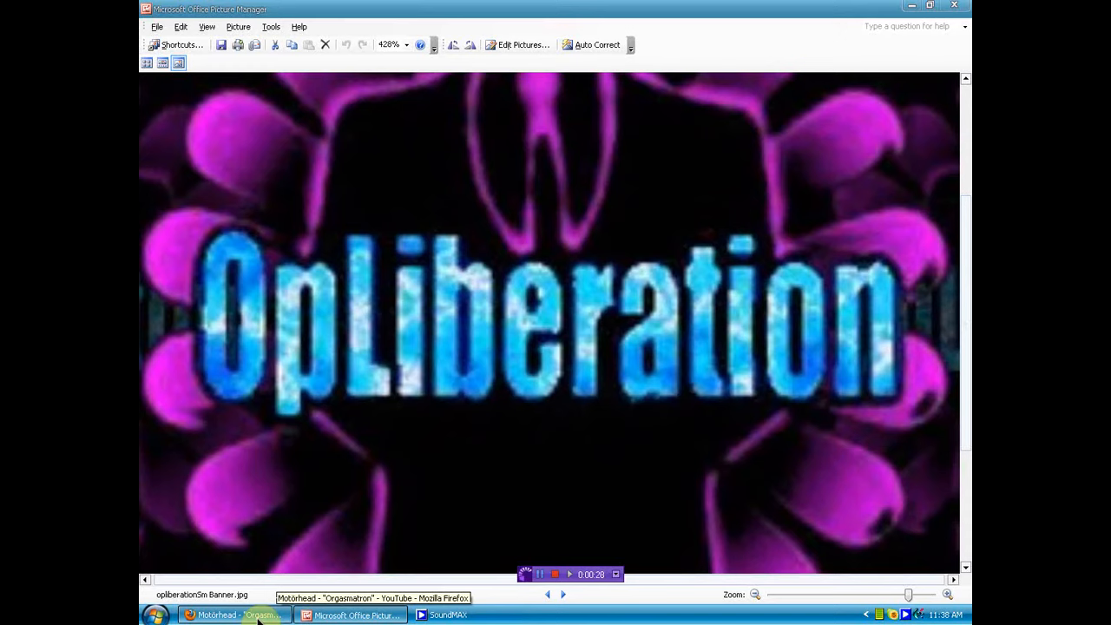
Bring the Firefox window with the Motörhead 'Orgasmatron' YouTube video to the front.
left_click(235, 615)
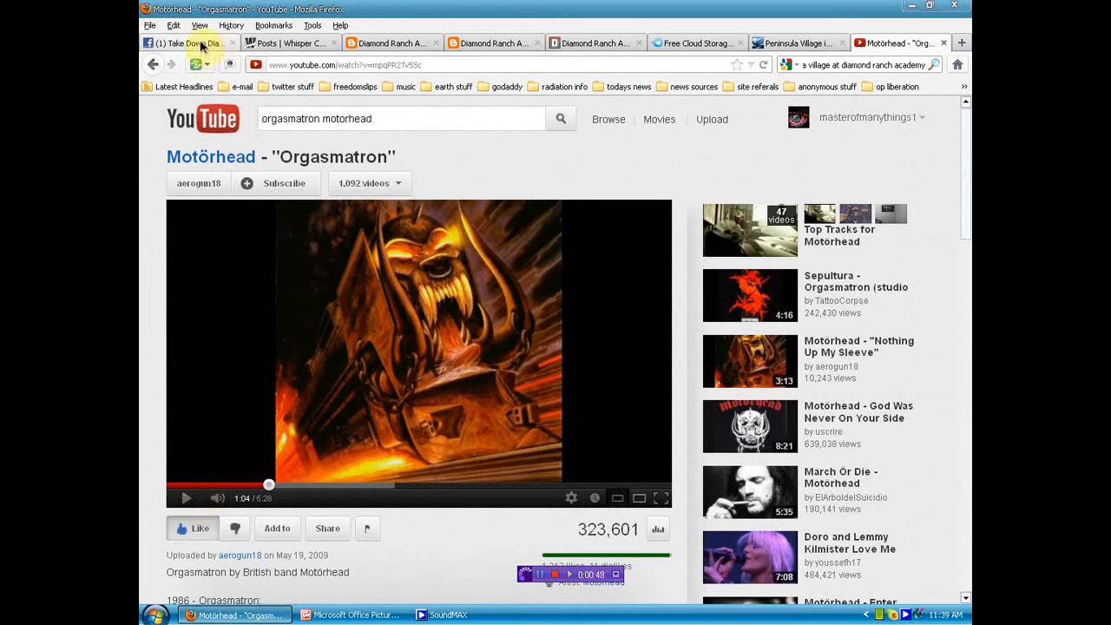
Switch to the Peninsula Village tab showing the Caring 4 Youth program listing.
left_click(182, 42)
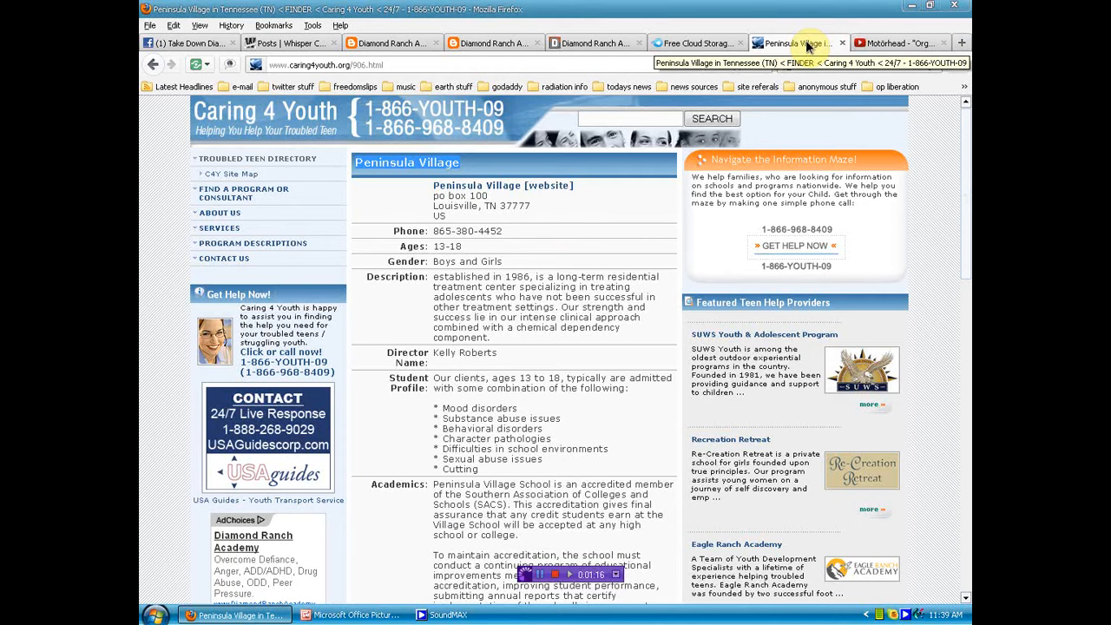
Switch to the Take Down Diamond Ranch Academy Facebook group tab.
left_click(182, 43)
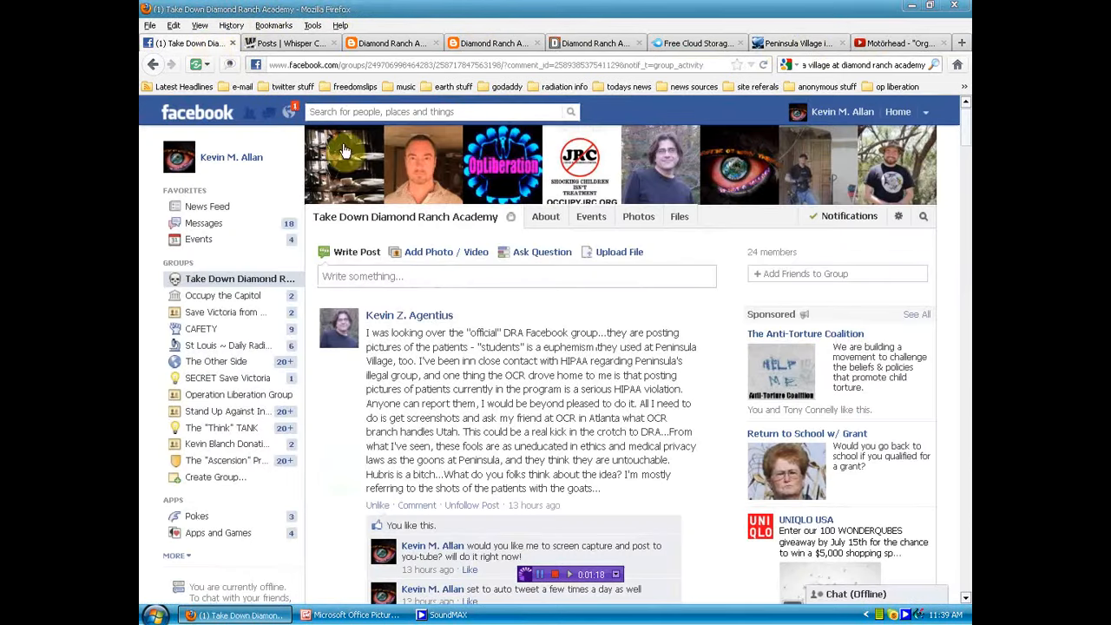
mouse_move(725, 317)
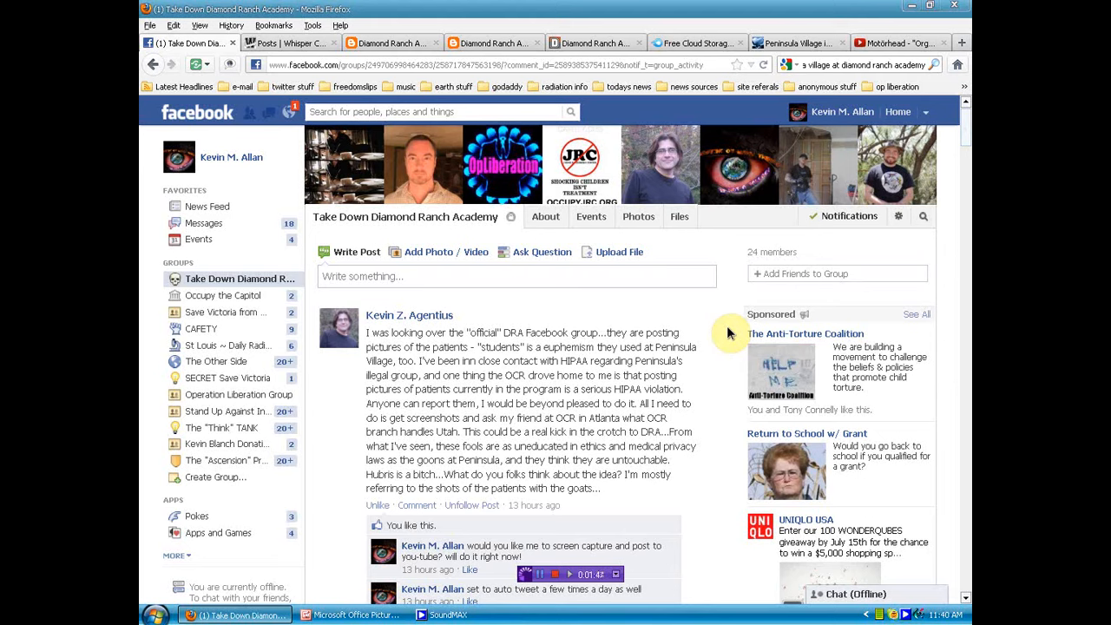
mouse_move(473, 169)
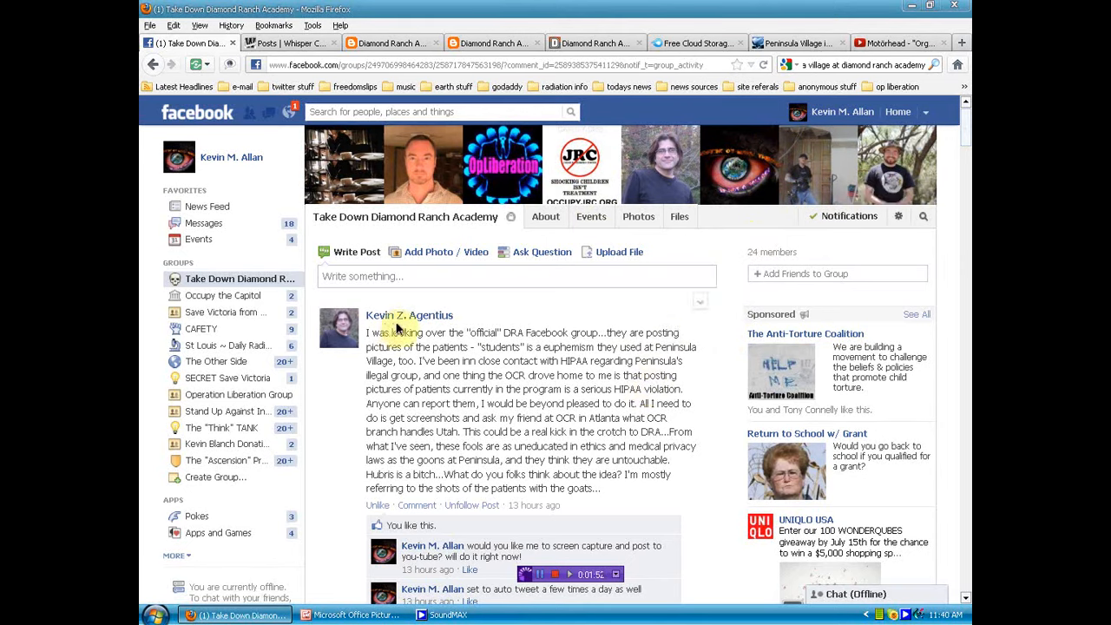
mouse_move(409, 315)
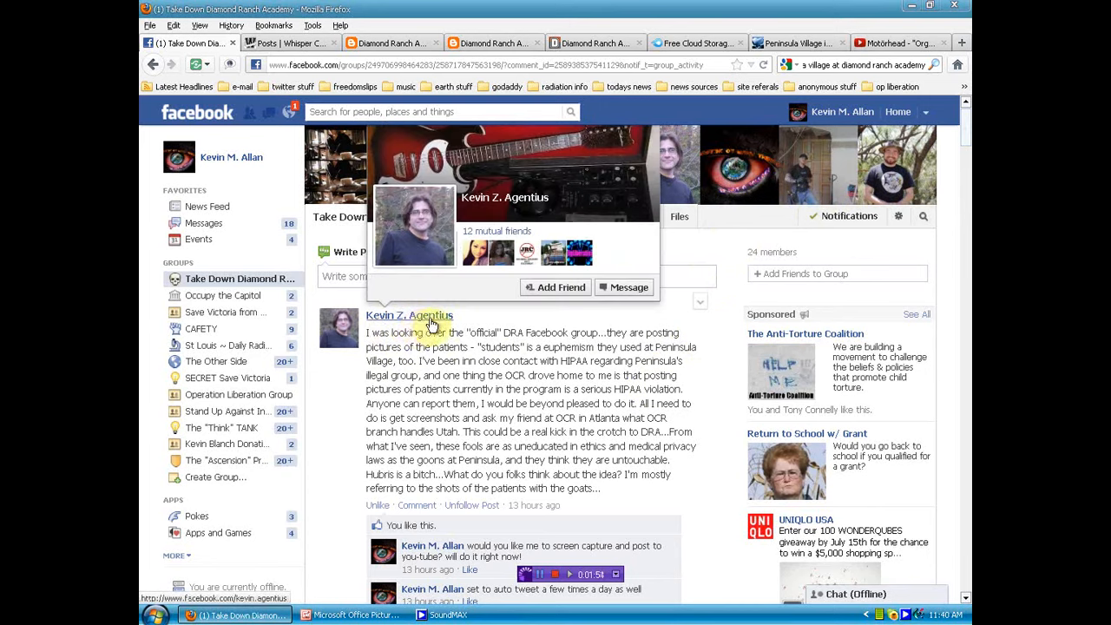
mouse_move(729, 345)
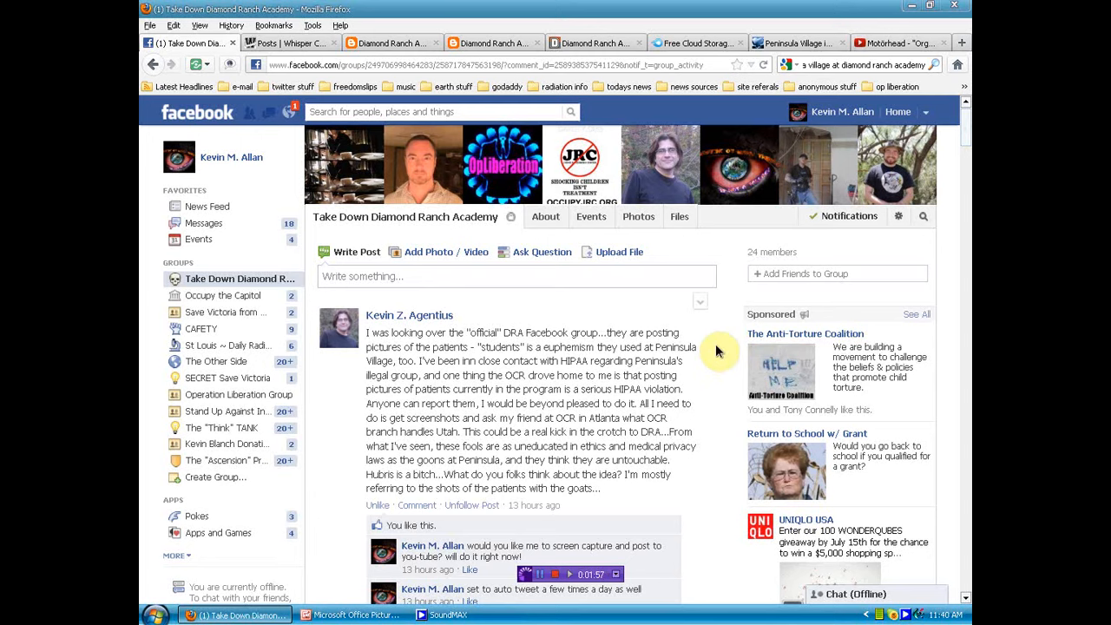
Scroll down the group post's comments to the latest replies about filing HIPAA complaints.
scroll("down", 3)
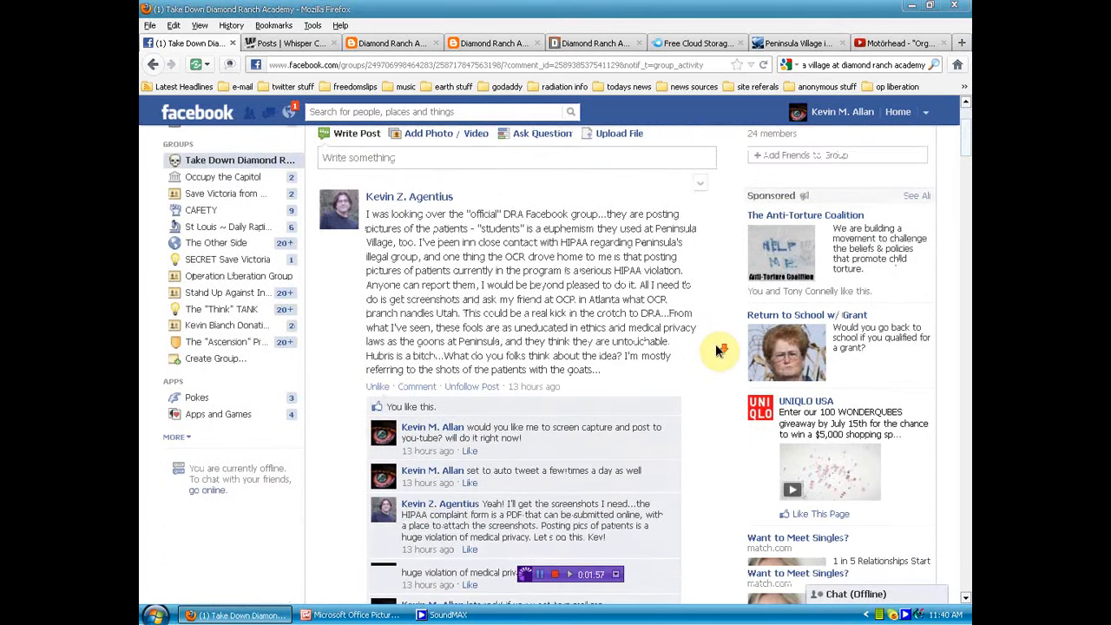
scroll("down", 3)
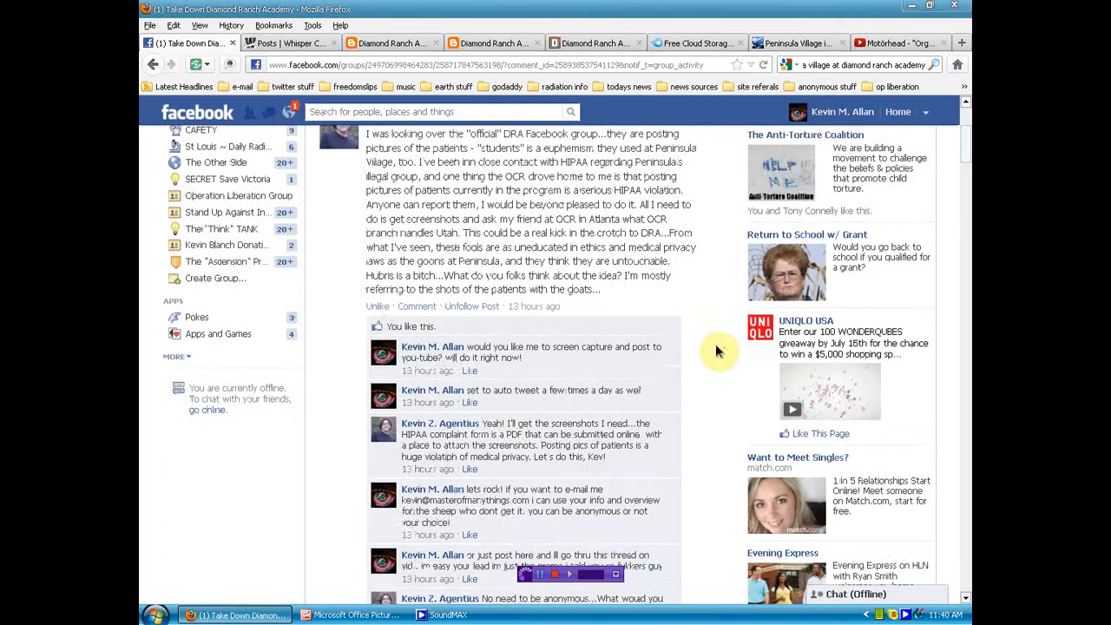
scroll("down", 3)
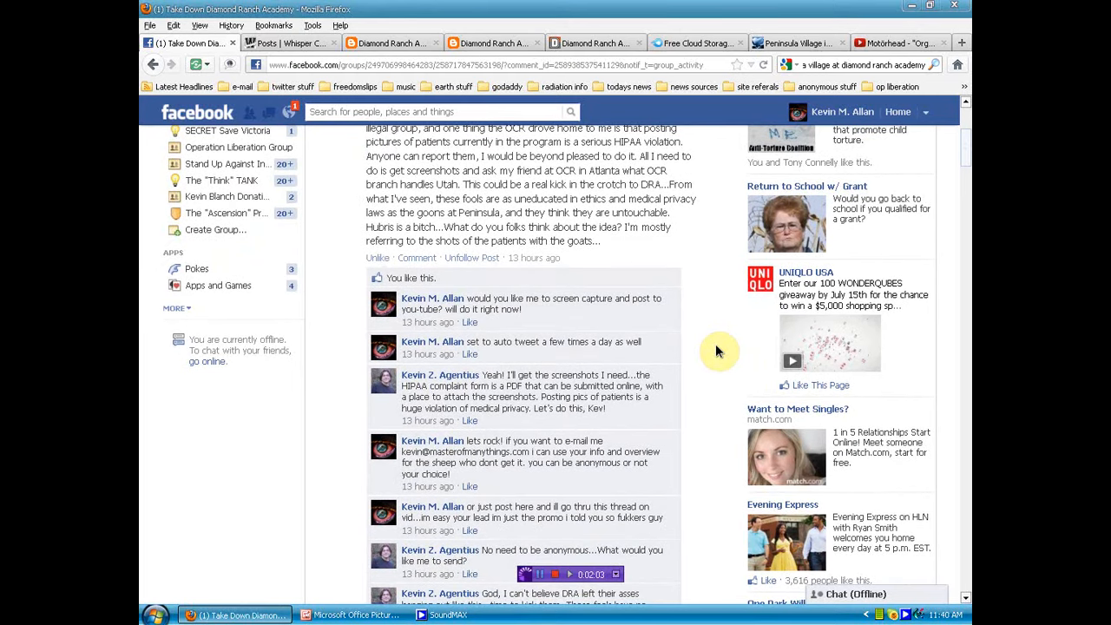
scroll("down", 3)
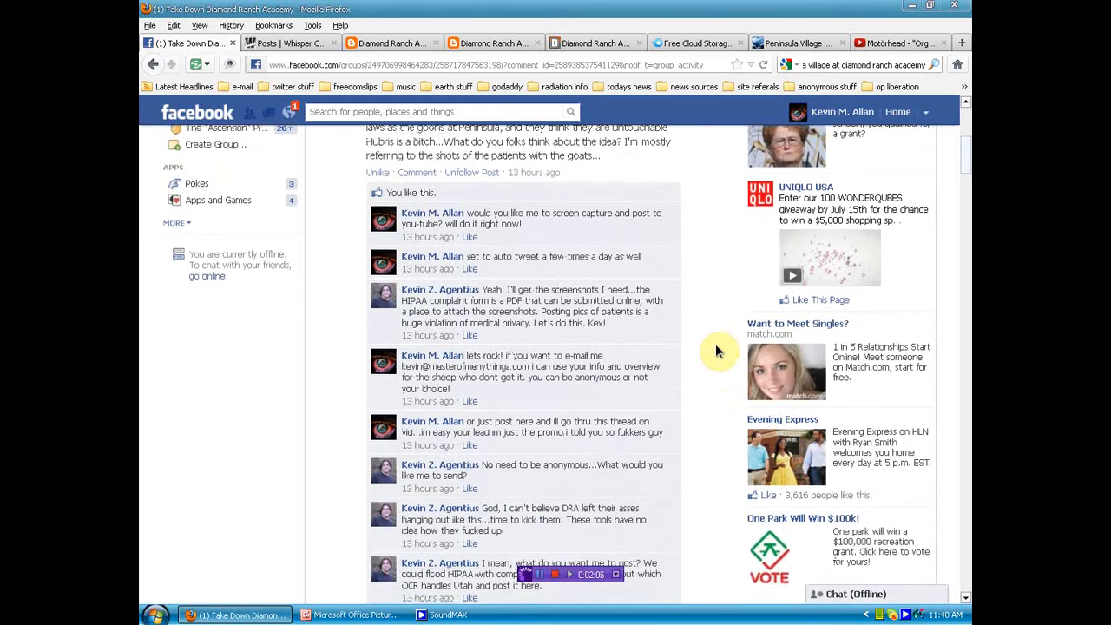
scroll("down", 3)
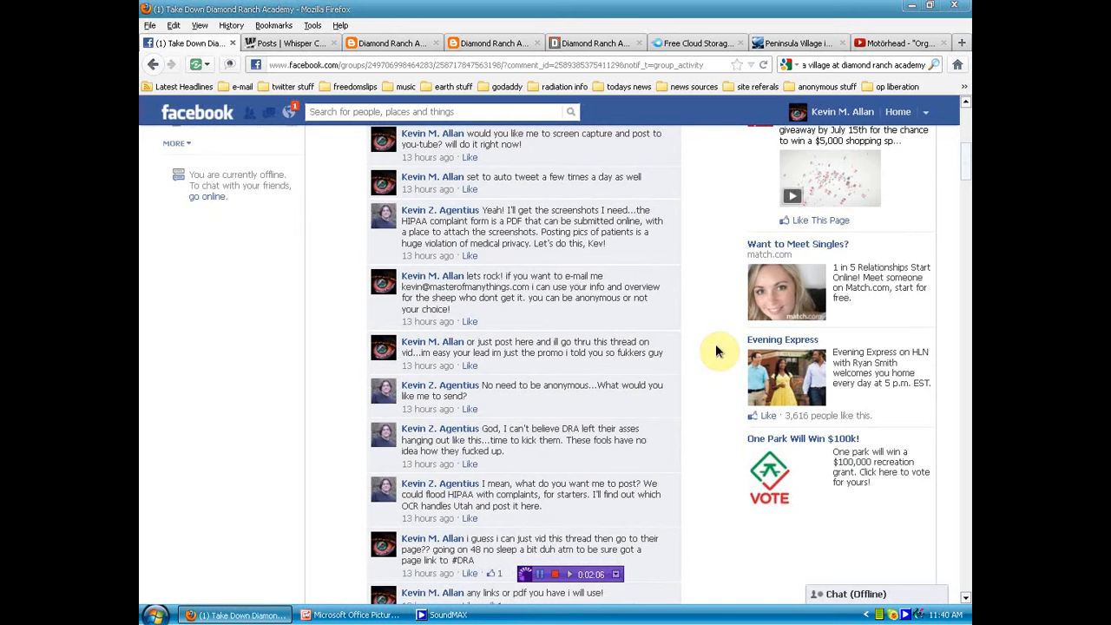
scroll("down", 3)
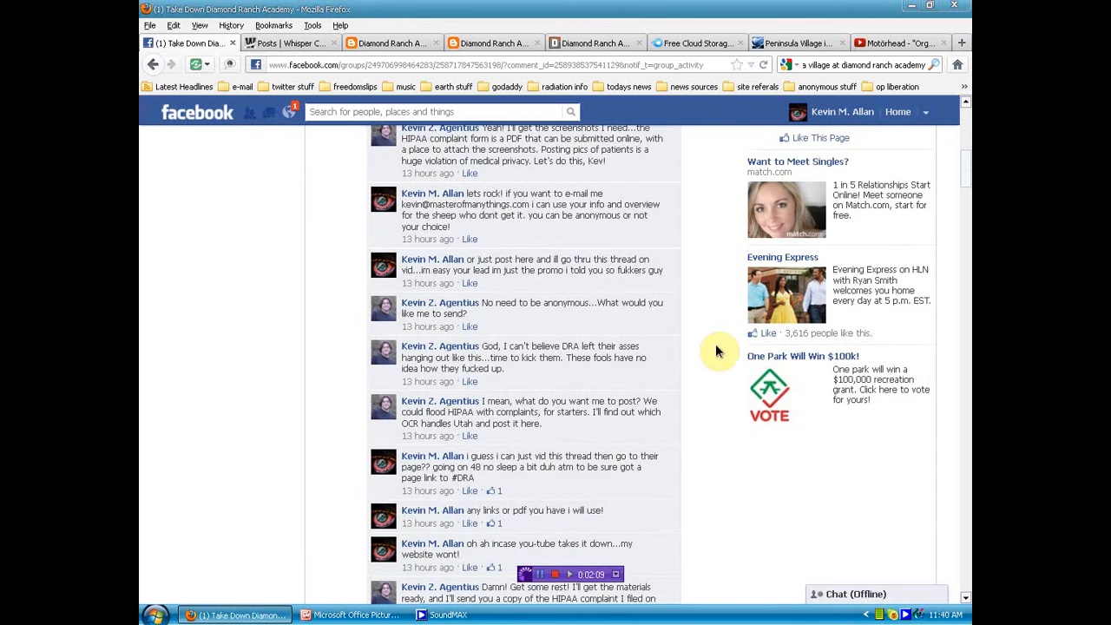
scroll("down", 3)
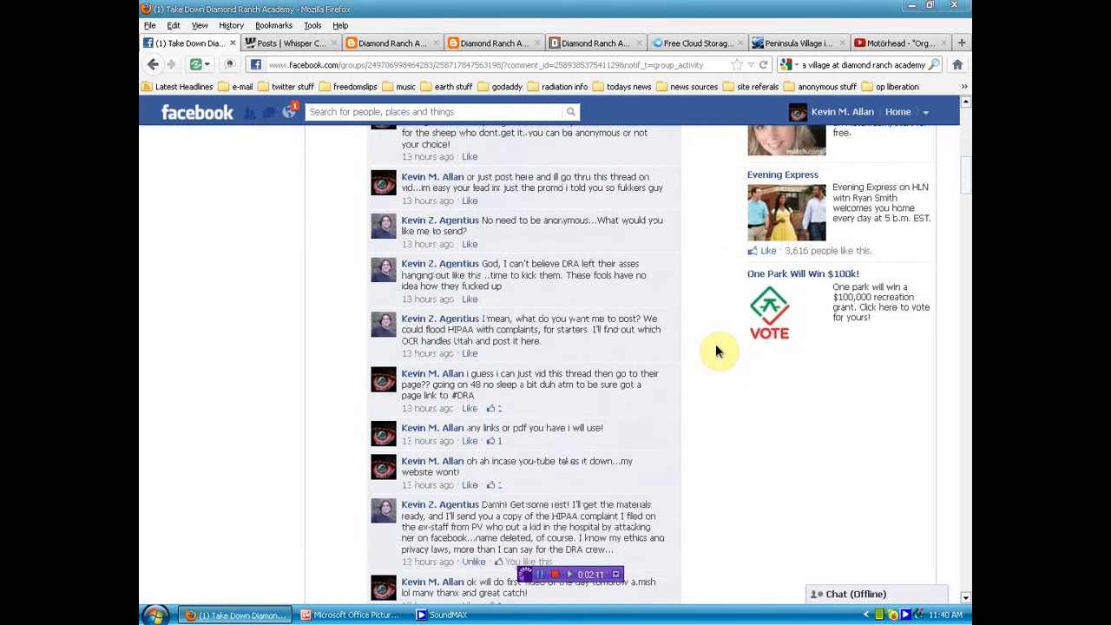
scroll("down", 3)
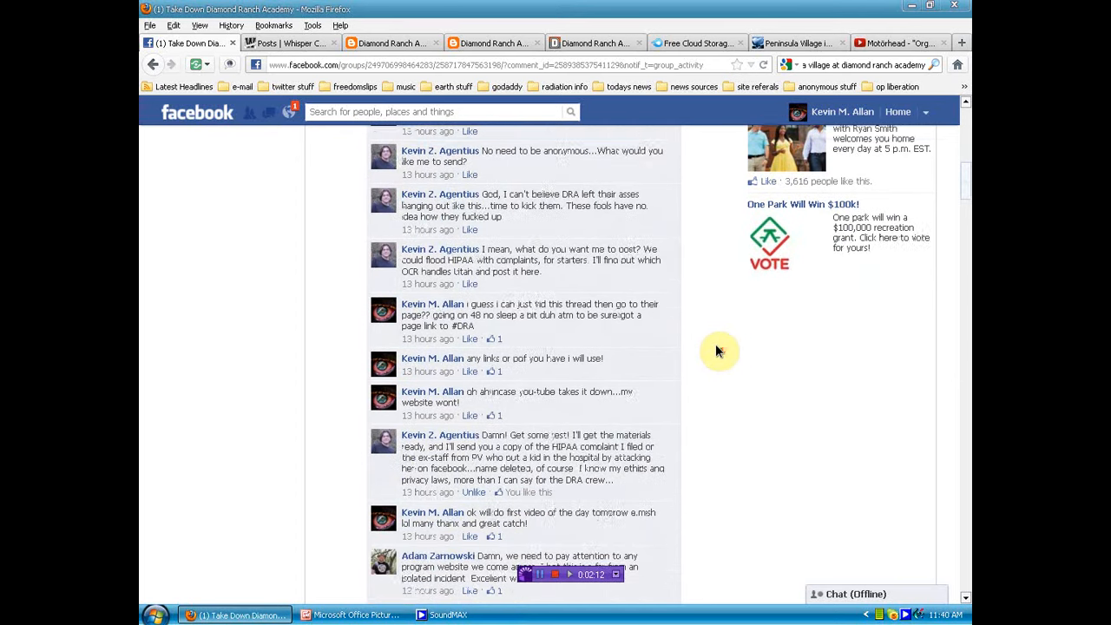
scroll("down", 3)
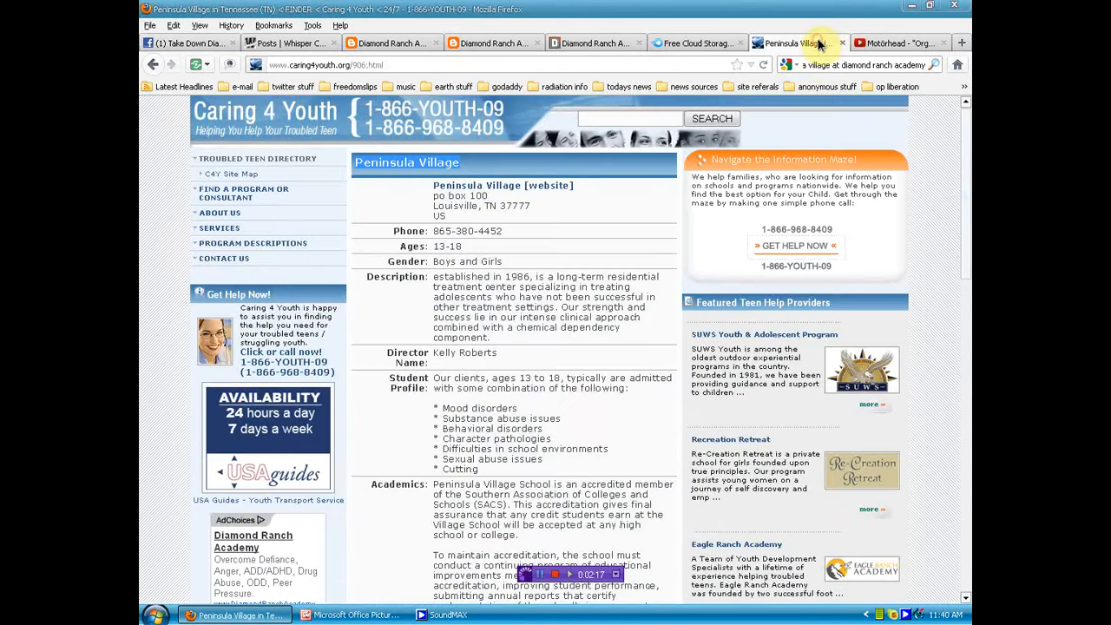
mouse_move(793, 43)
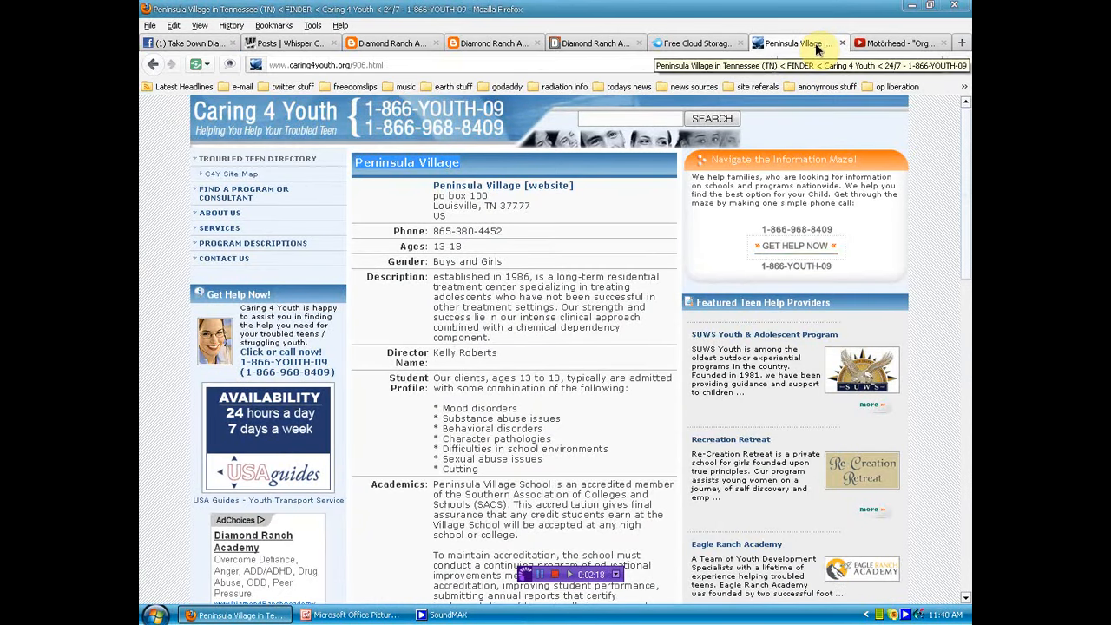
Switch to the Free Cloud Storage tab listing MediaFire's opliberation folder files.
left_click(695, 42)
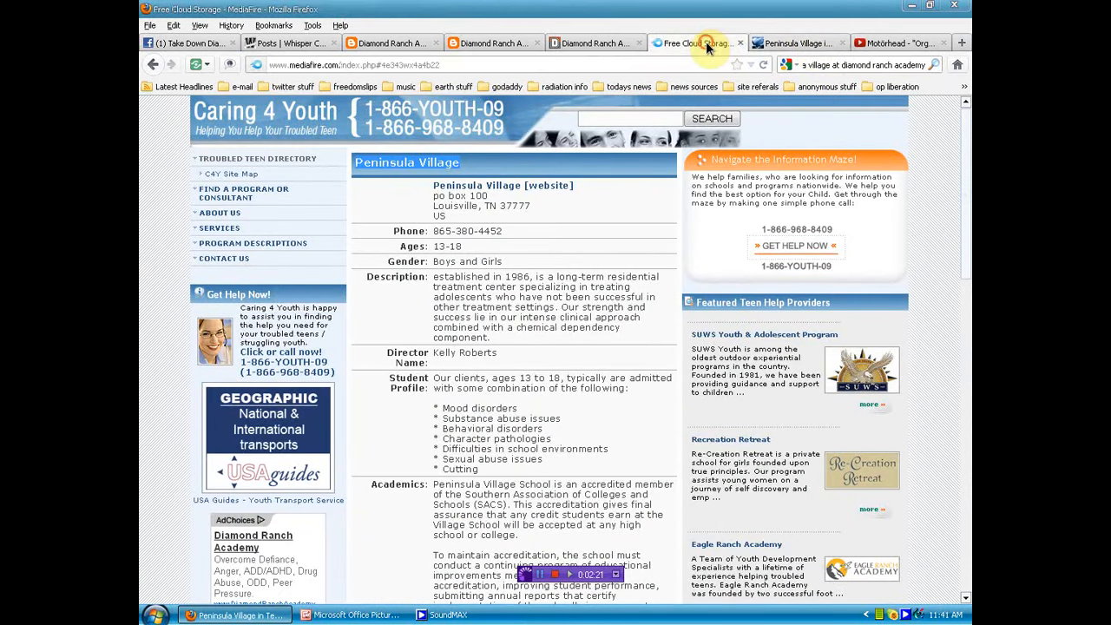
left_click(695, 42)
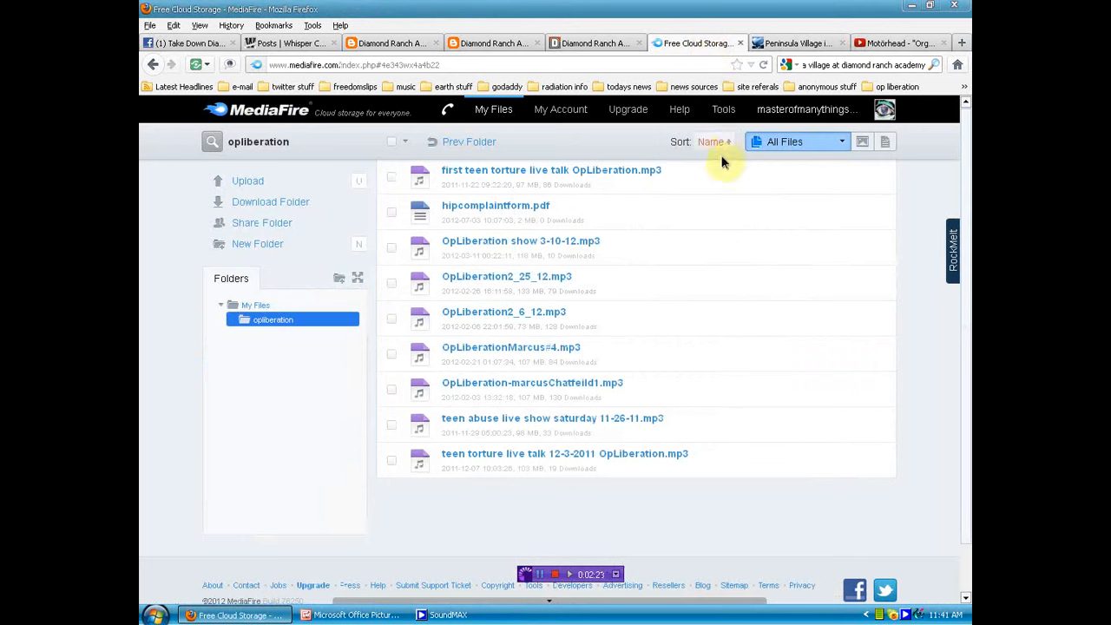
mouse_move(707, 240)
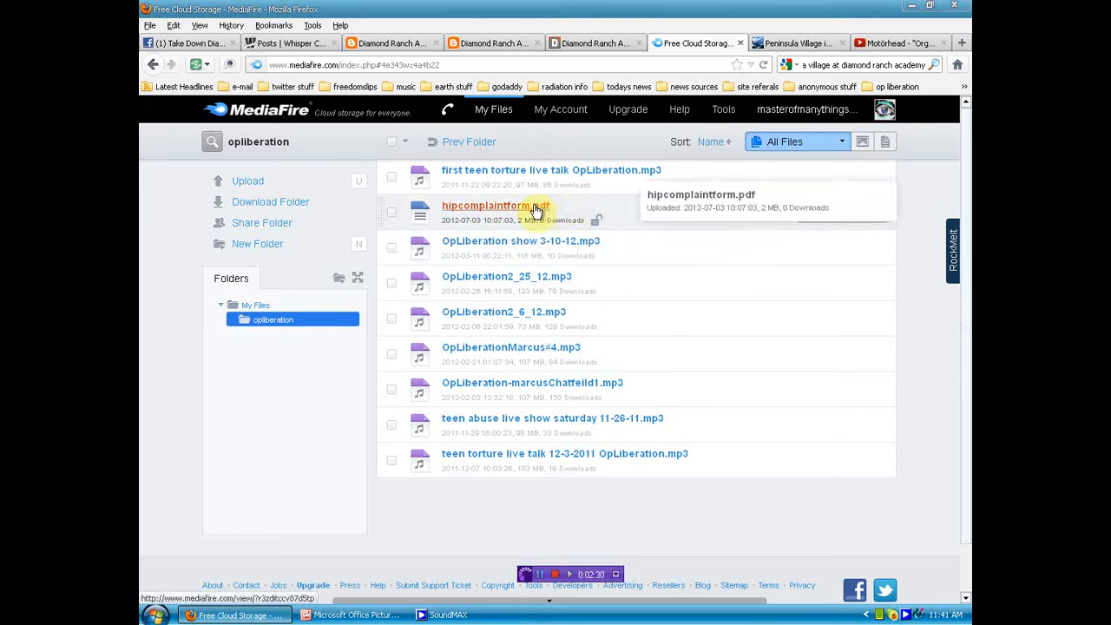
mouse_move(794, 43)
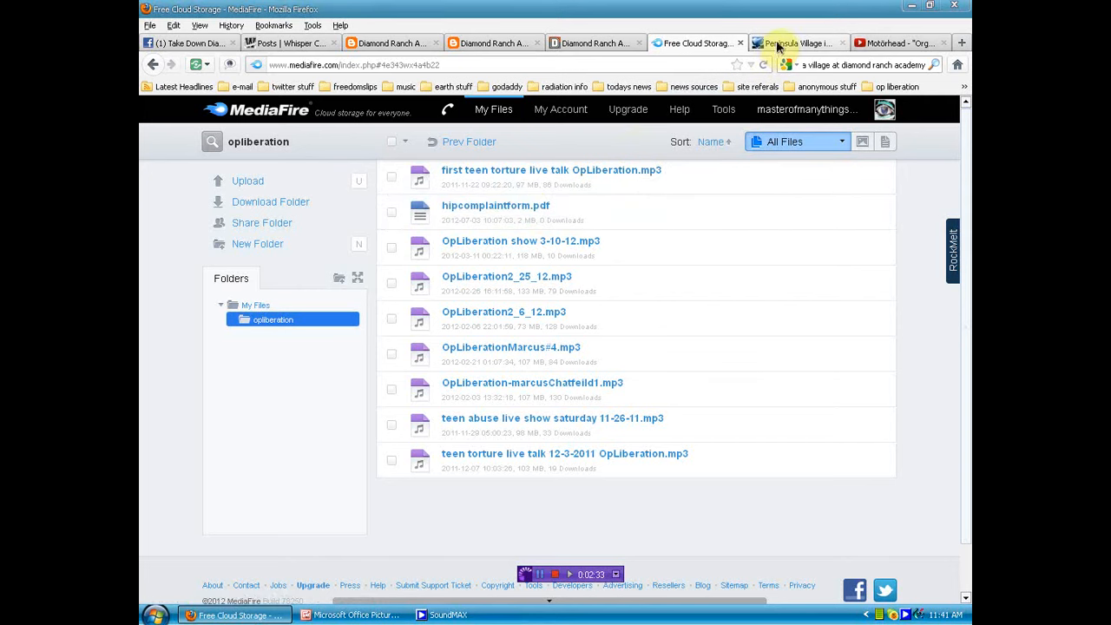
mouse_move(786, 45)
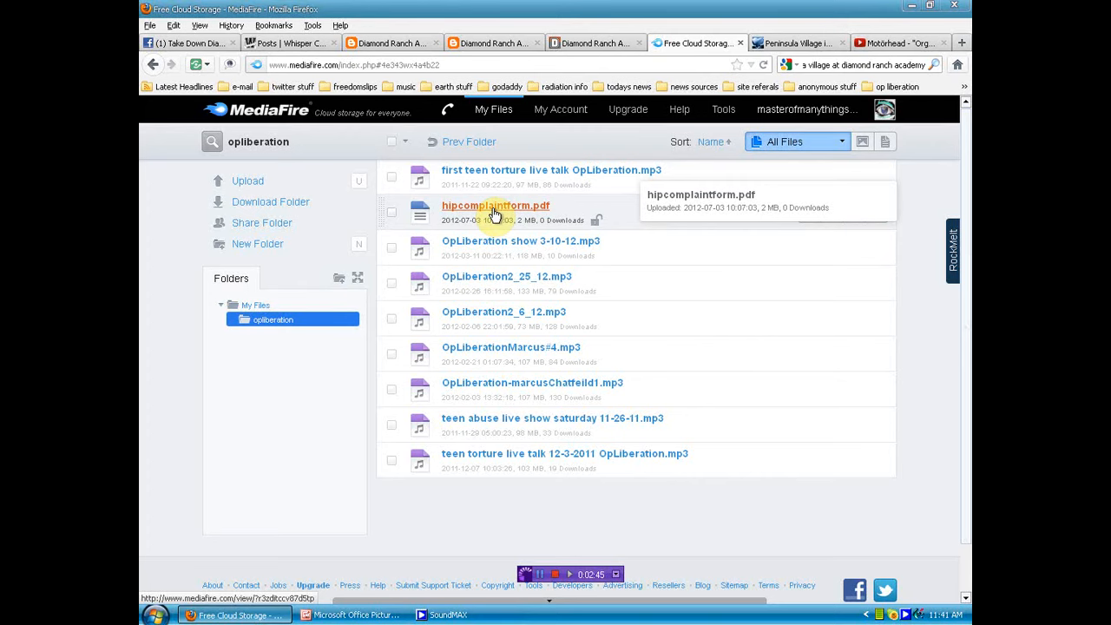
left_click(494, 206)
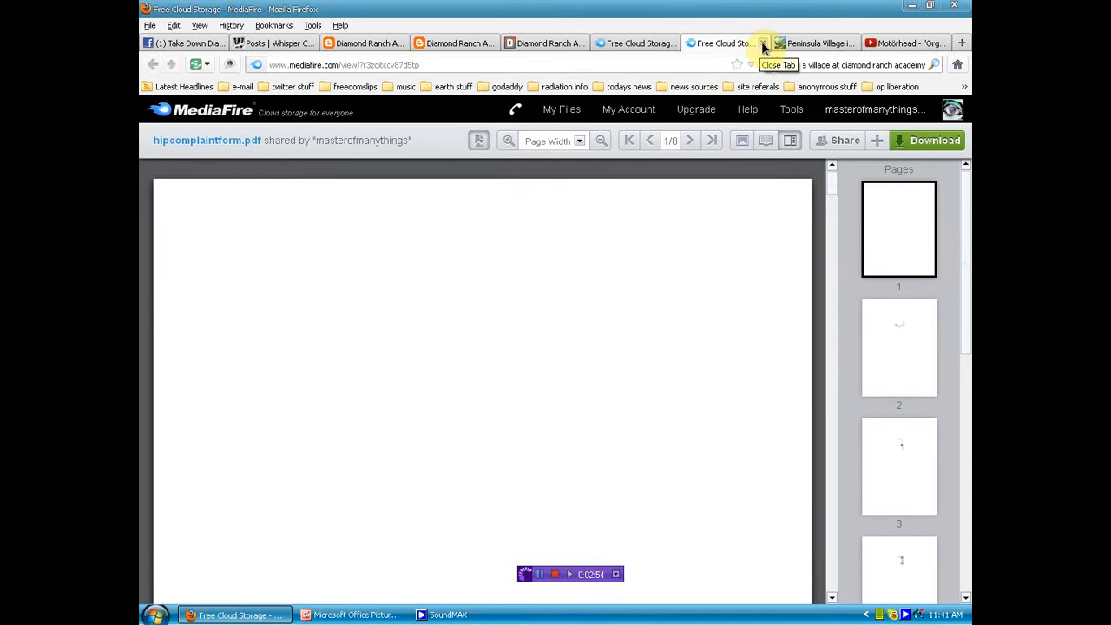
left_click(761, 42)
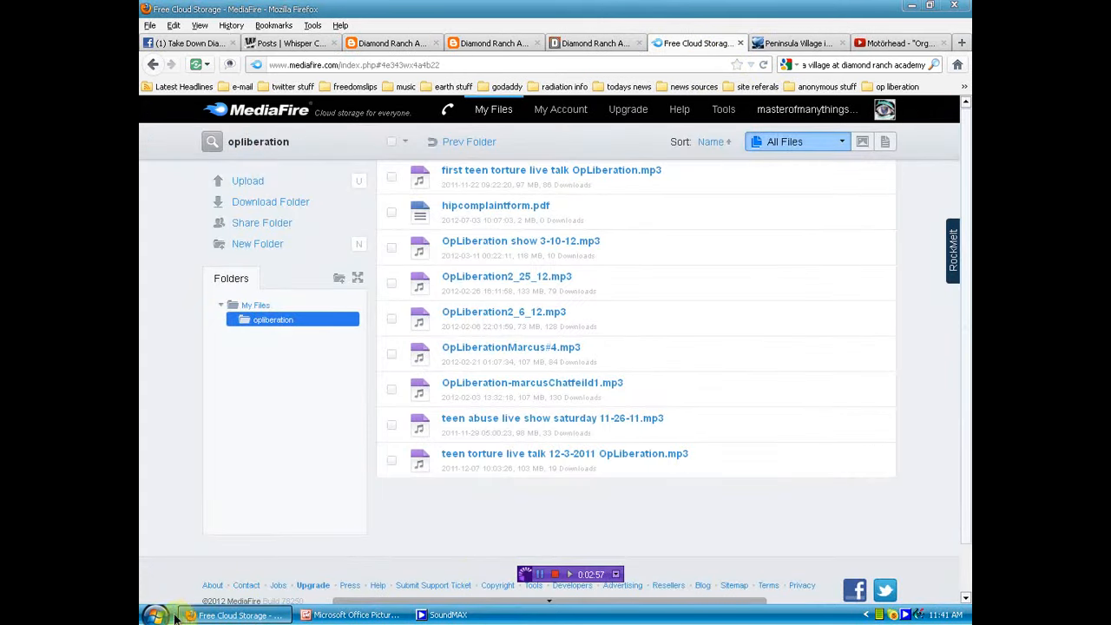
Open the Windows XP Start menu.
left_click(156, 614)
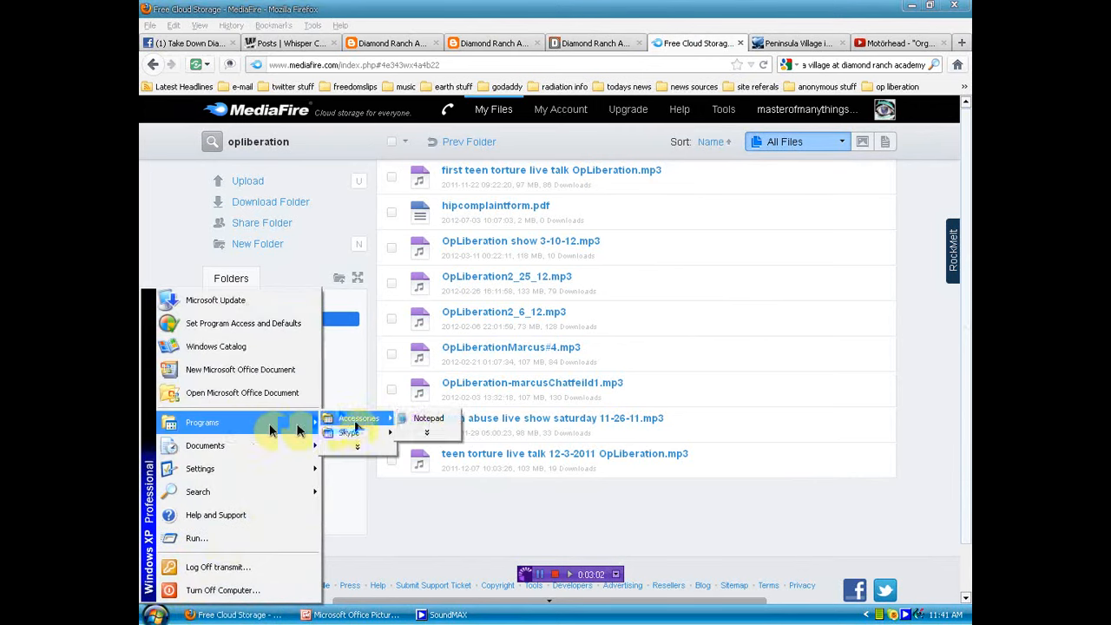
mouse_move(205, 445)
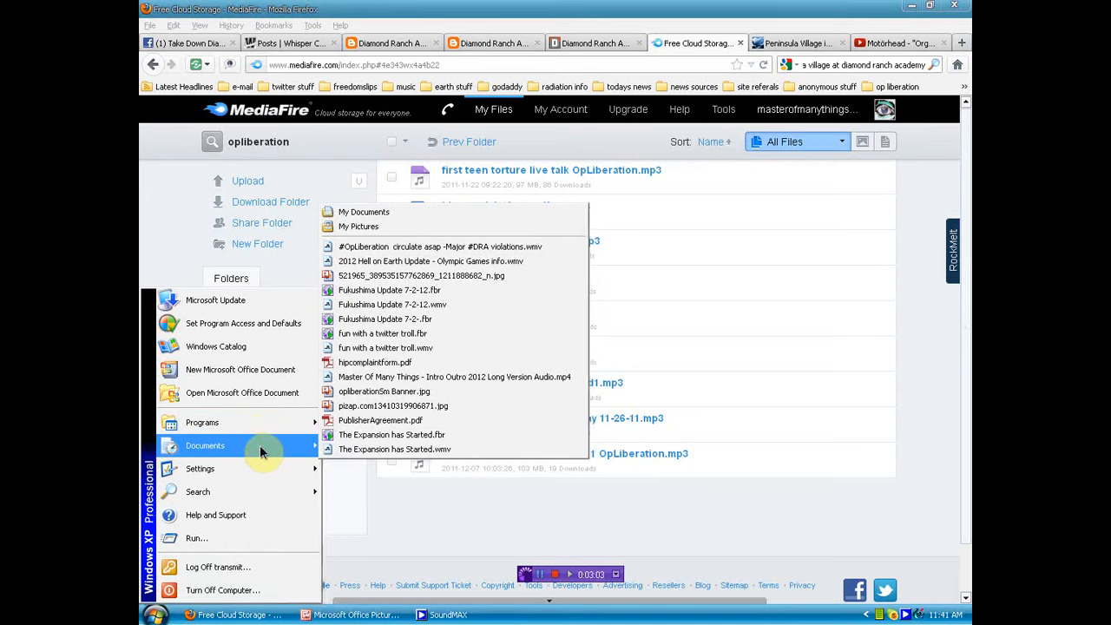
mouse_move(375, 362)
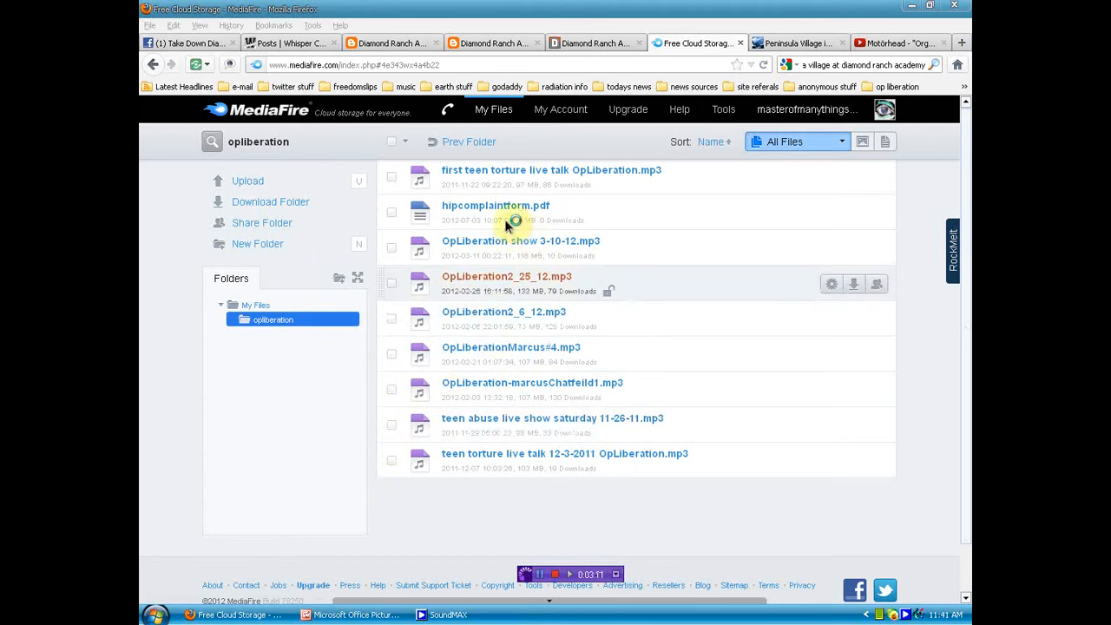
mouse_move(182, 499)
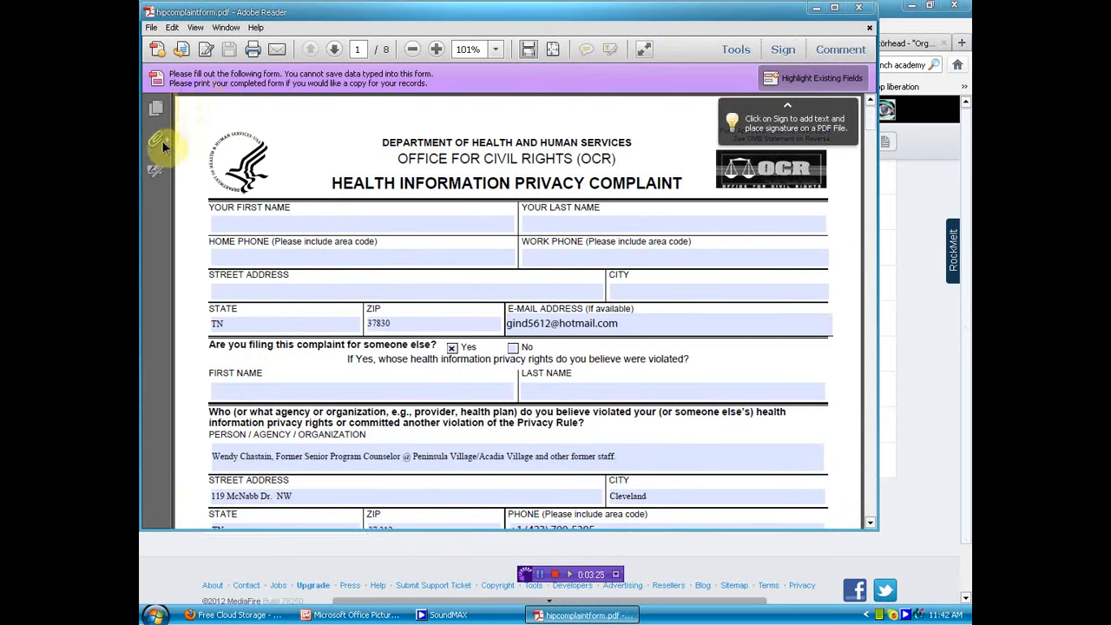
Show the complaint form's attachments and open Chastain 1.pdf.
left_click(156, 142)
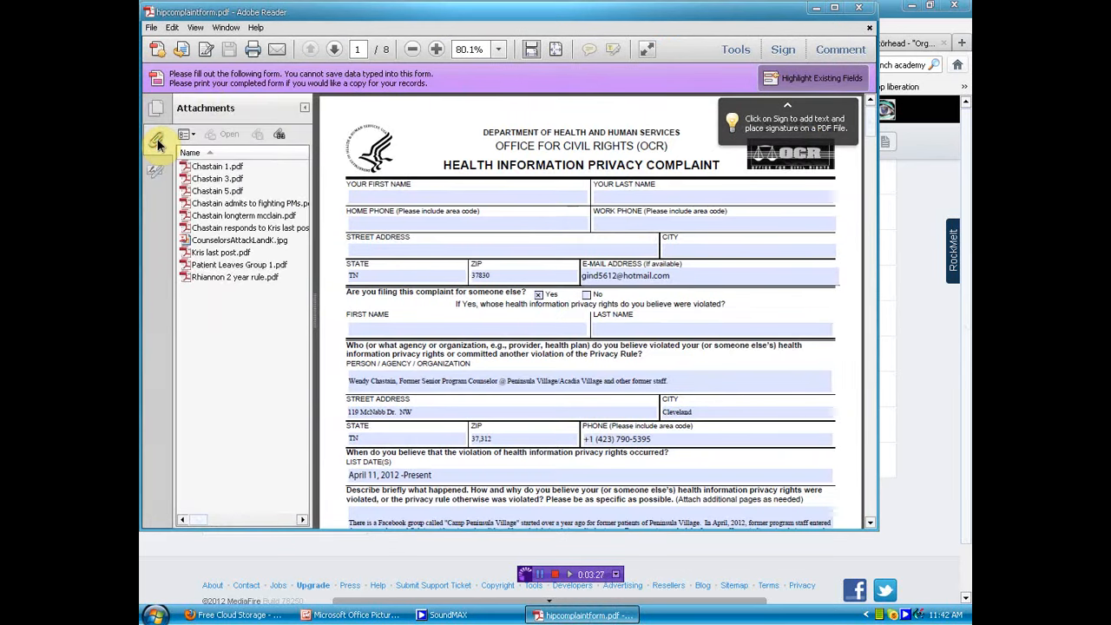
mouse_move(217, 165)
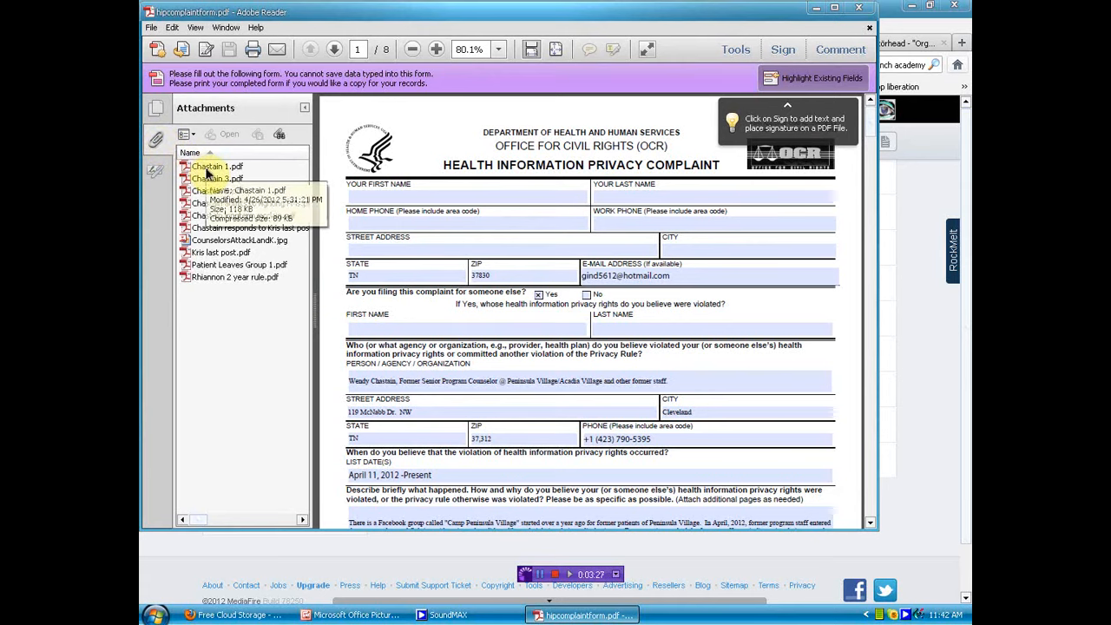
left_click(217, 166)
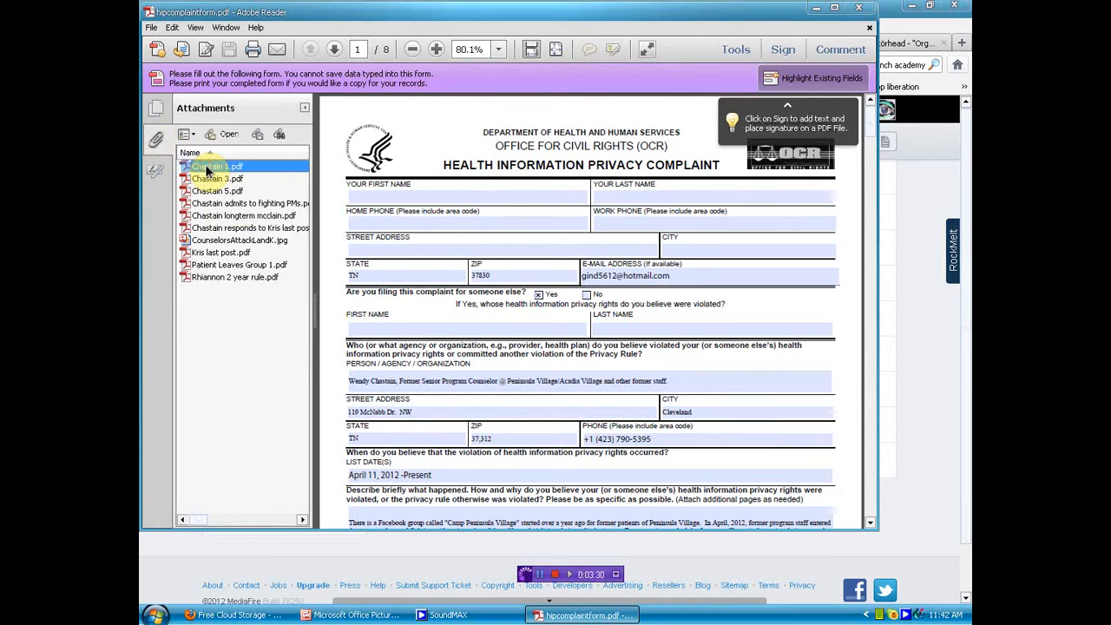
double_click(217, 166)
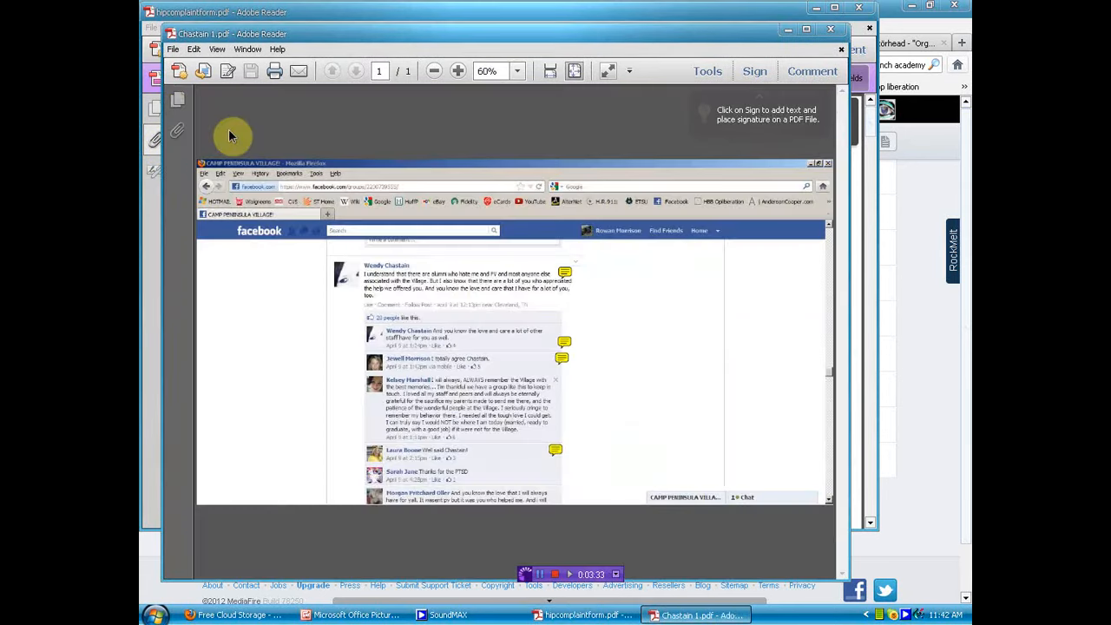
mouse_move(808, 13)
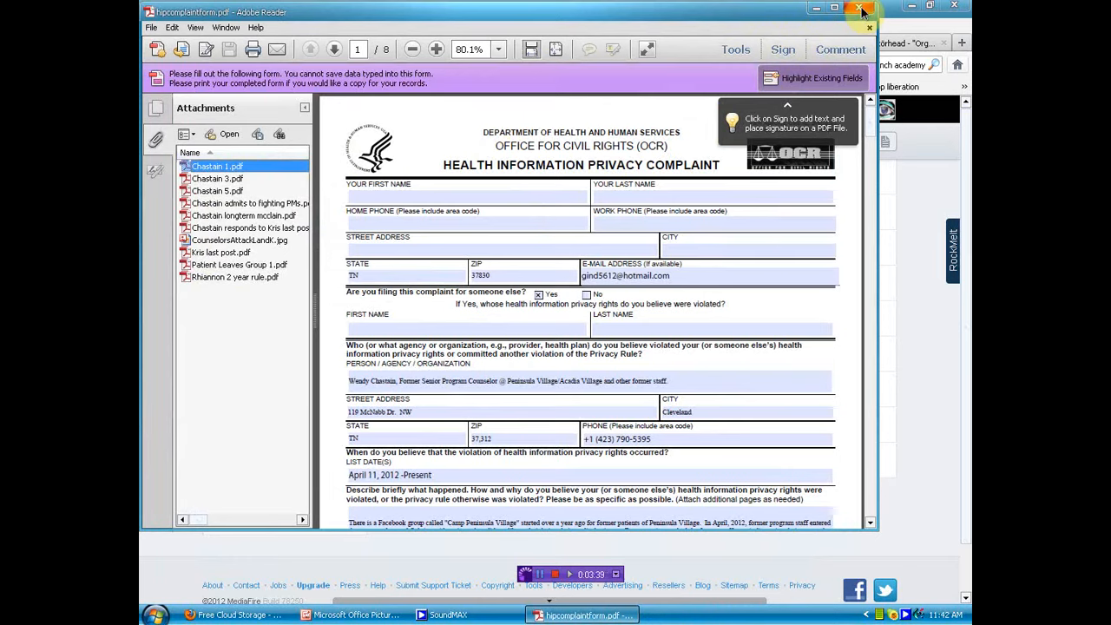
Close the complaint form PDF and return to the Peninsula Village listing tab.
left_click(863, 11)
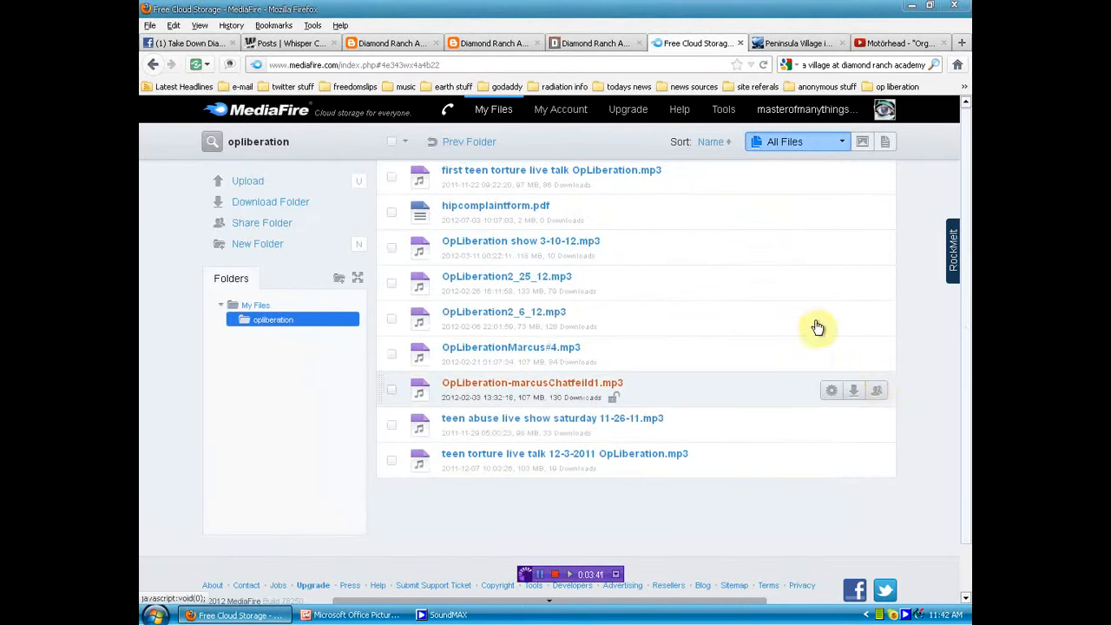
mouse_move(622, 240)
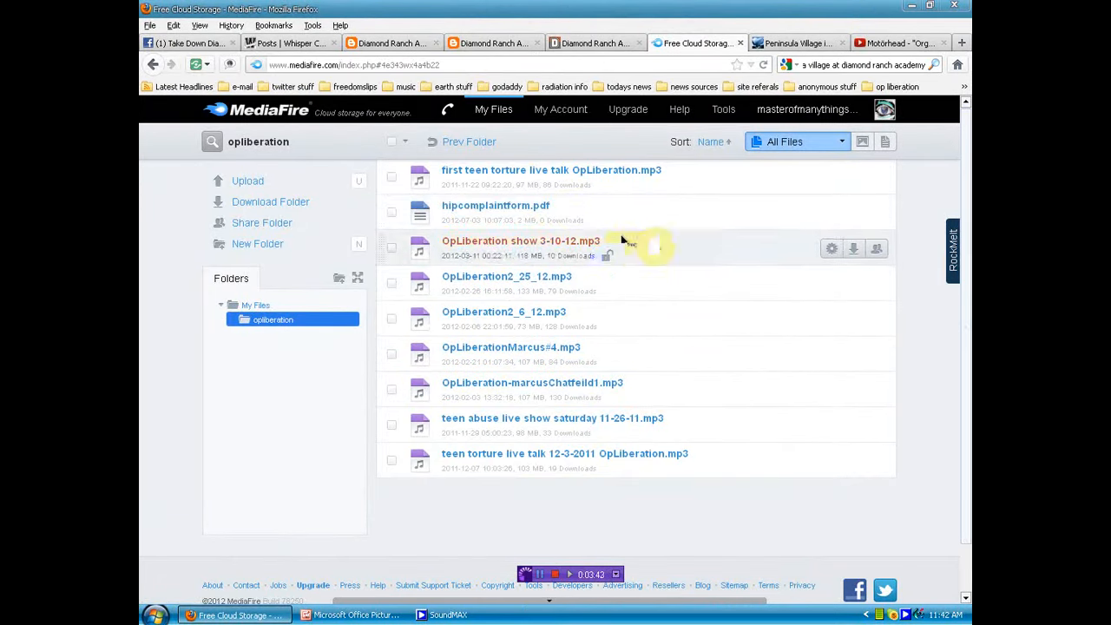
mouse_move(737, 21)
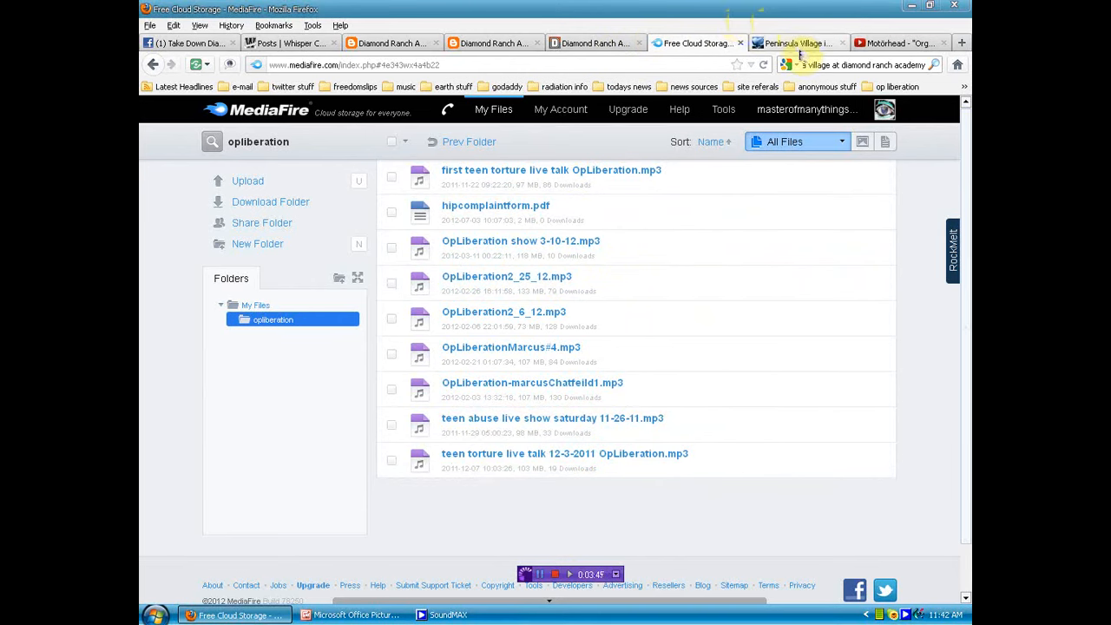
left_click(794, 42)
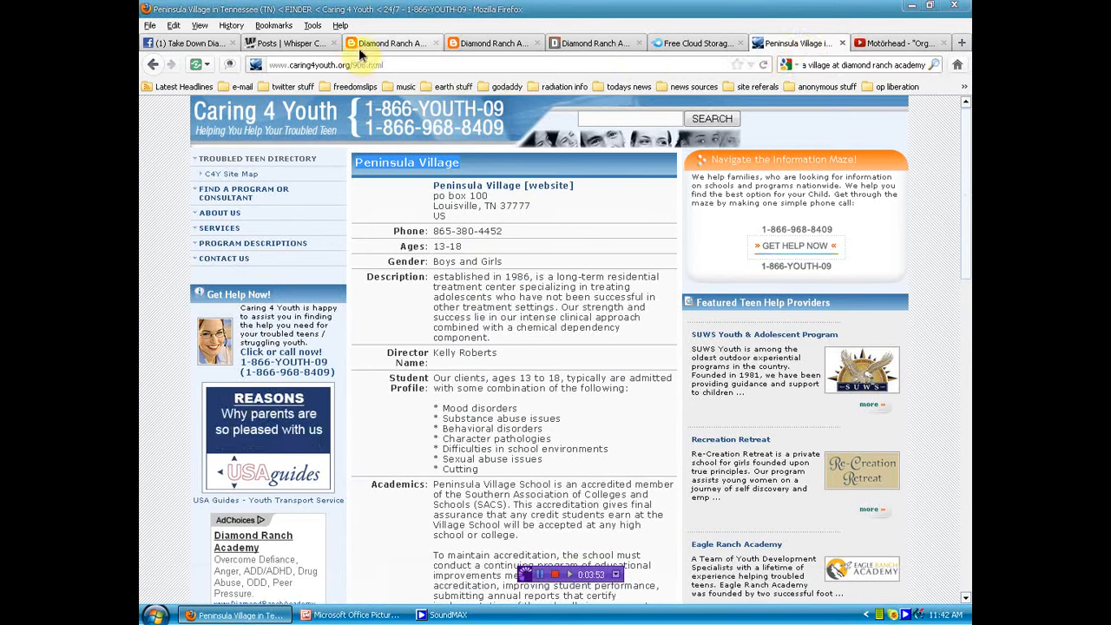
Switch to the Crystal Springs Campus blog tab and scroll through its photo posts.
left_click(392, 43)
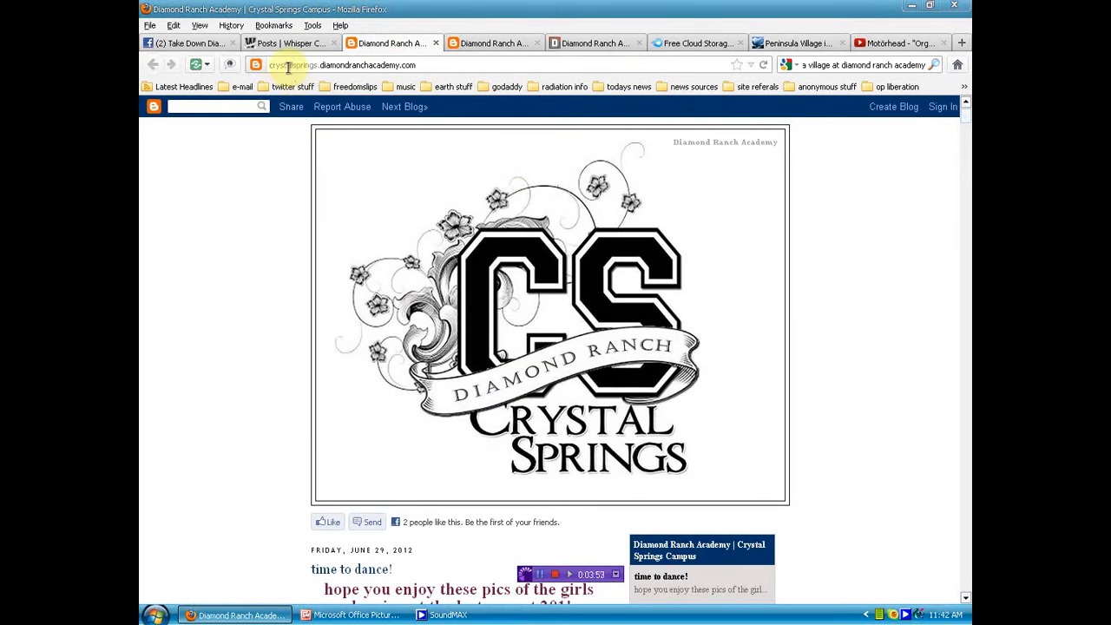
mouse_move(823, 327)
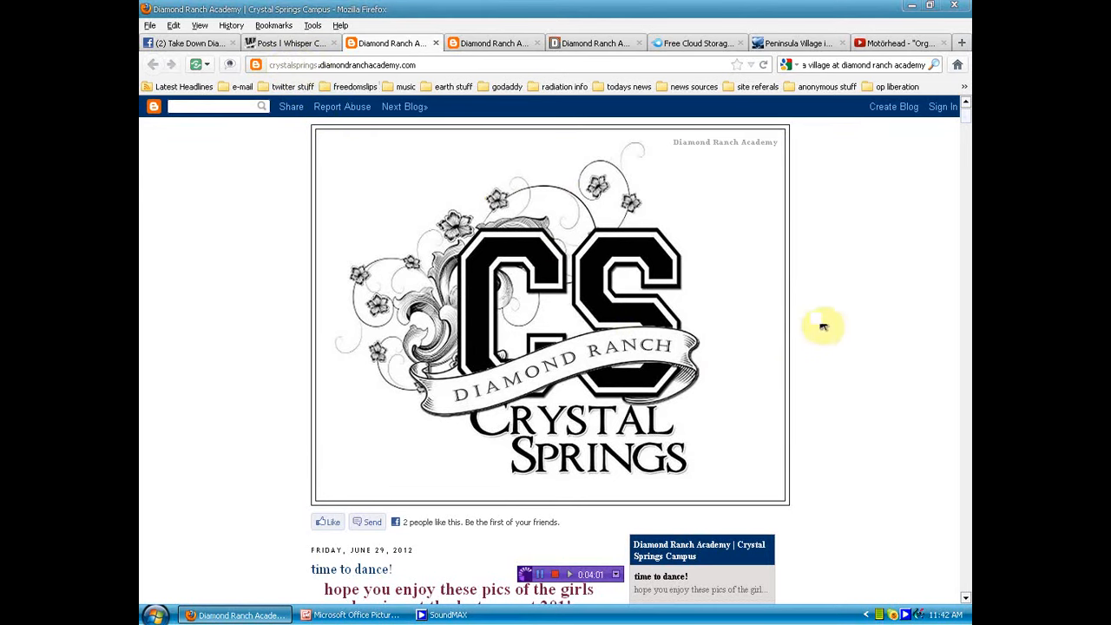
scroll("down", 3)
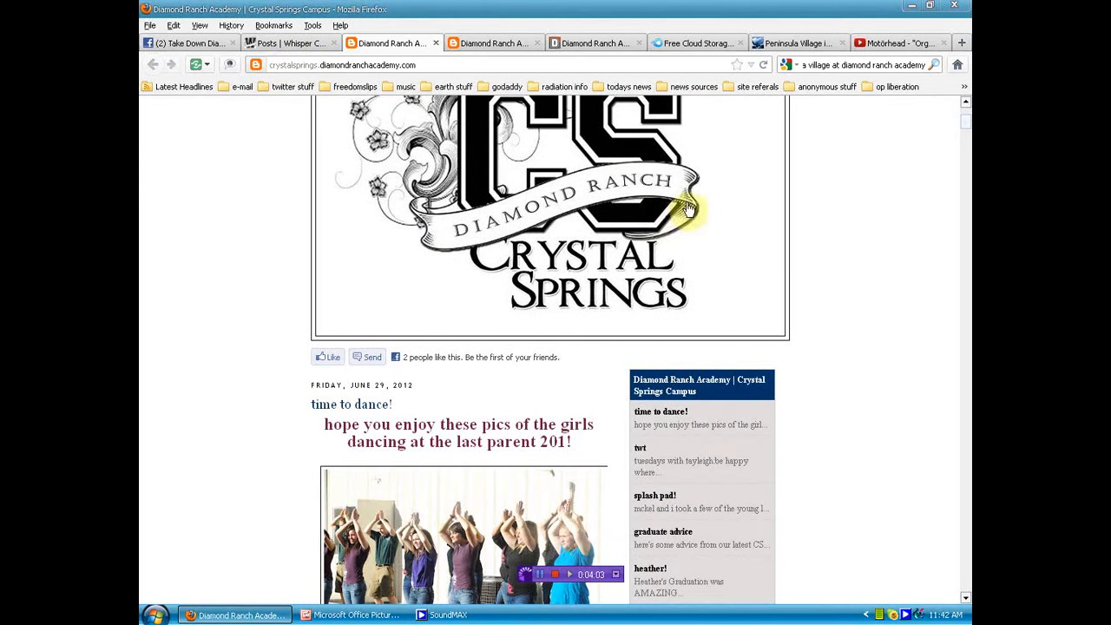
scroll("down", 3)
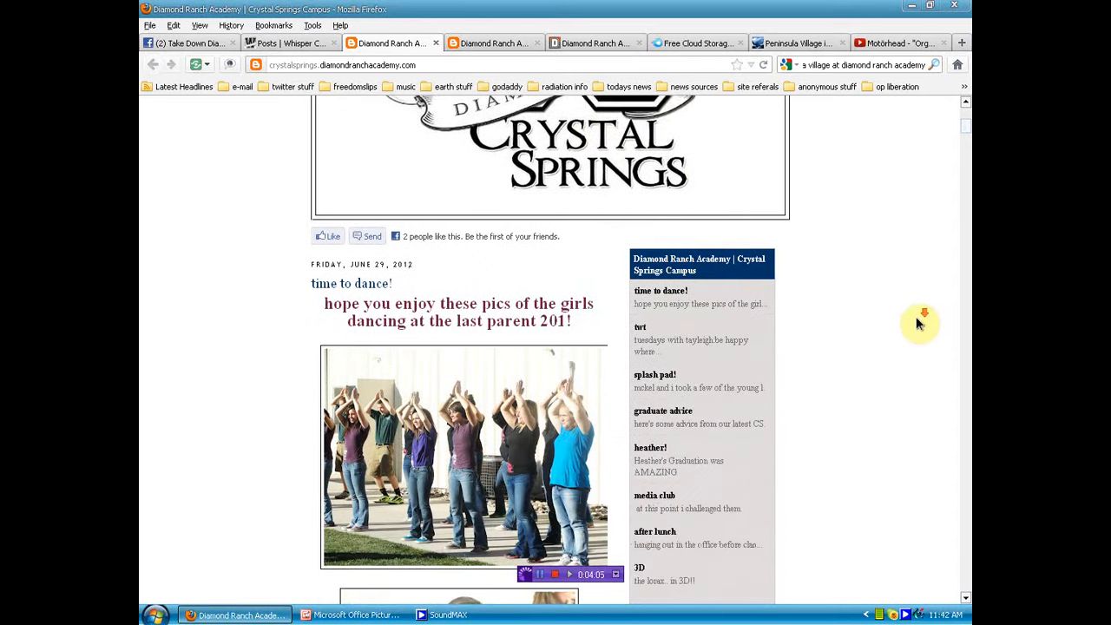
scroll("down", 3)
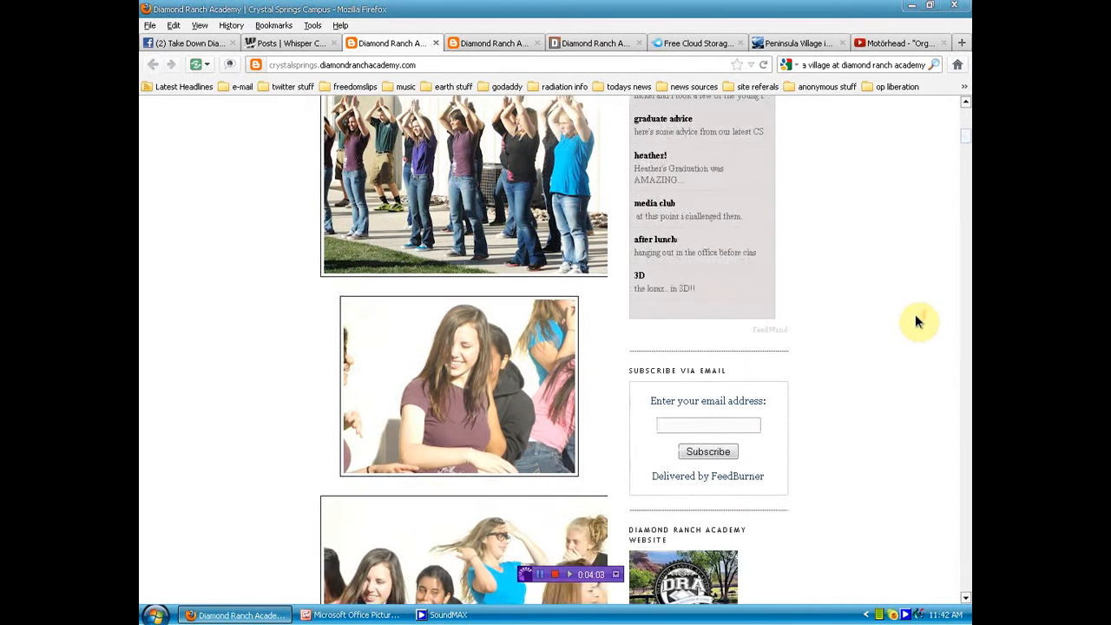
scroll("down", 3)
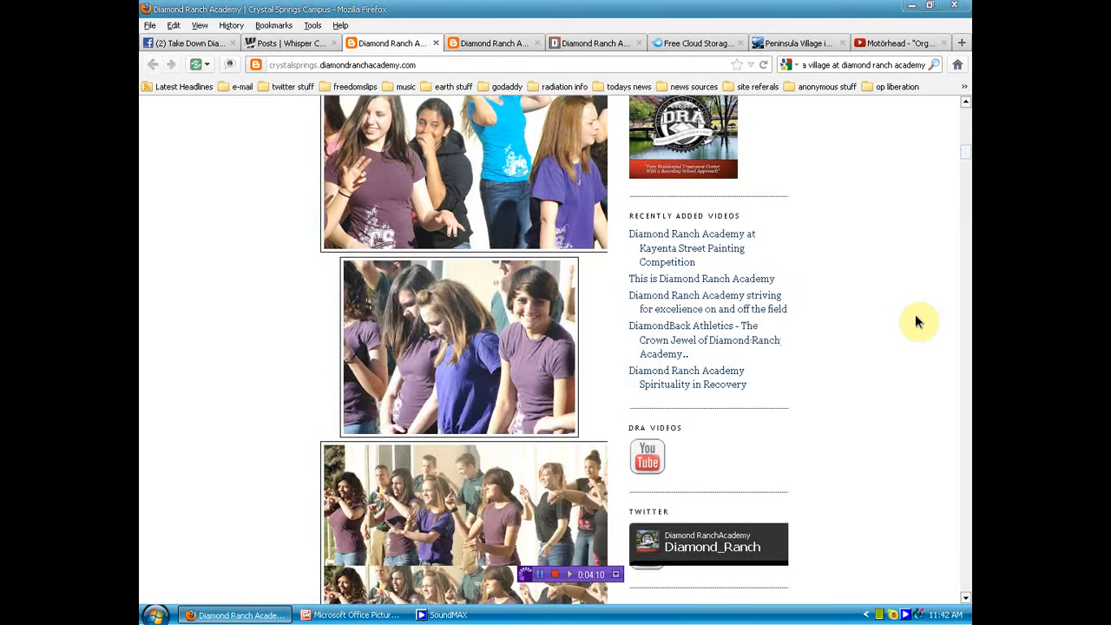
scroll("down", 3)
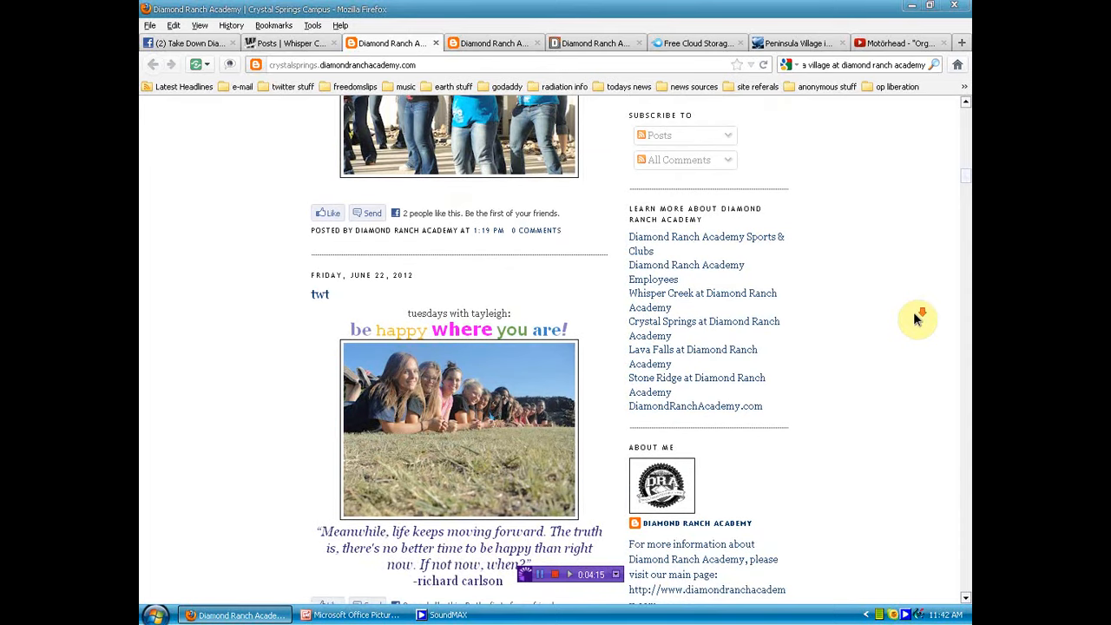
Keep scrolling down to the June 20, 2012 graduate advice post.
scroll("down", 3)
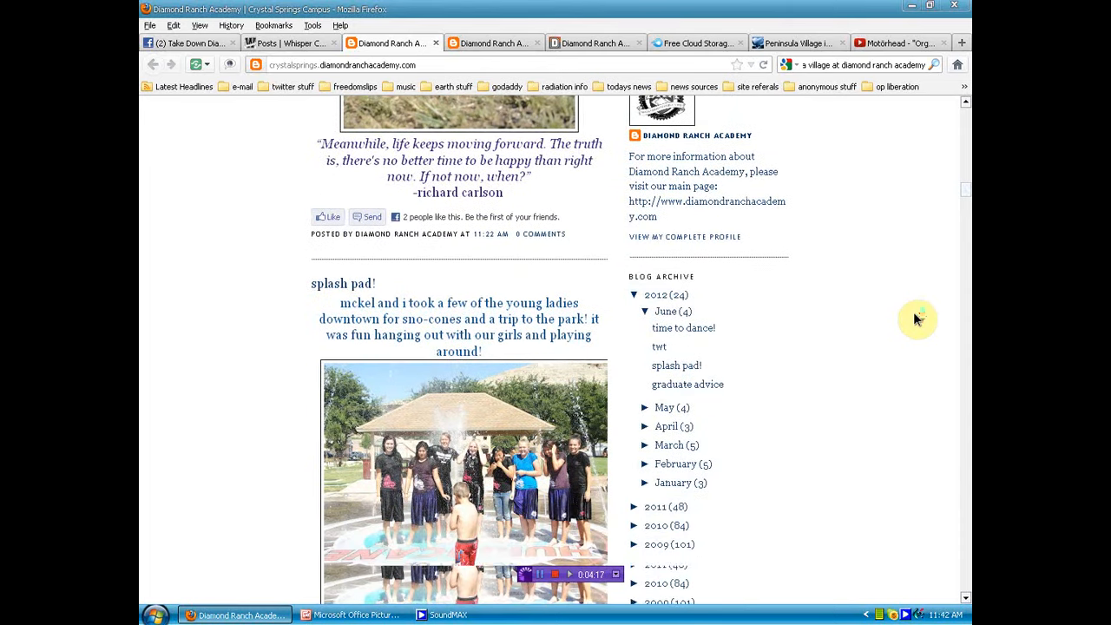
scroll("down", 3)
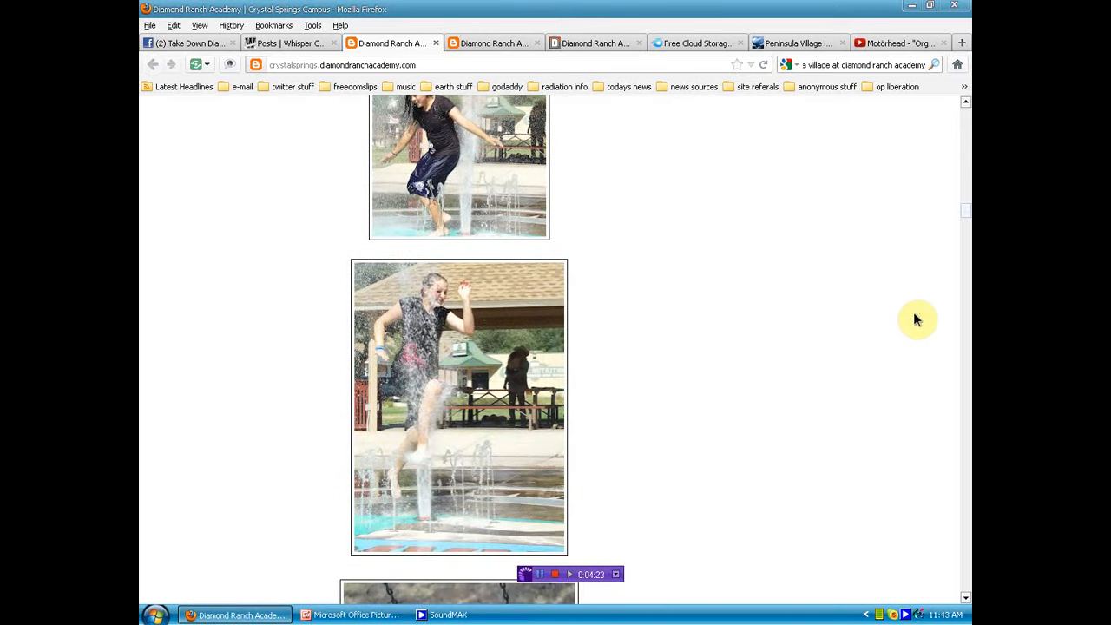
scroll("down", 3)
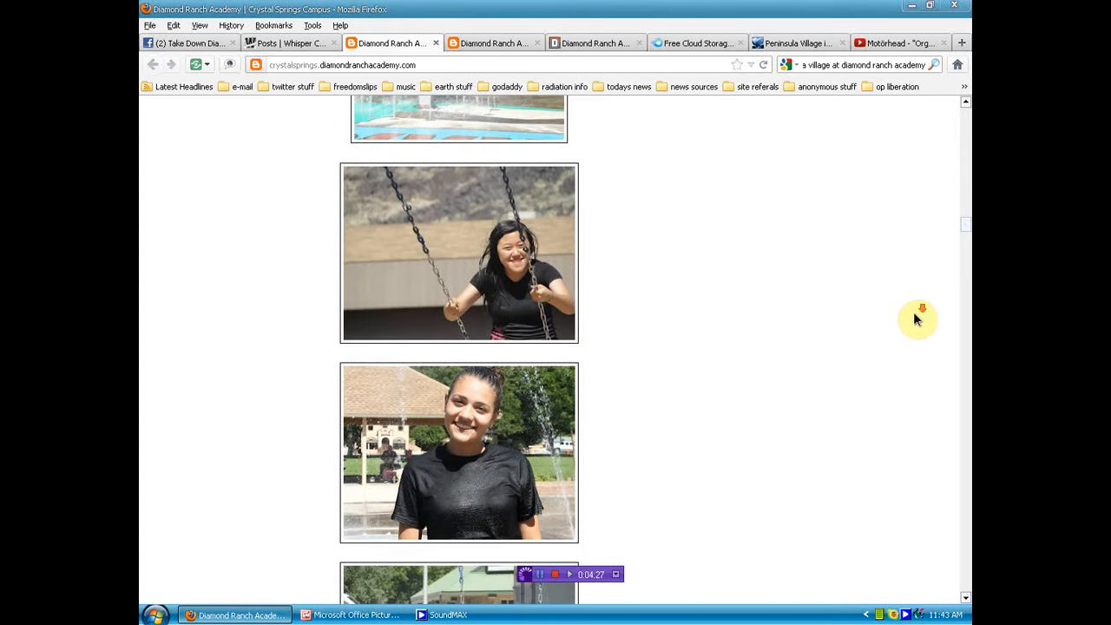
scroll("down", 3)
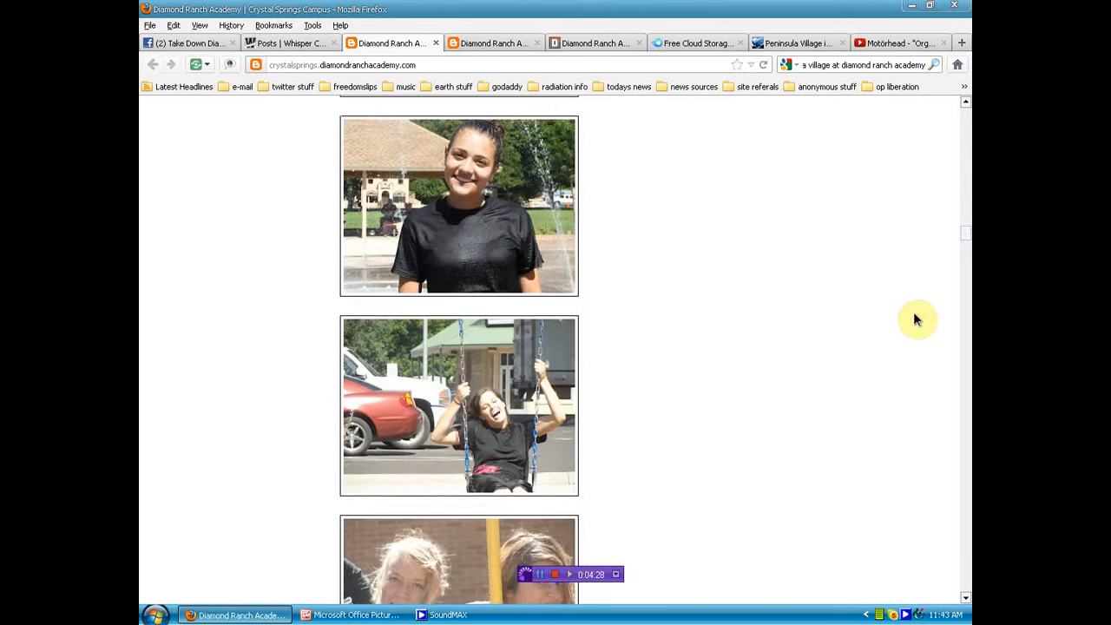
scroll("down", 3)
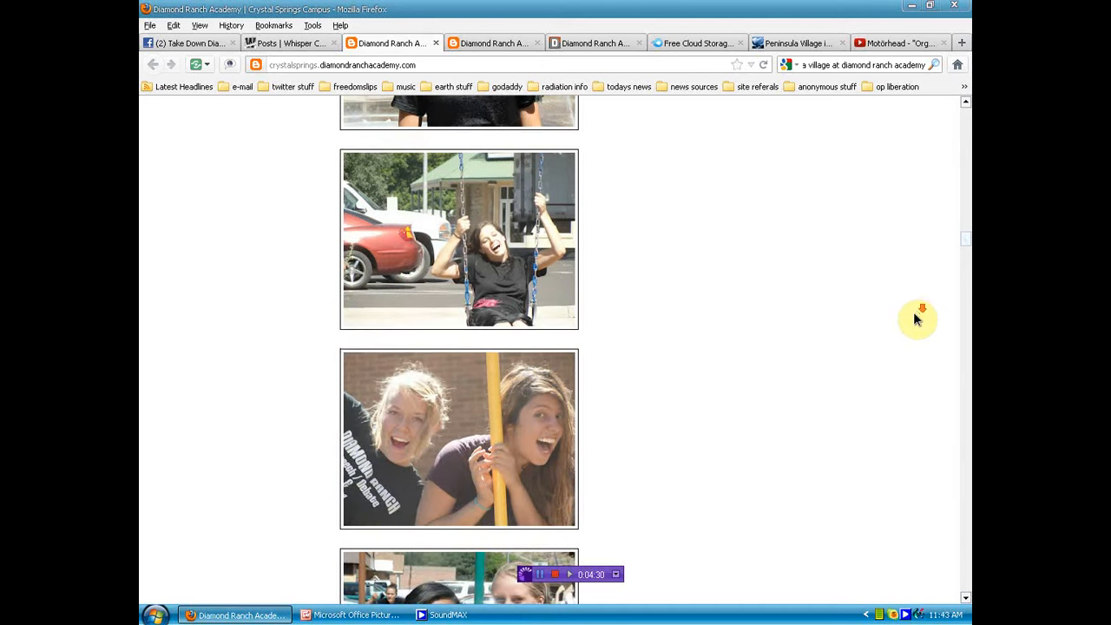
scroll("down", 3)
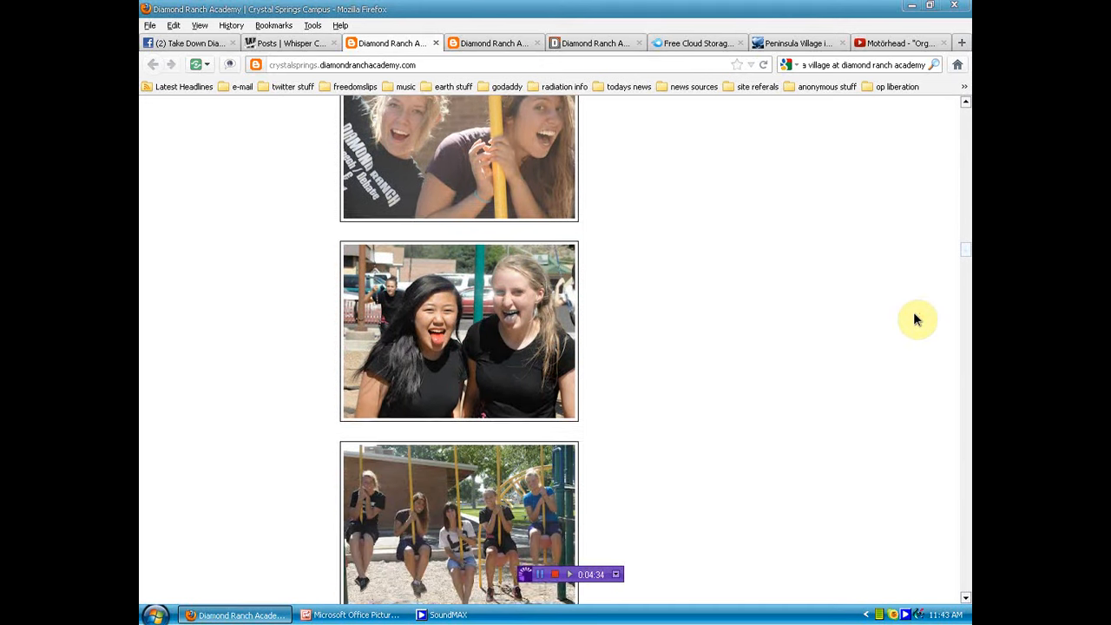
scroll("down", 3)
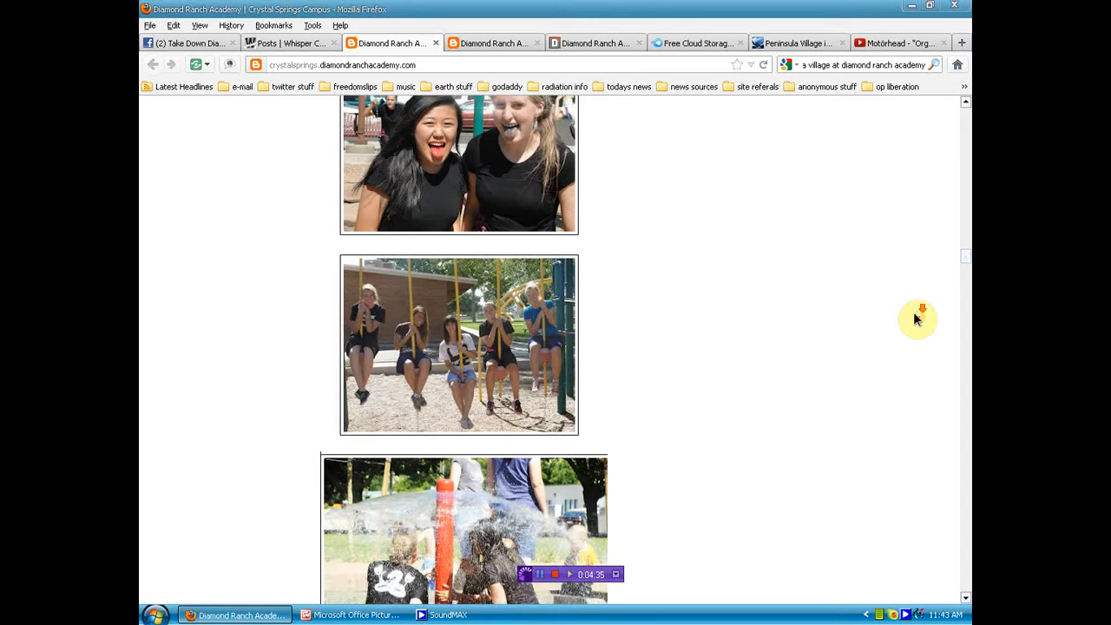
scroll("down", 3)
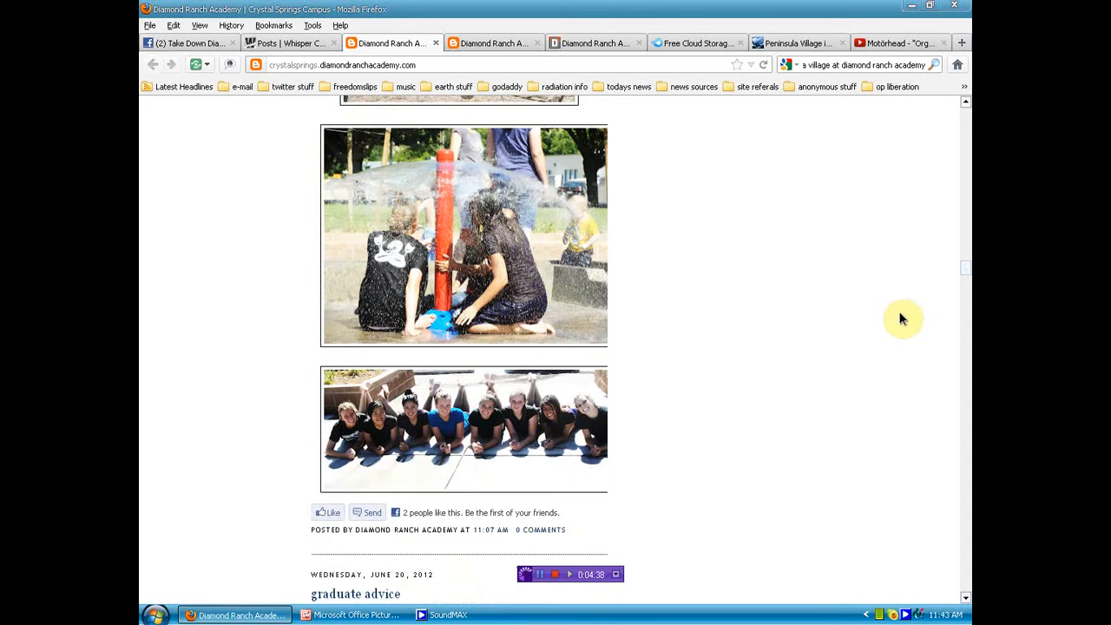
scroll("down", 3)
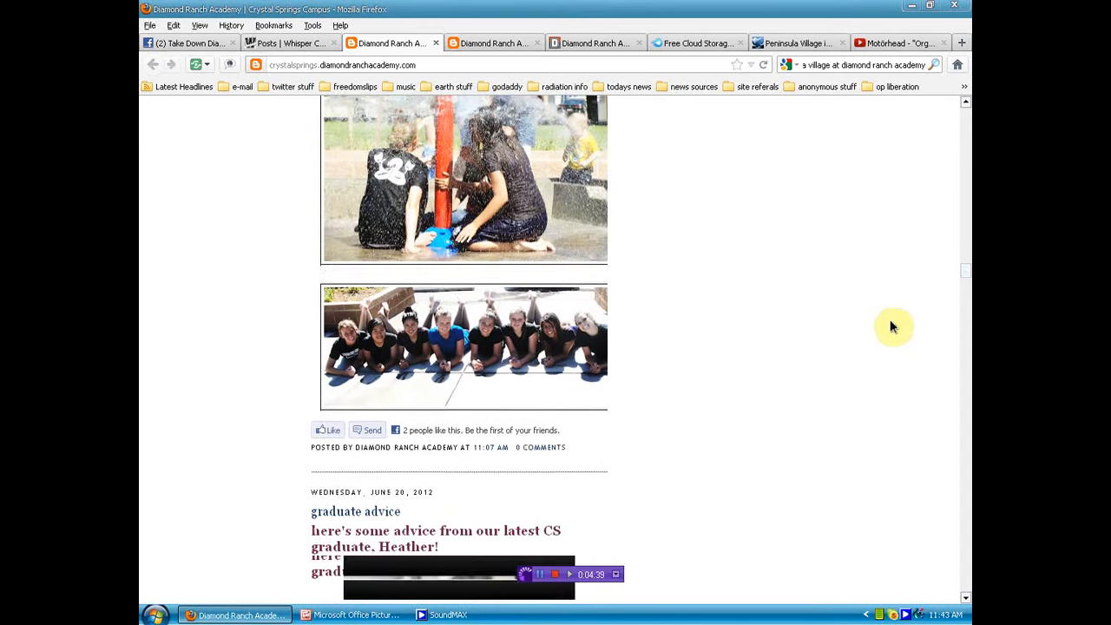
scroll("down", 3)
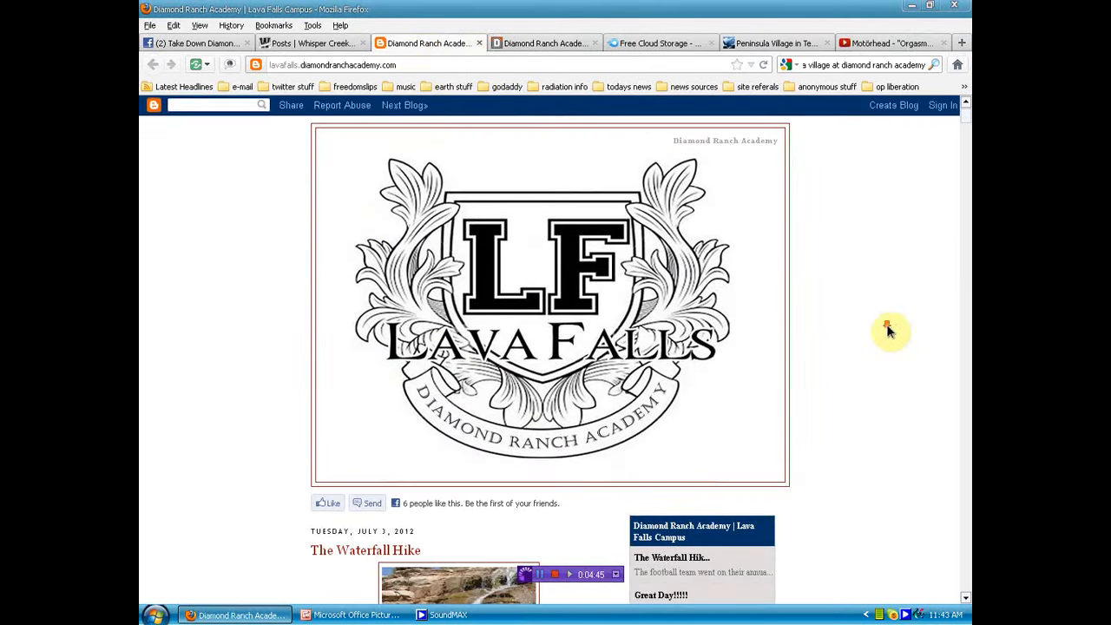
Scroll down the Lava Falls campus blog toward the air show post.
scroll("down", 3)
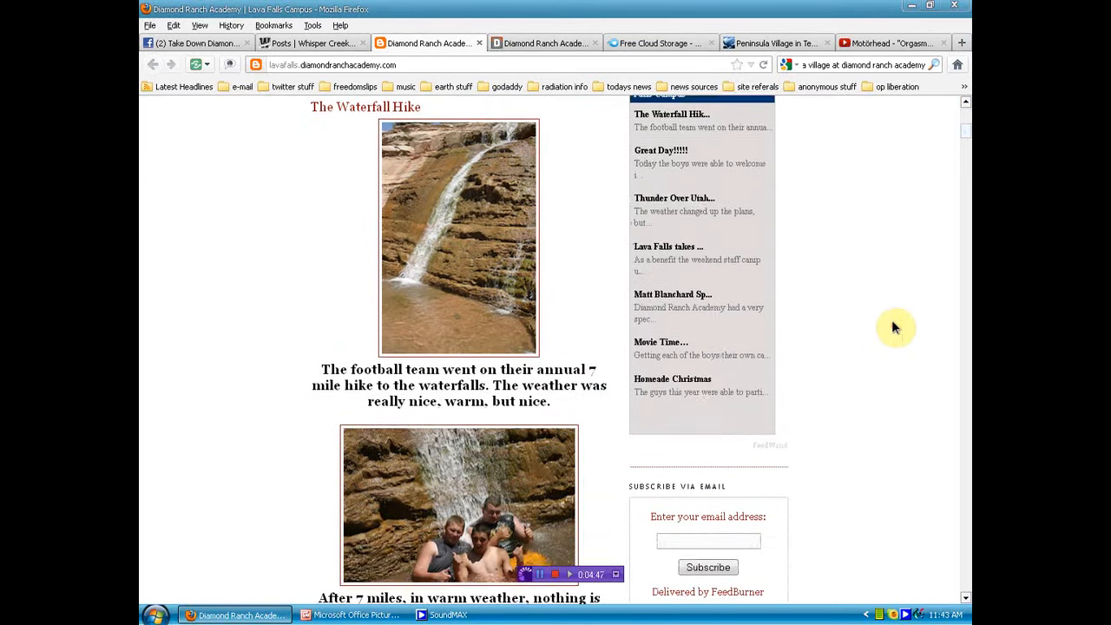
scroll("down", 3)
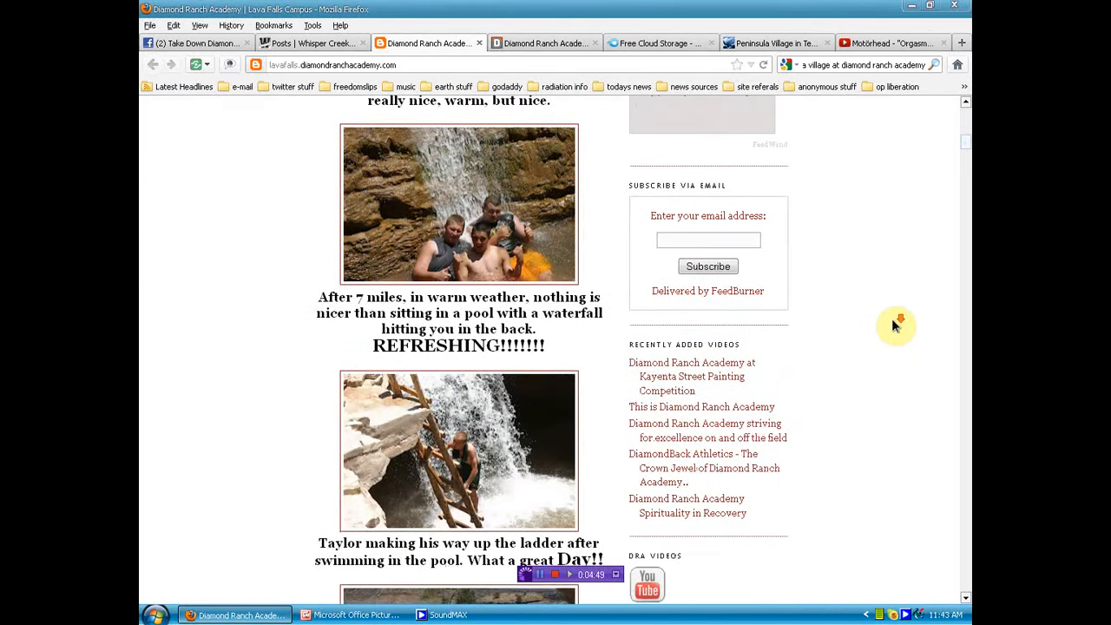
scroll("down", 3)
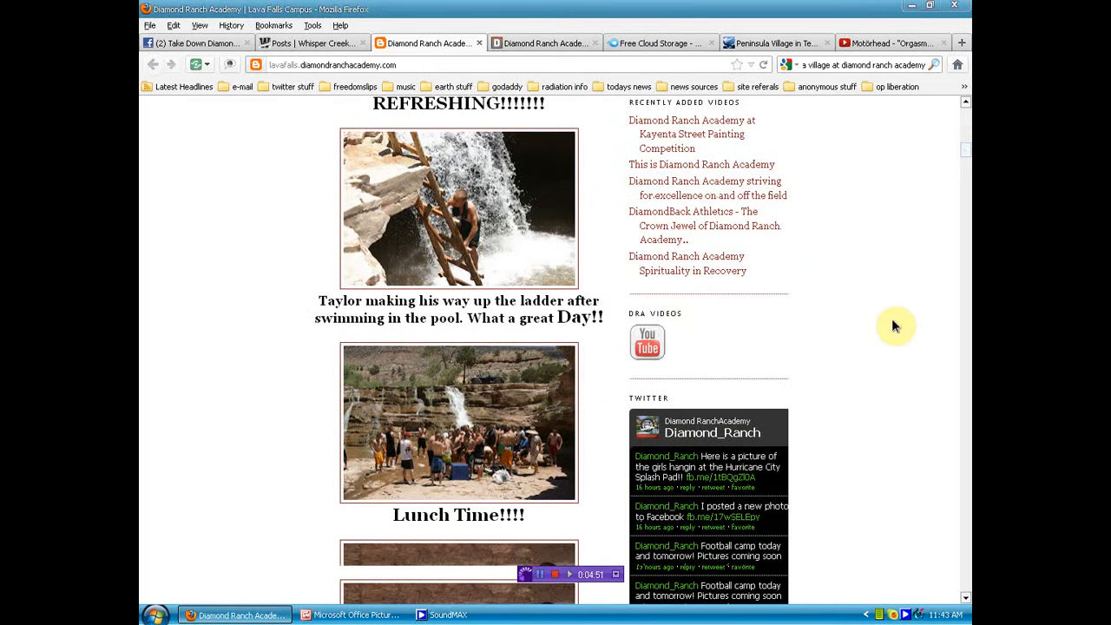
scroll("down", 3)
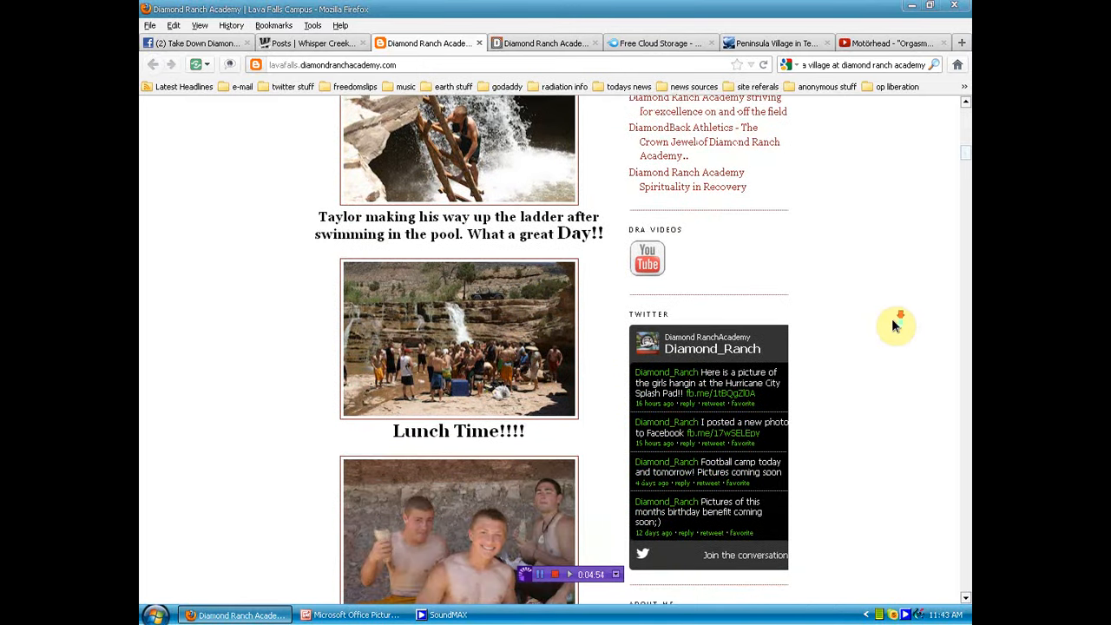
scroll("down", 3)
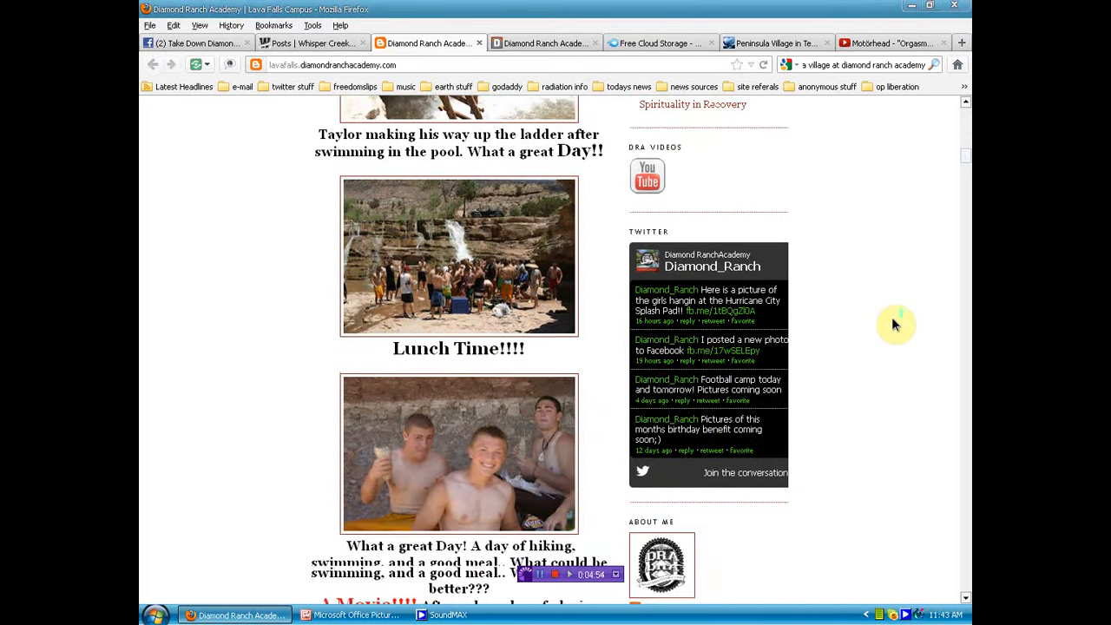
scroll("down", 3)
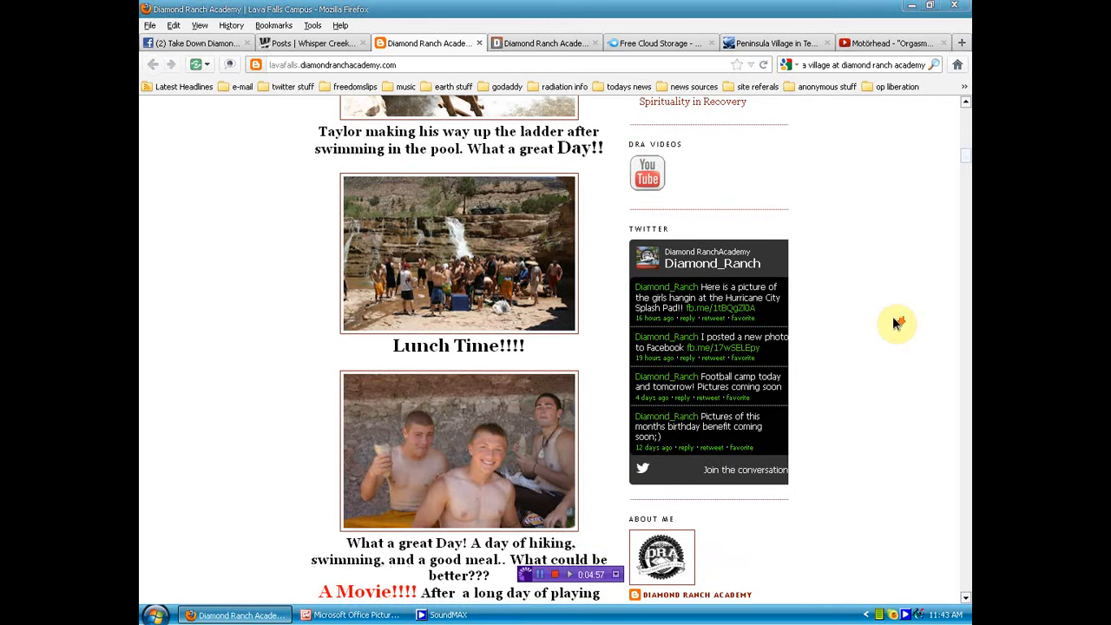
scroll("down", 3)
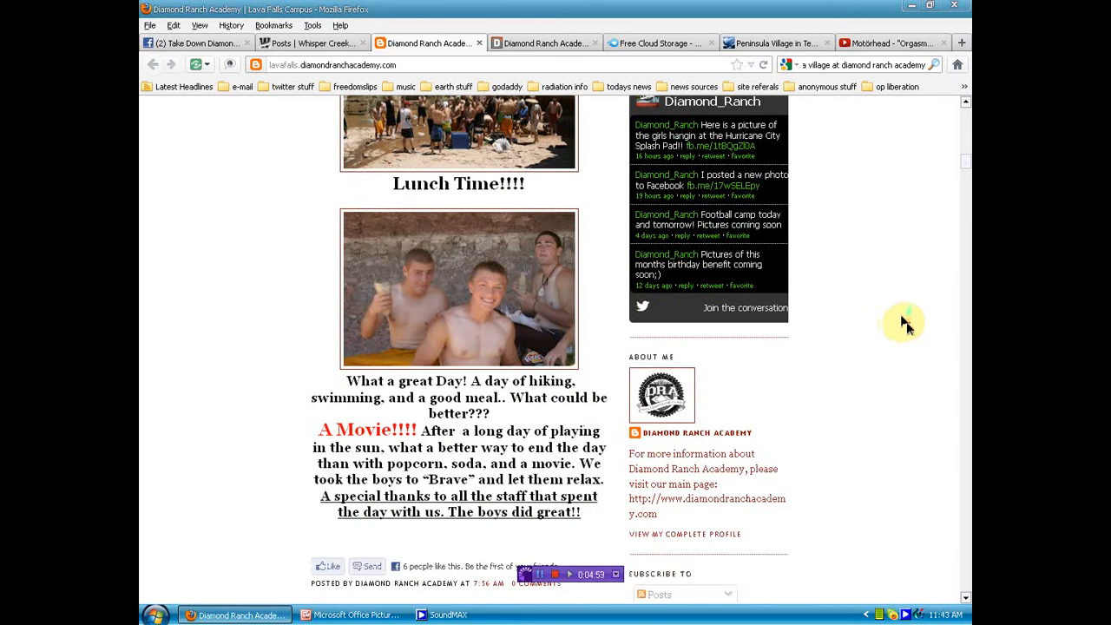
scroll("down", 3)
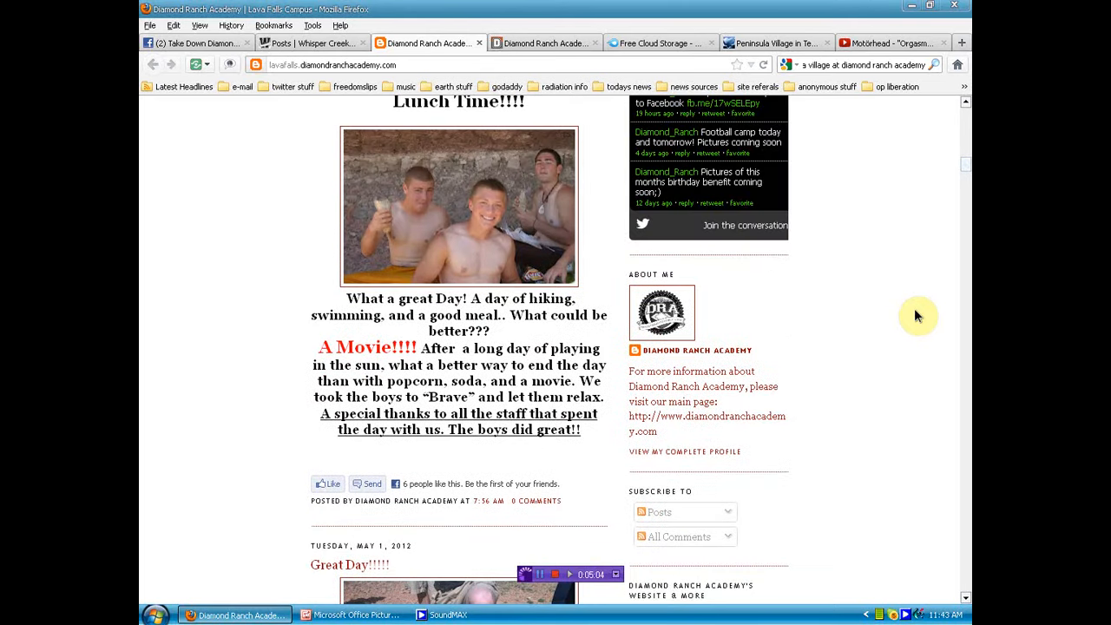
mouse_move(679, 241)
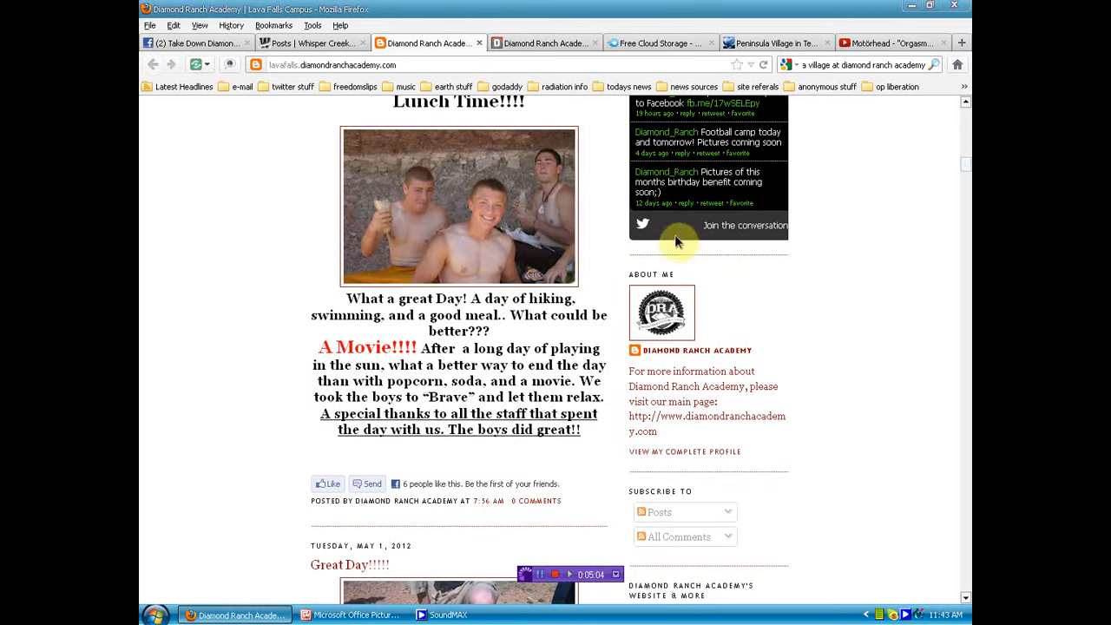
mouse_move(408, 220)
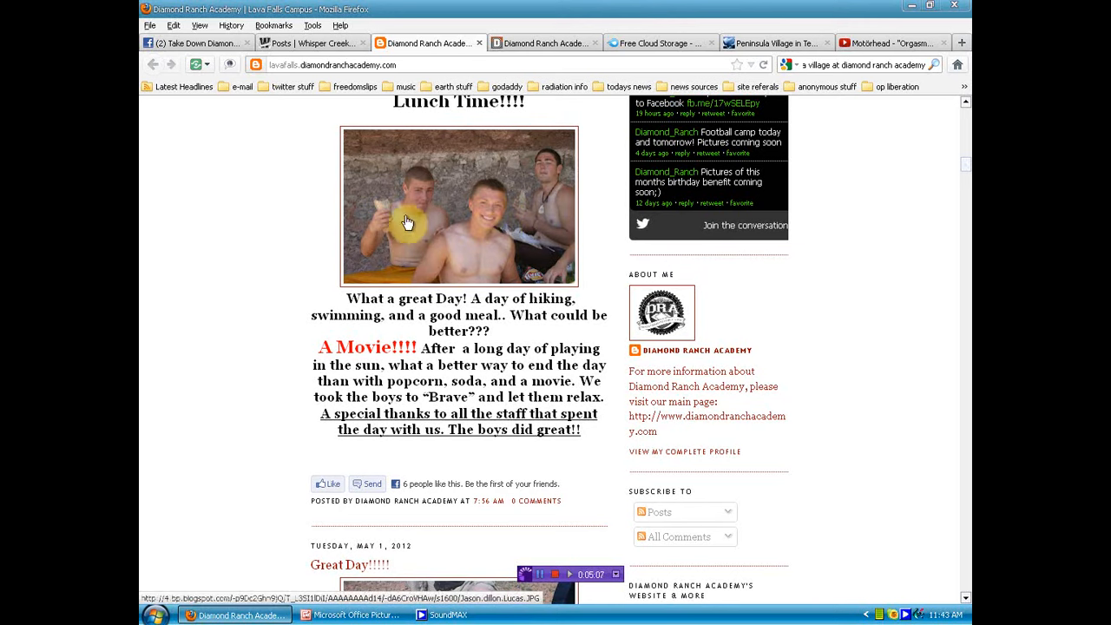
mouse_move(390, 219)
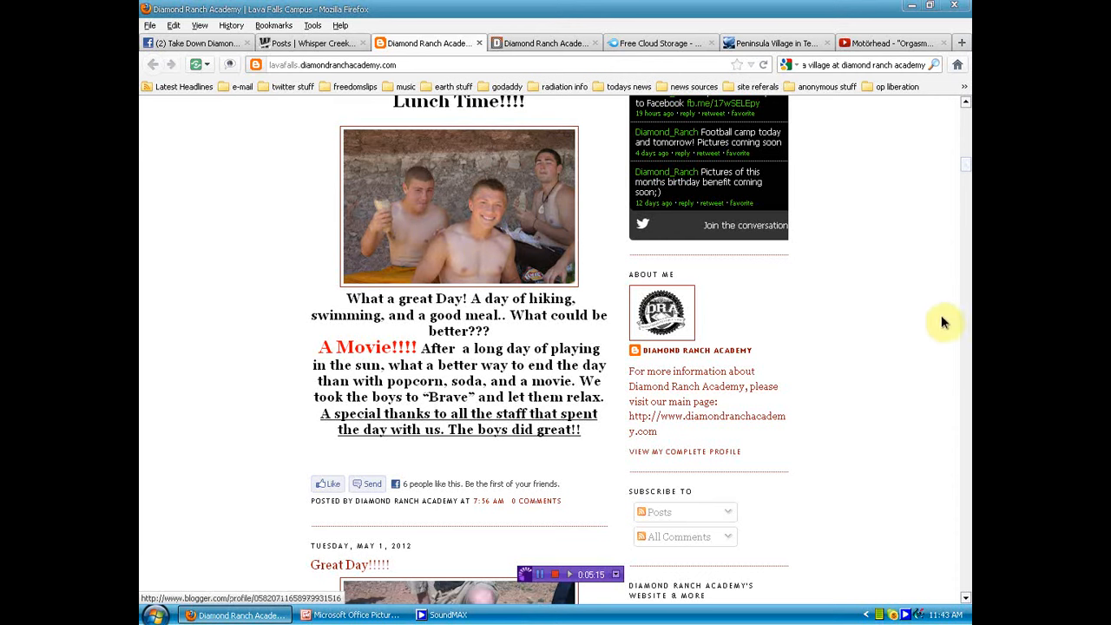
mouse_move(901, 322)
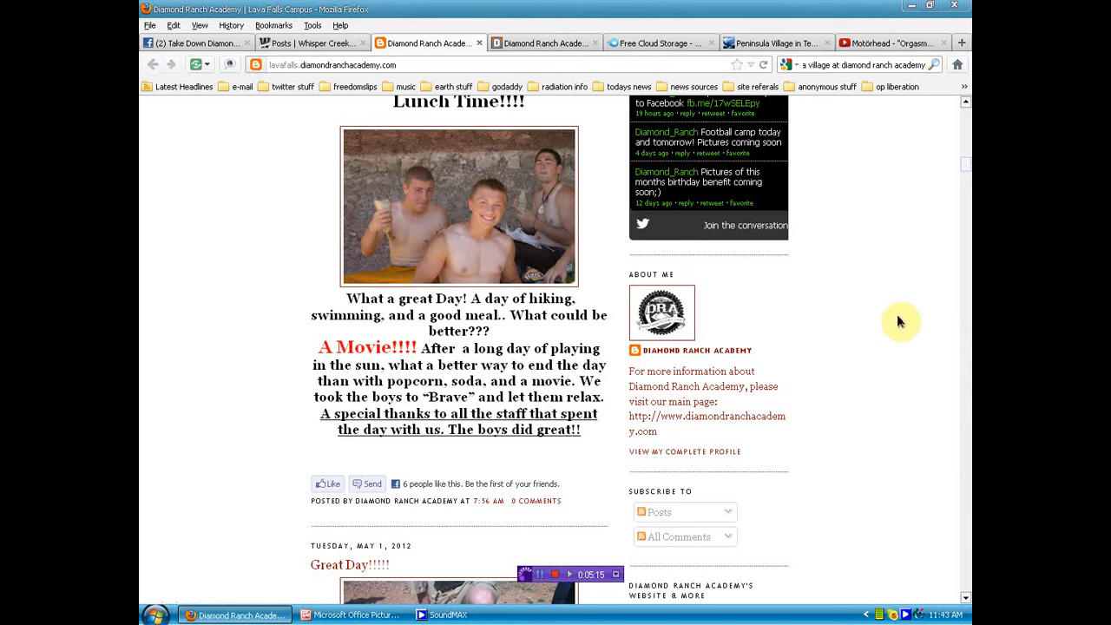
Scroll through the air show photos of the F22 Raptor and the Blue Angels.
scroll("down", 3)
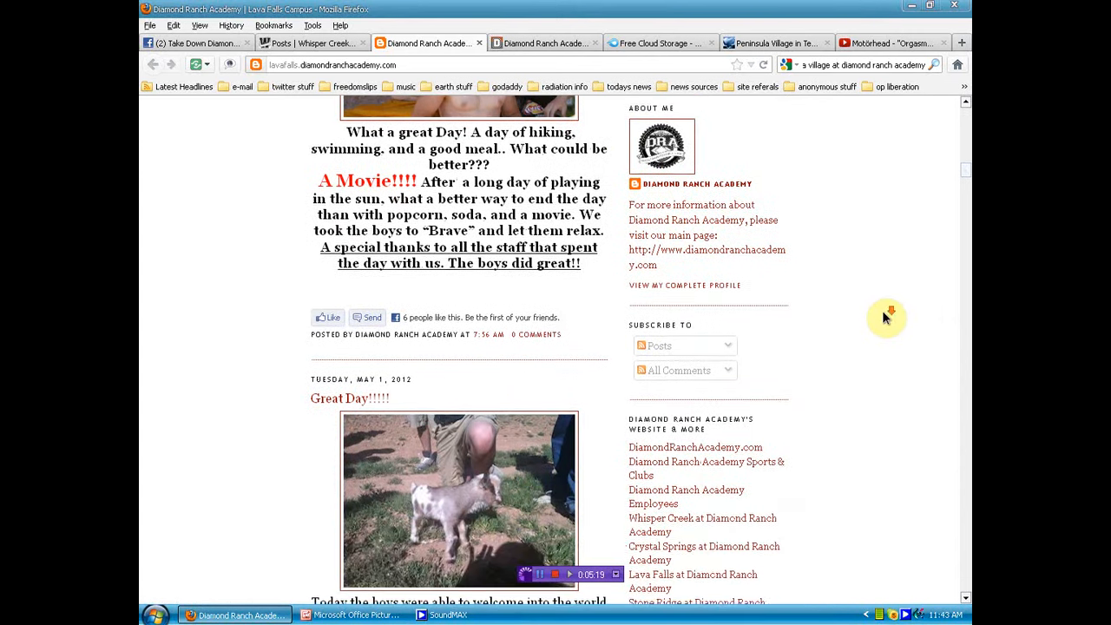
scroll("down", 3)
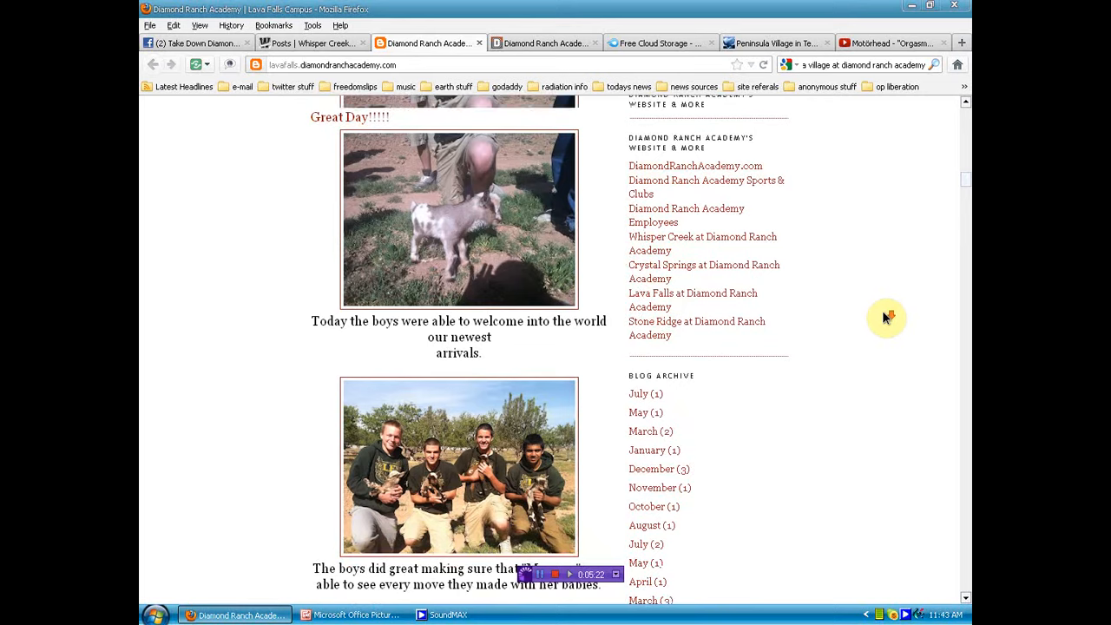
scroll("down", 3)
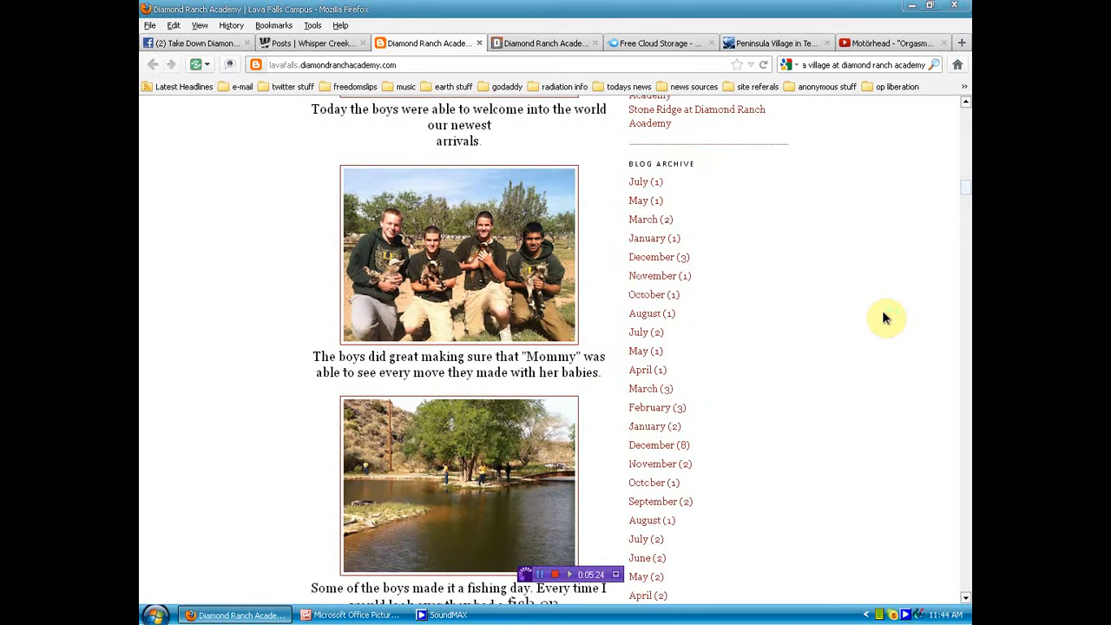
scroll("down", 3)
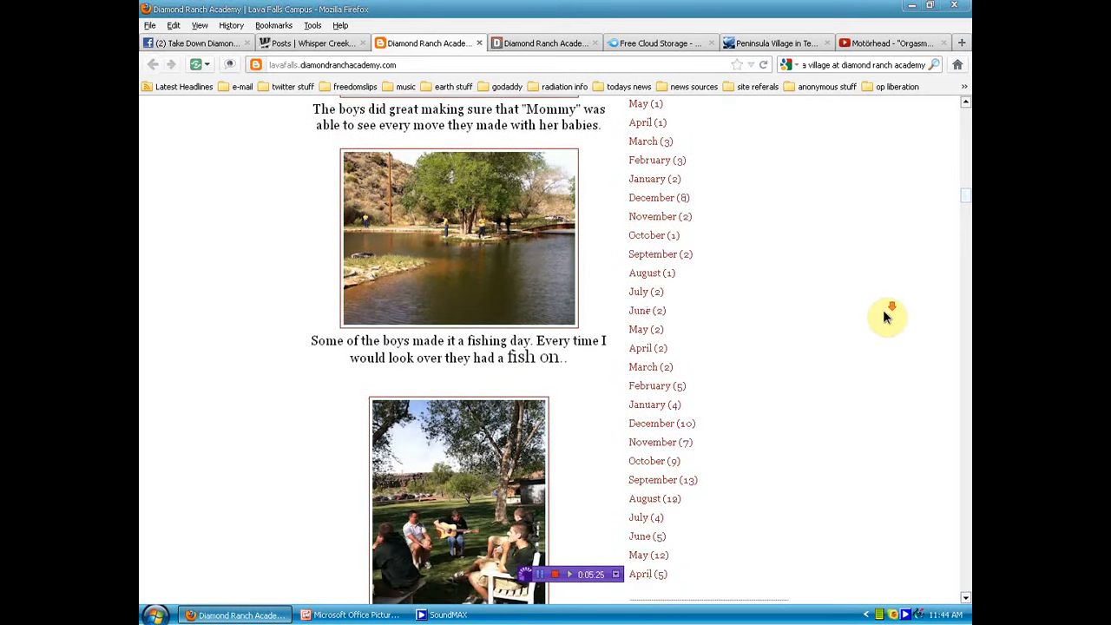
scroll("down", 3)
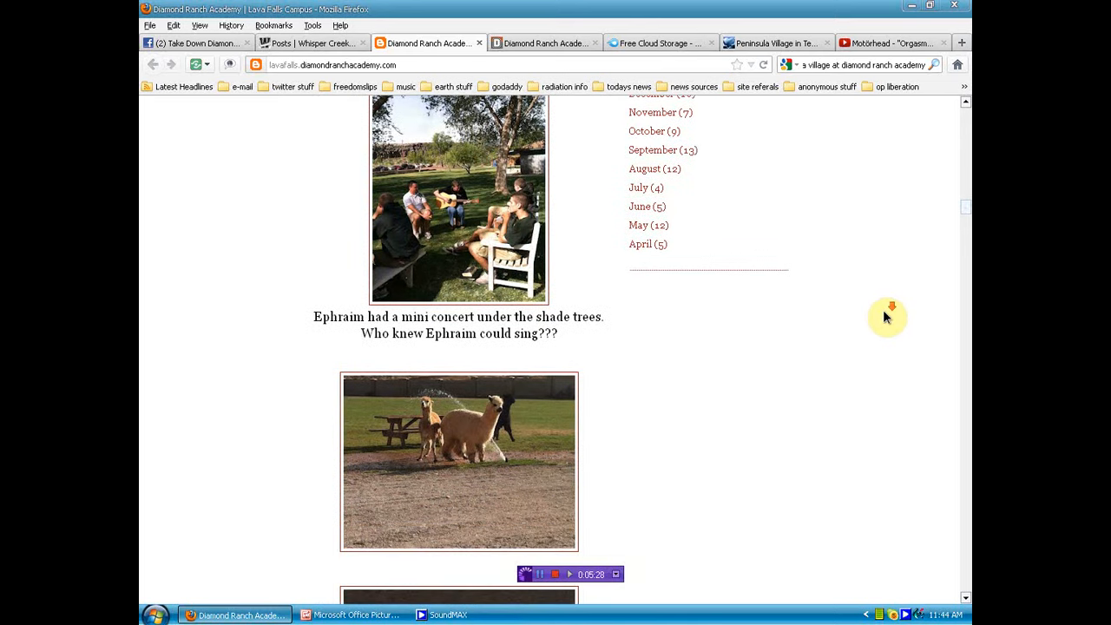
scroll("down", 3)
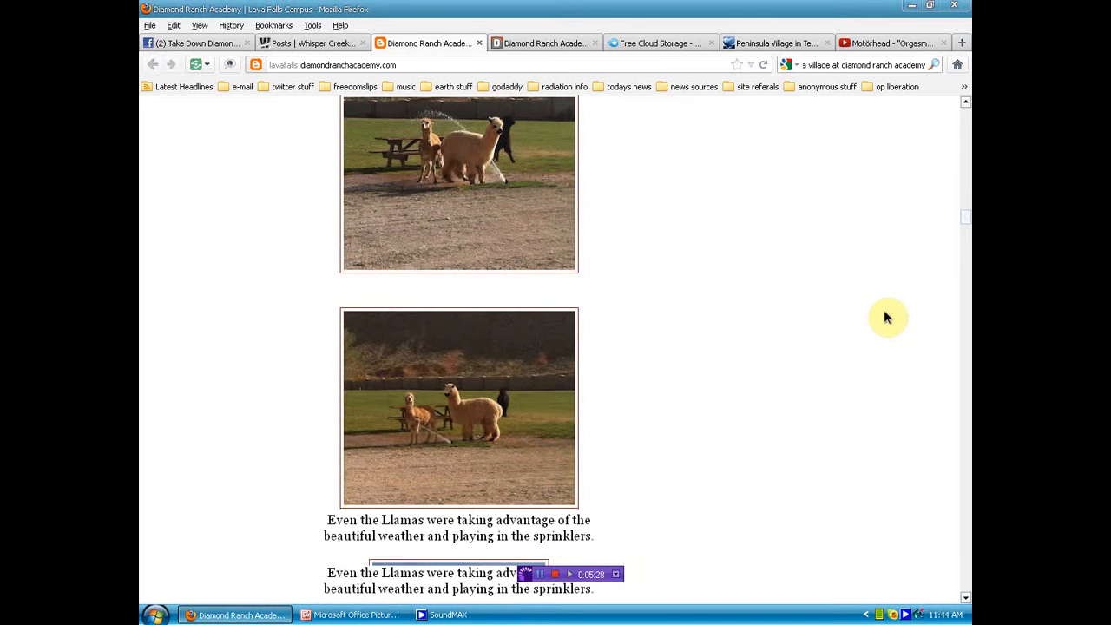
scroll("down", 3)
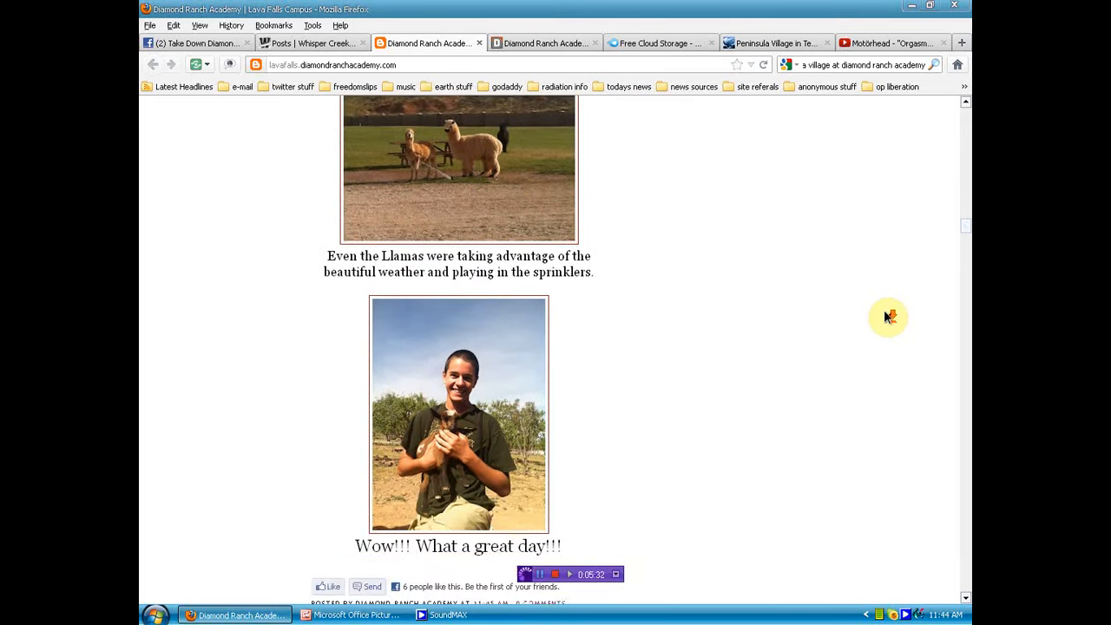
scroll("down", 3)
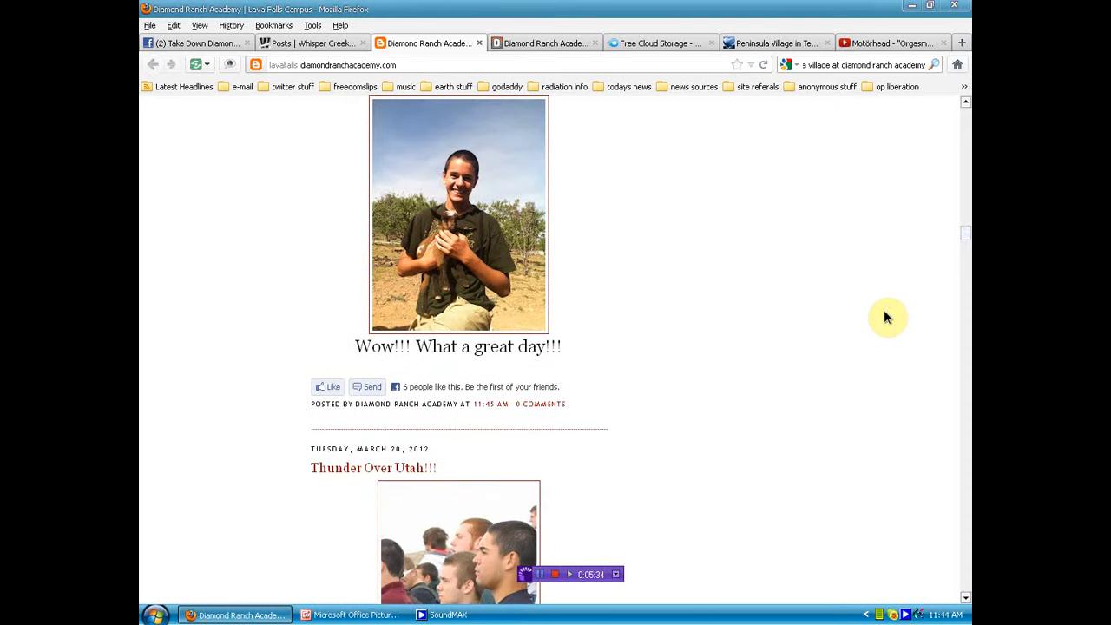
scroll("down", 3)
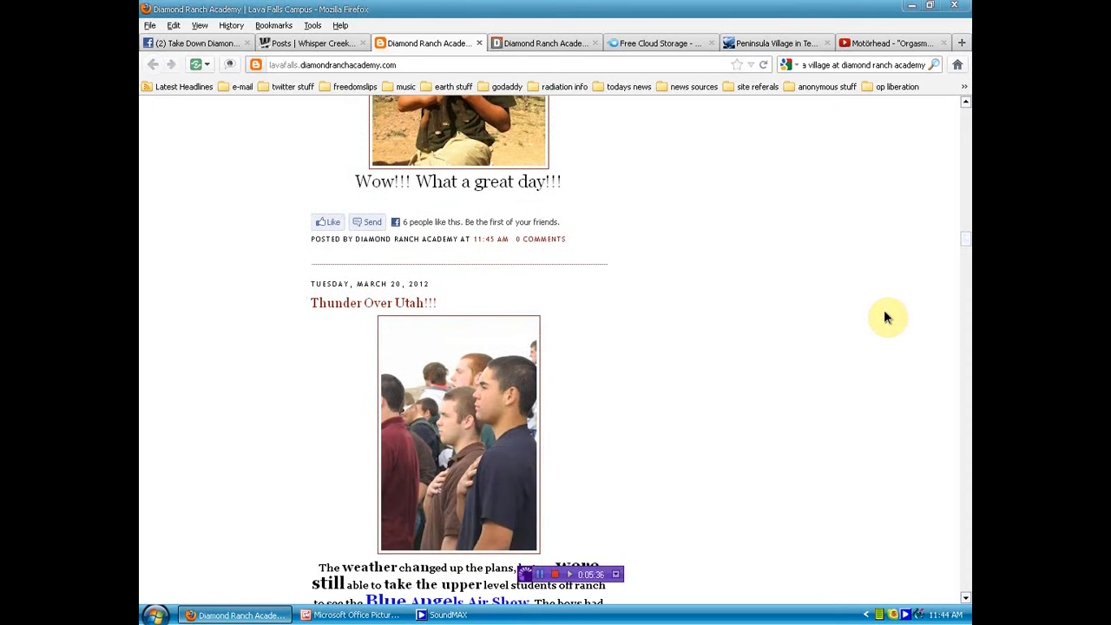
scroll("down", 3)
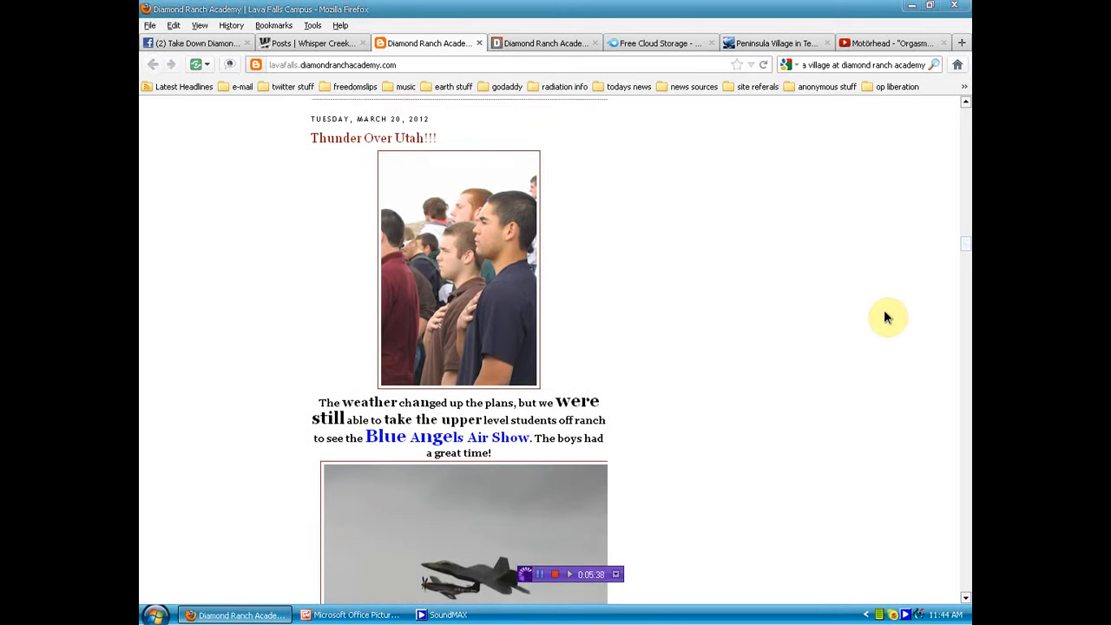
scroll("down", 3)
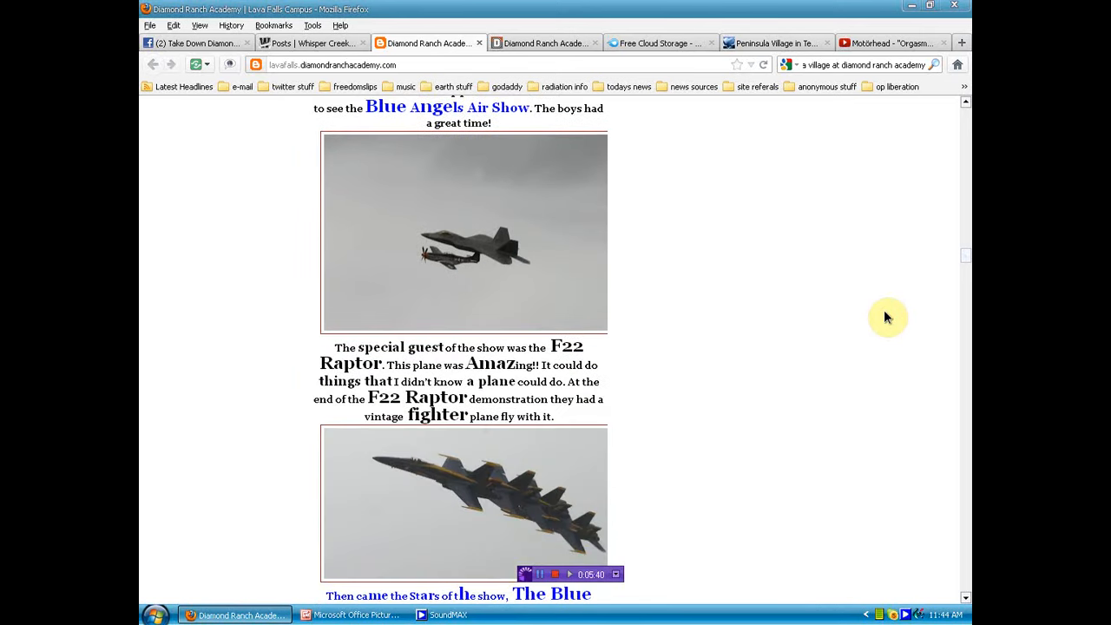
scroll("down", 3)
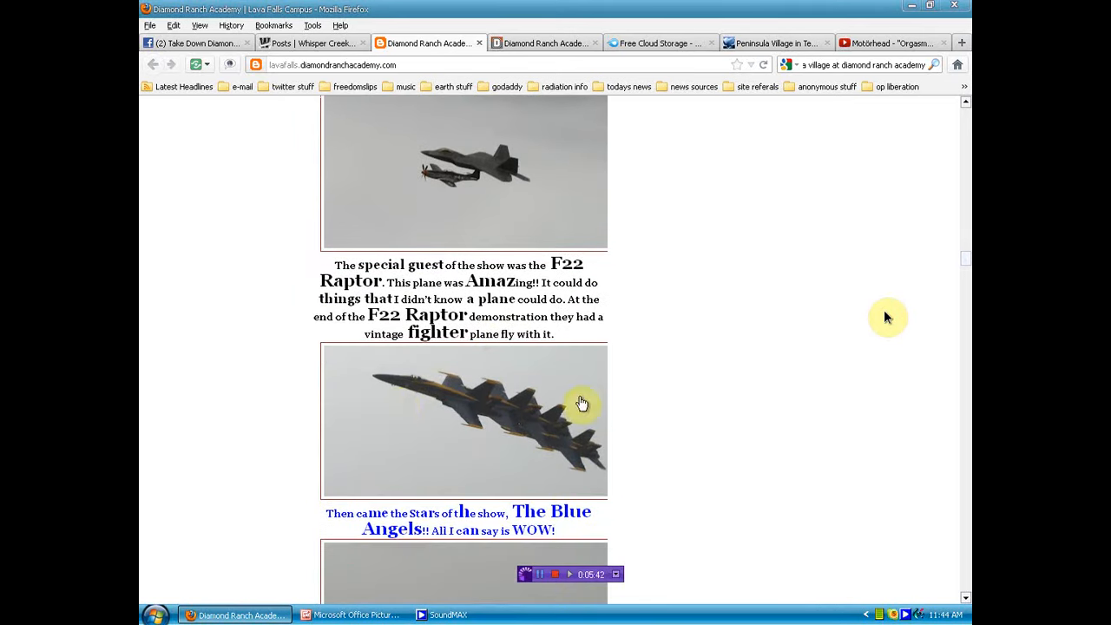
scroll("down", 3)
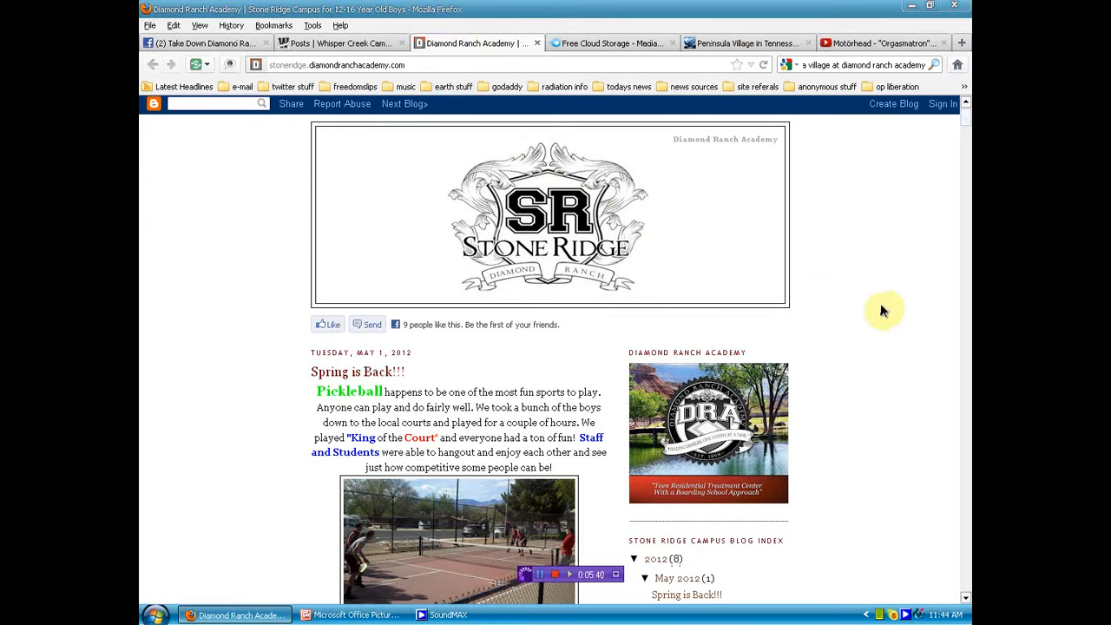
Read down the Stone Ridge 'Spring is Back!!!' pickleball post to its closing snow cone photo.
scroll("down", 3)
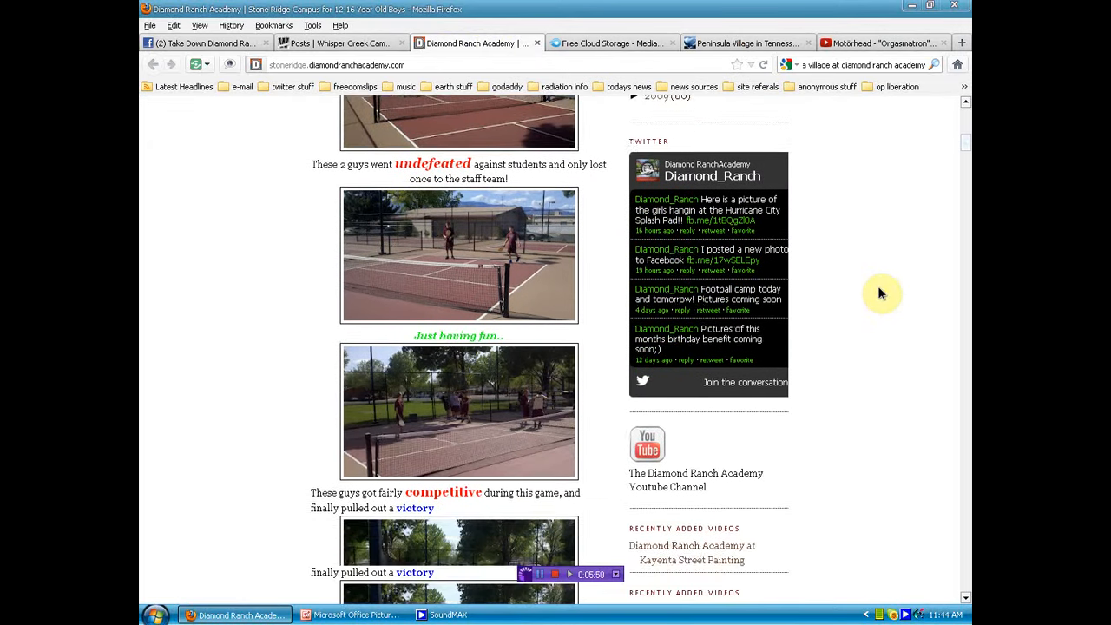
scroll("down", 3)
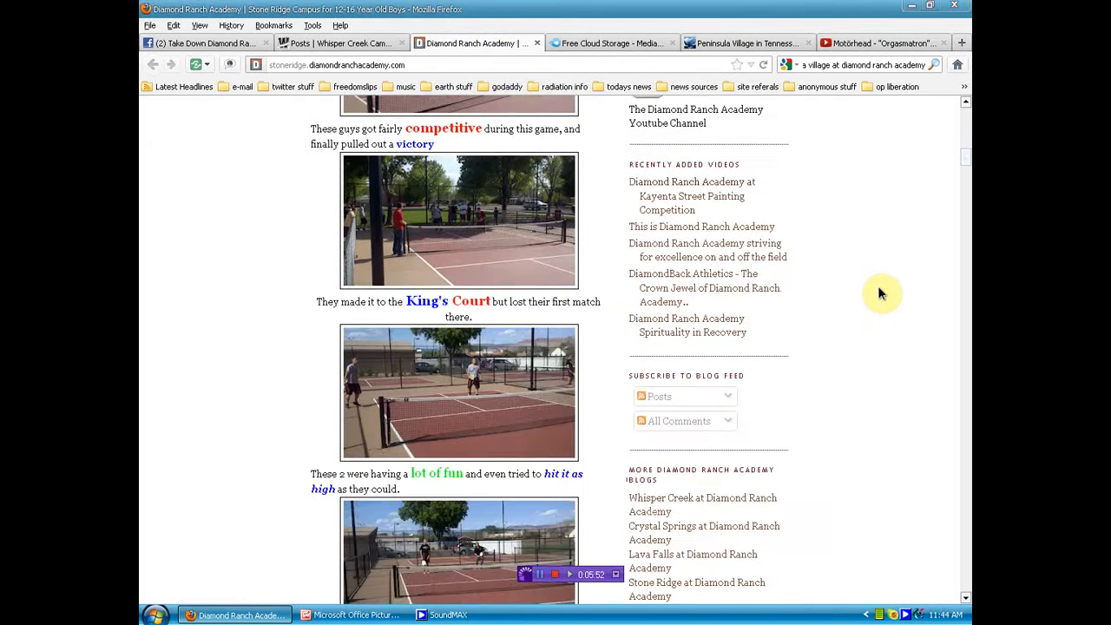
scroll("down", 3)
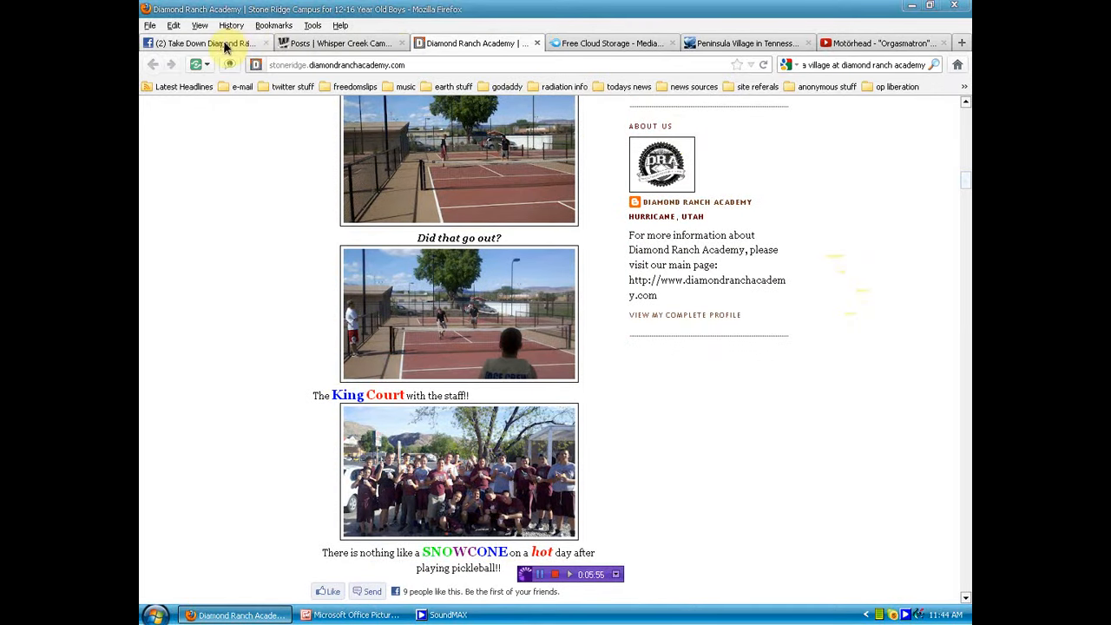
Browse the Take Down Diamond Ranch Academy thread, ending at the original HIPAA-reporting post.
left_click(204, 44)
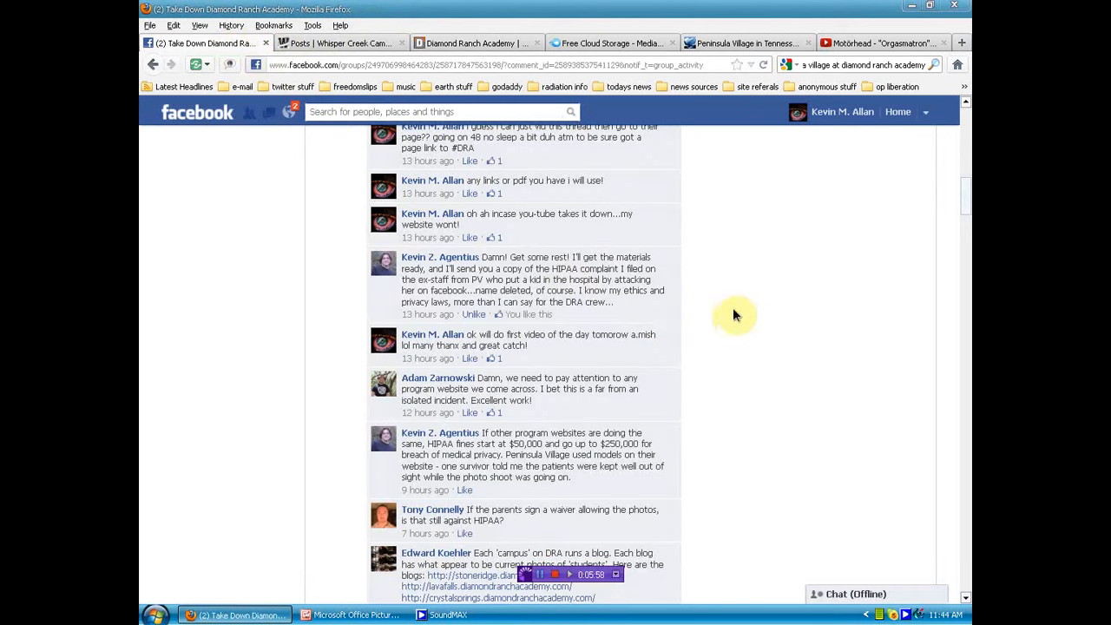
scroll("down", 3)
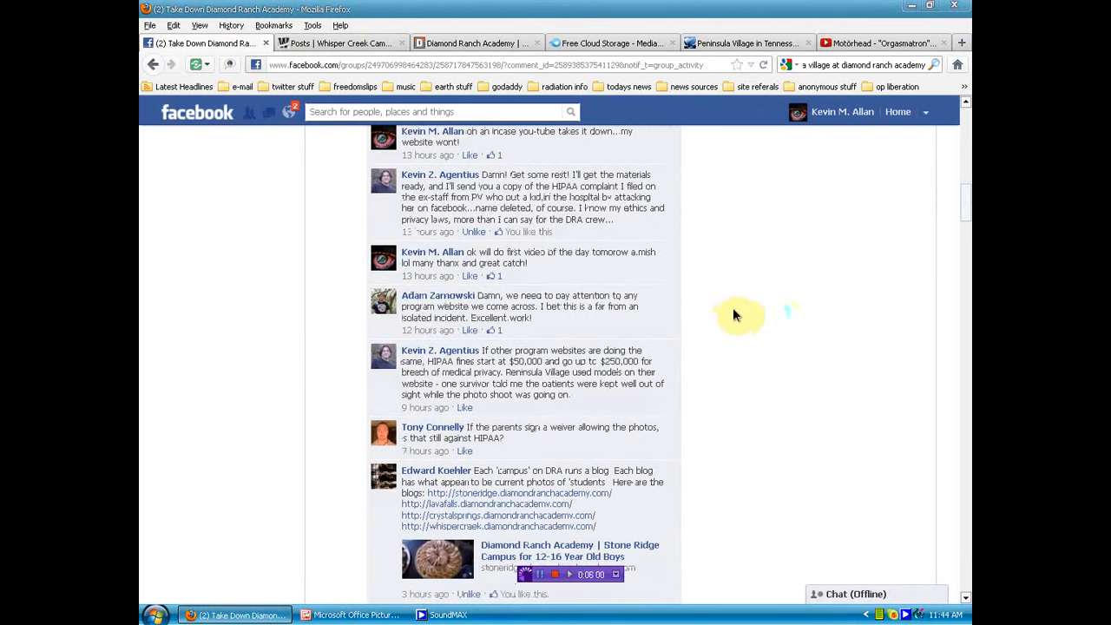
mouse_move(781, 315)
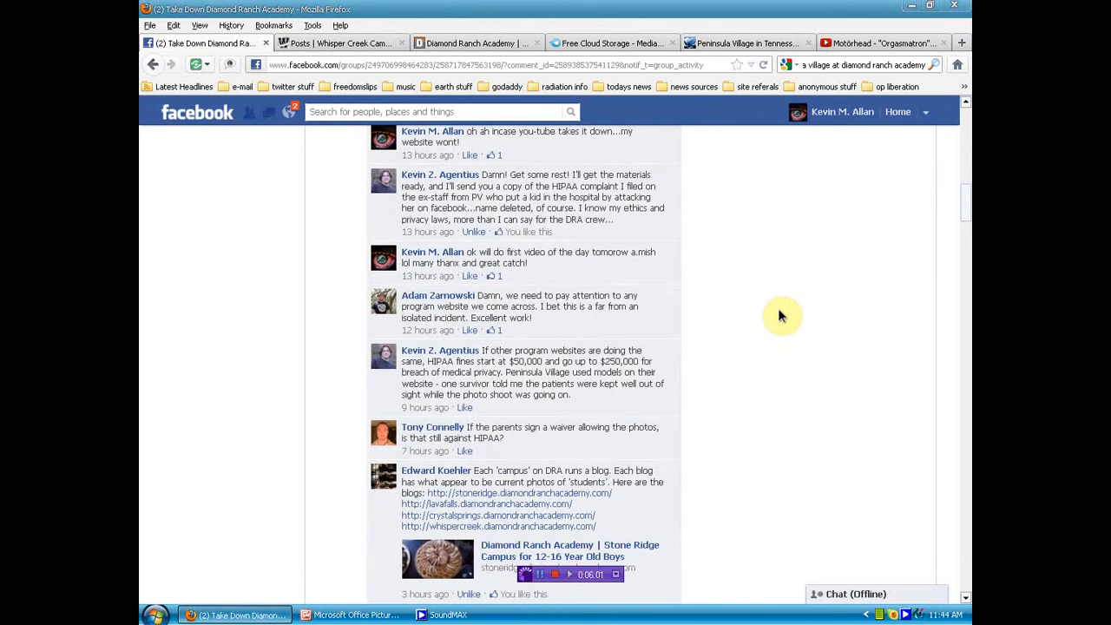
scroll("down", 3)
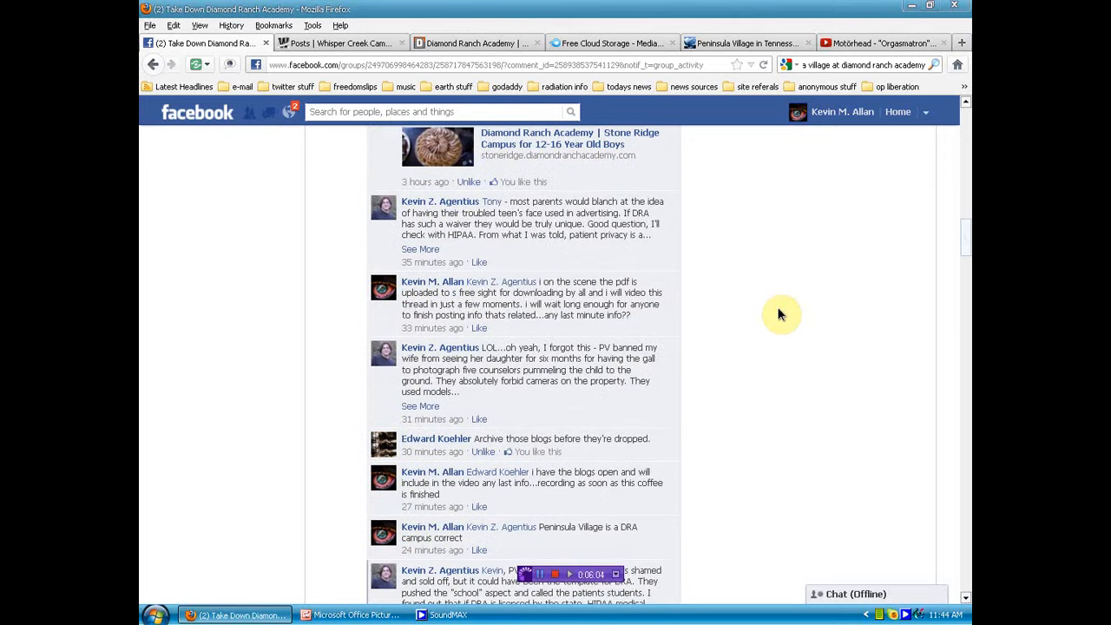
scroll("down", 3)
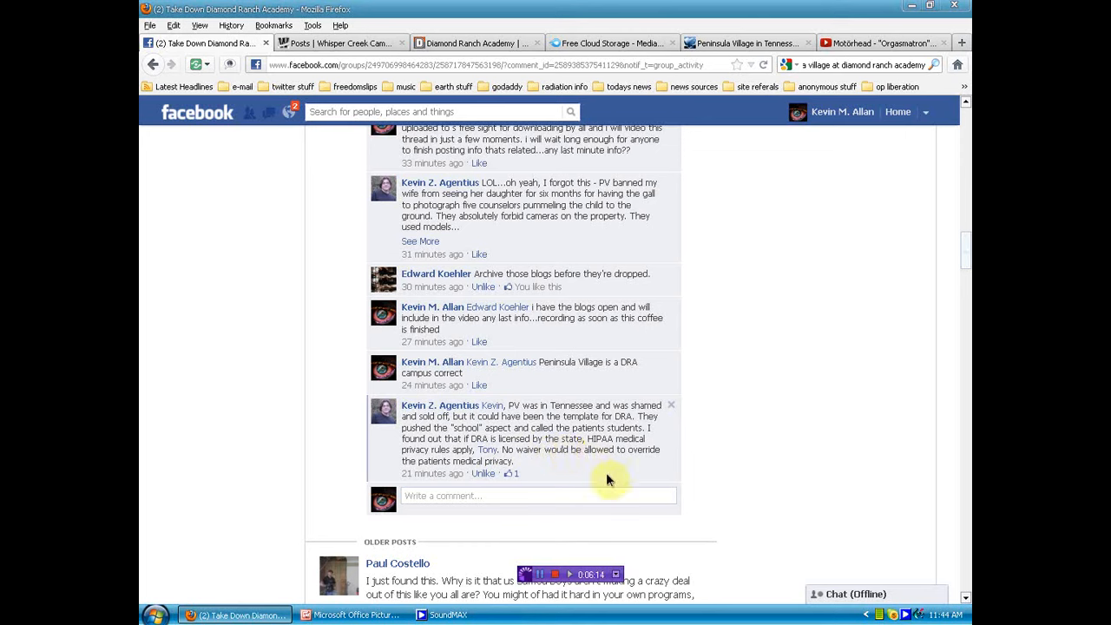
mouse_move(518, 471)
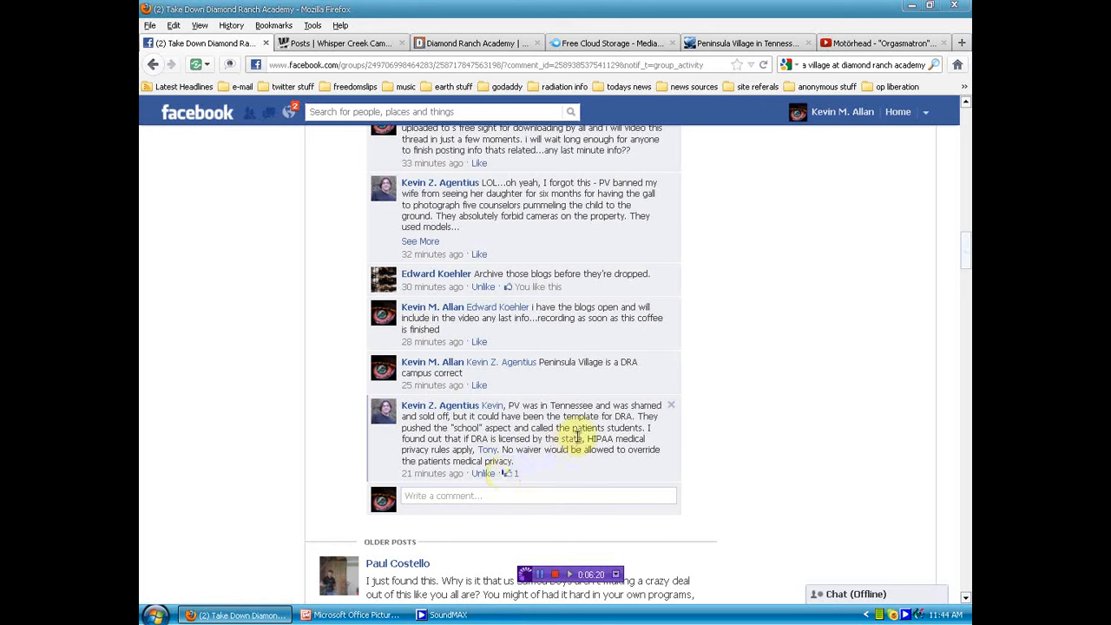
scroll("up", 3)
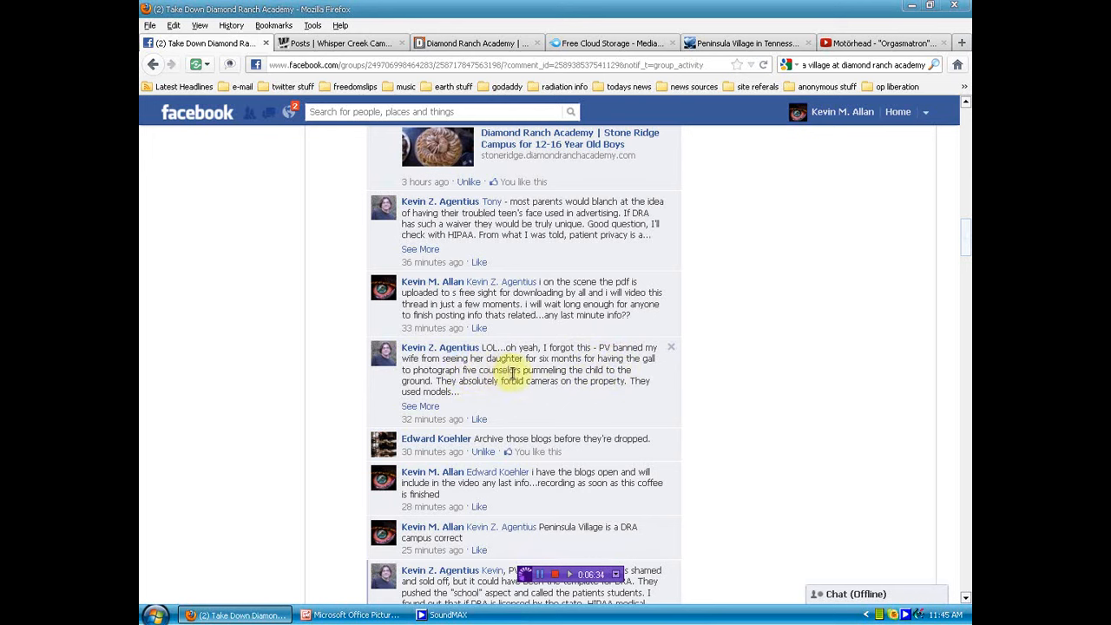
mouse_move(613, 396)
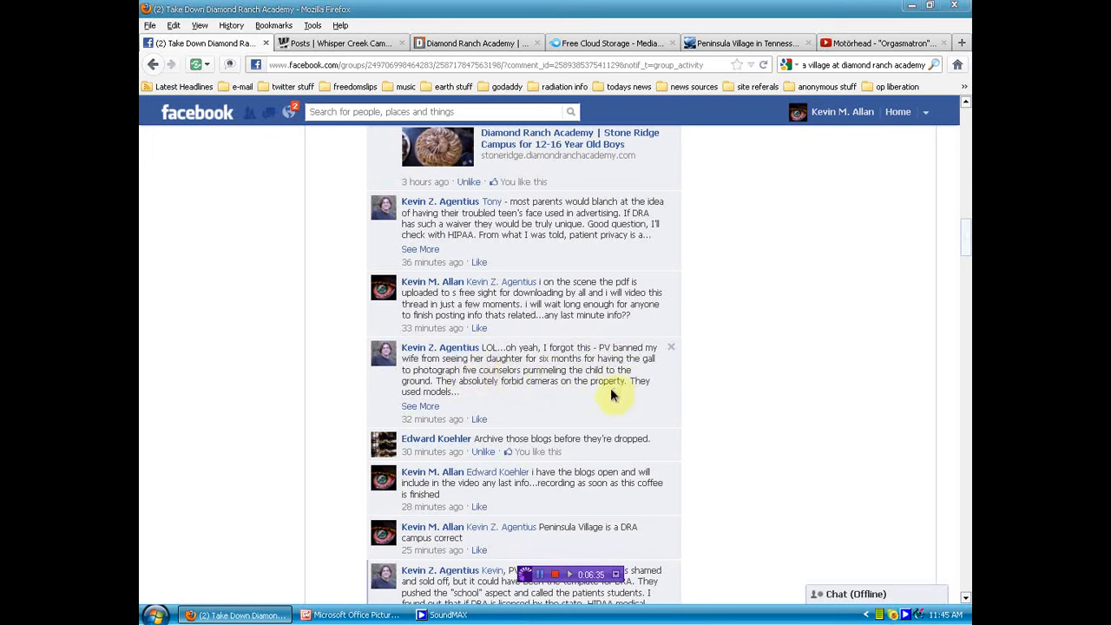
mouse_move(509, 408)
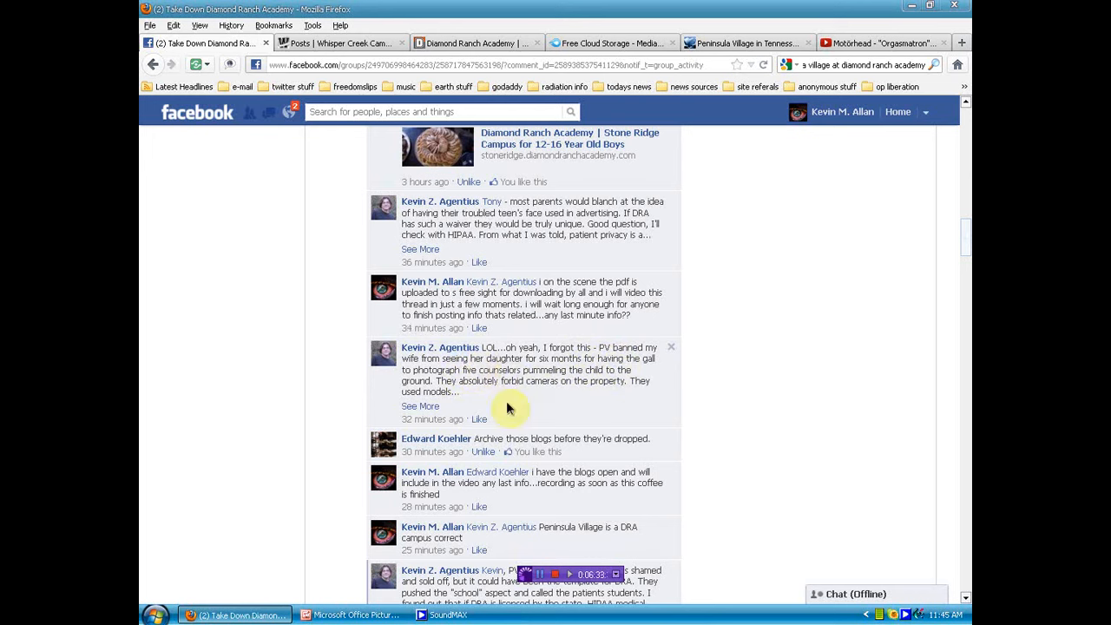
scroll("up", 3)
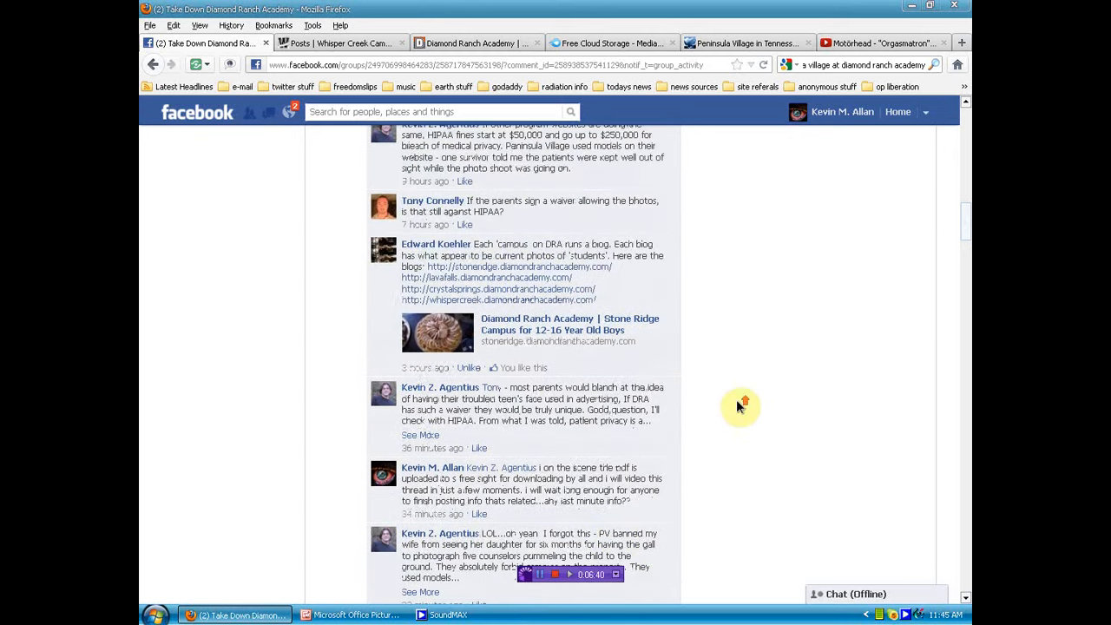
scroll("up", 3)
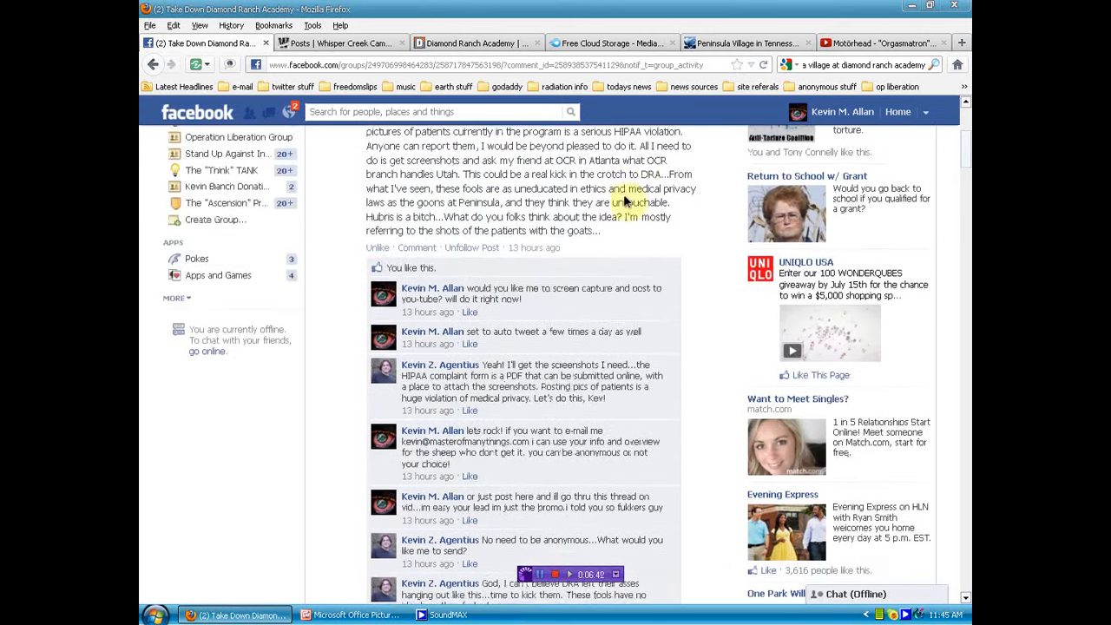
Return briefly to the Stone Ridge pickleball post and scroll through it.
left_click(473, 43)
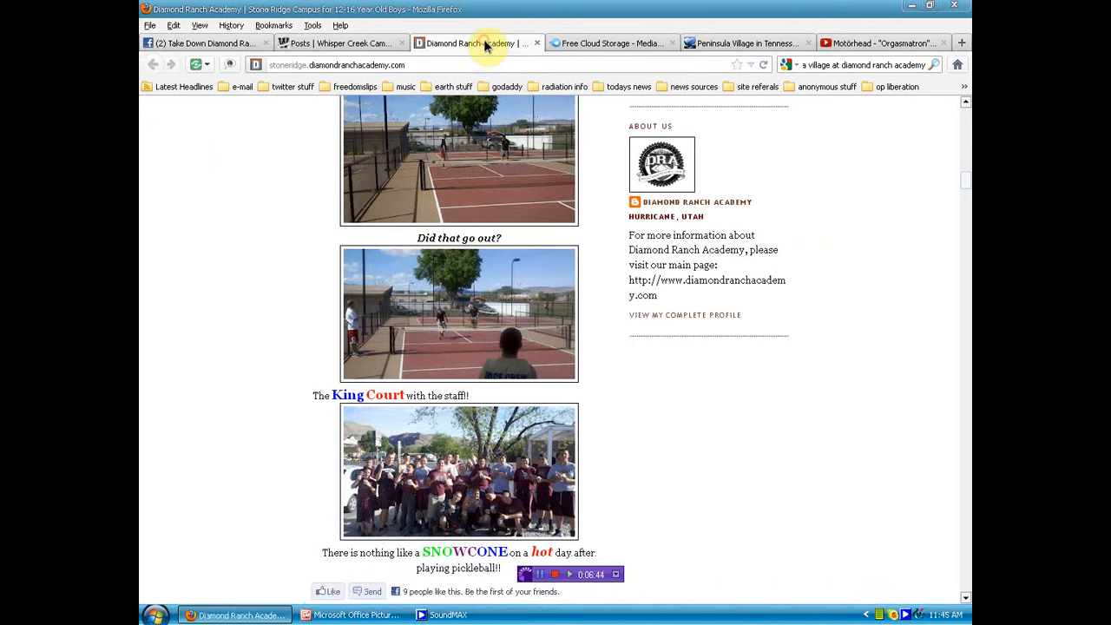
scroll("down", 3)
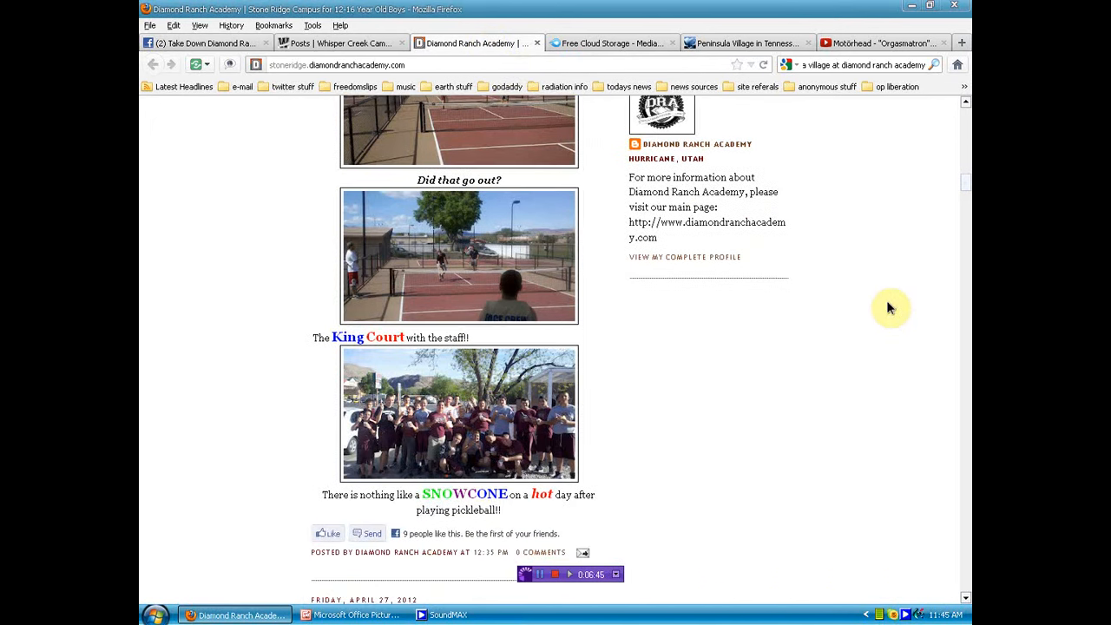
scroll("up", 3)
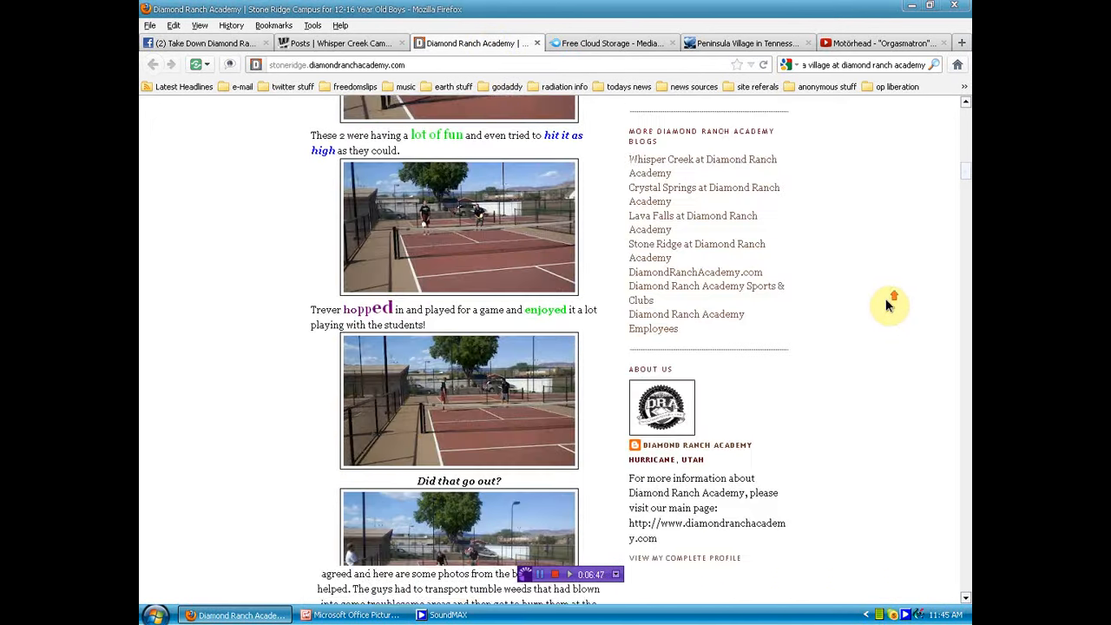
scroll("down", 3)
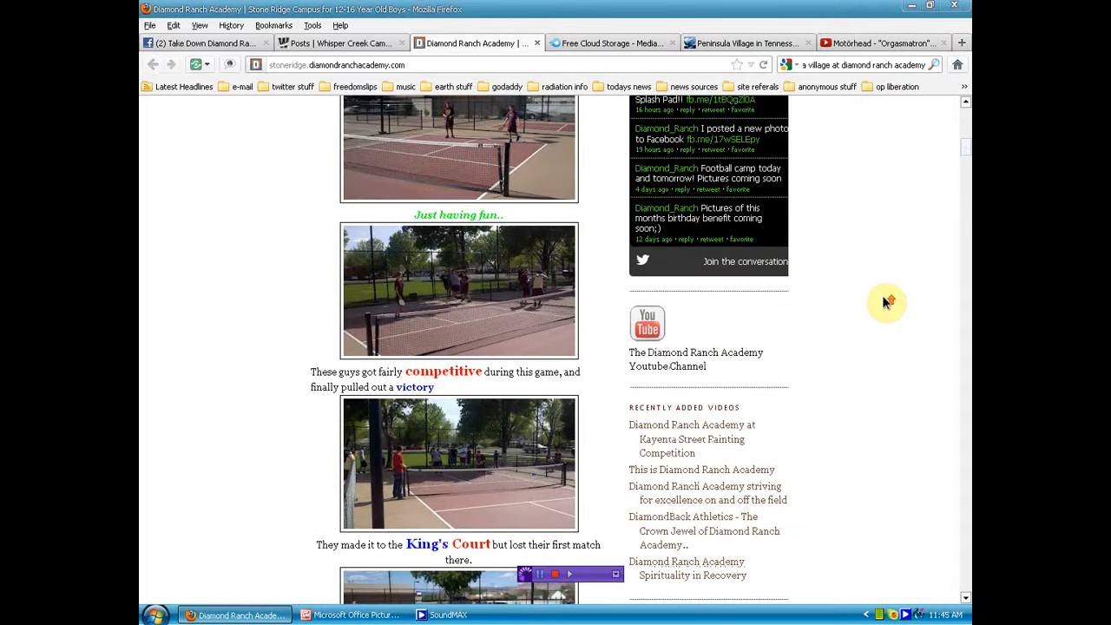
scroll("up", 3)
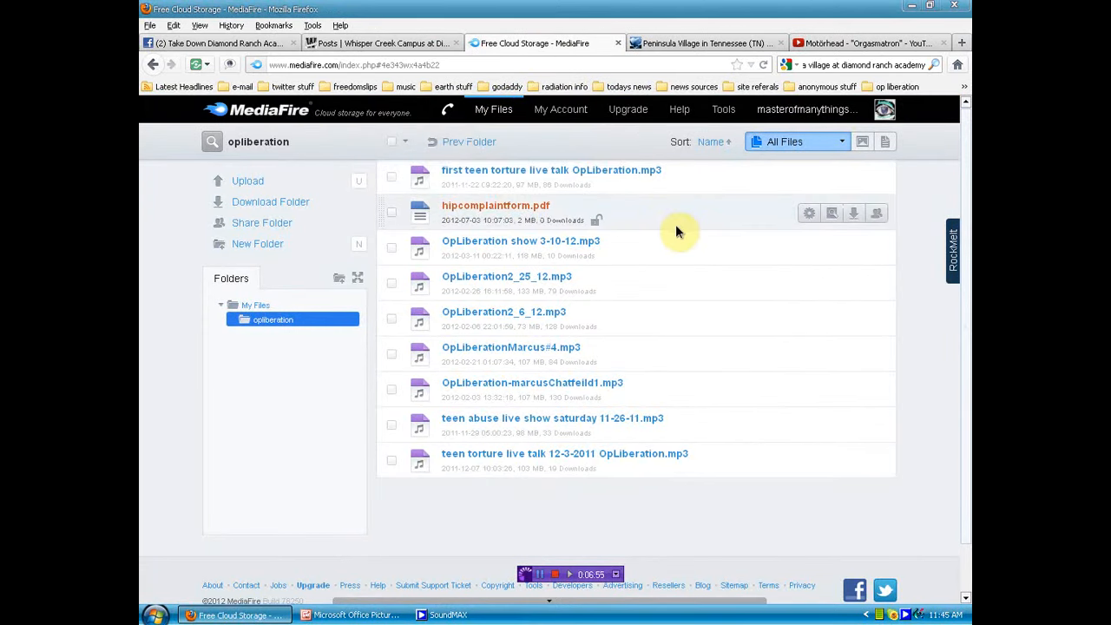
mouse_move(604, 502)
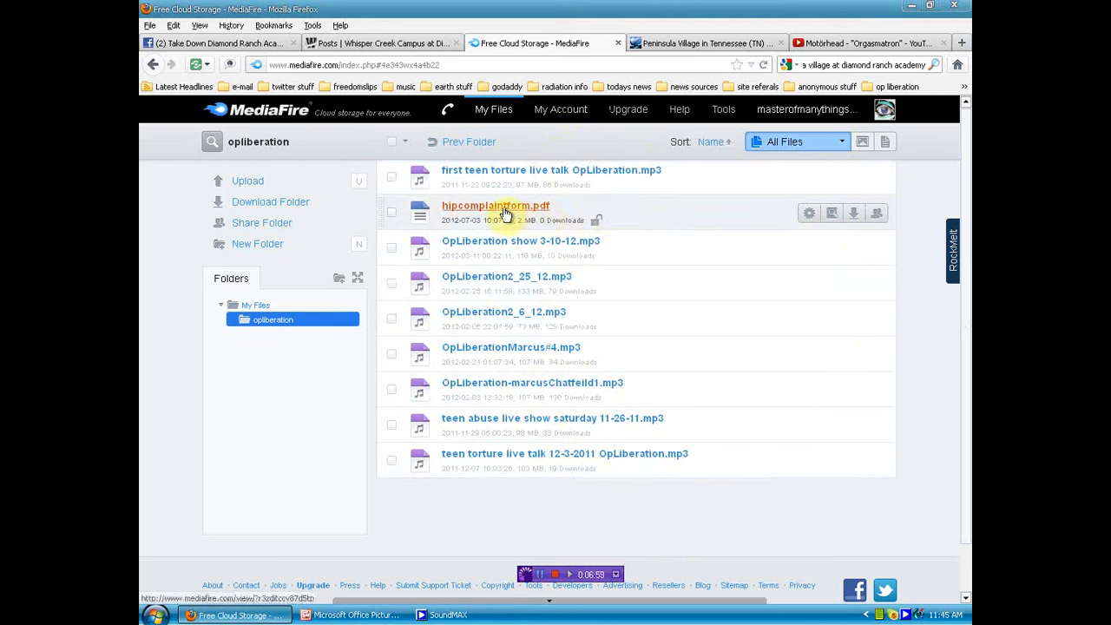
mouse_move(495, 205)
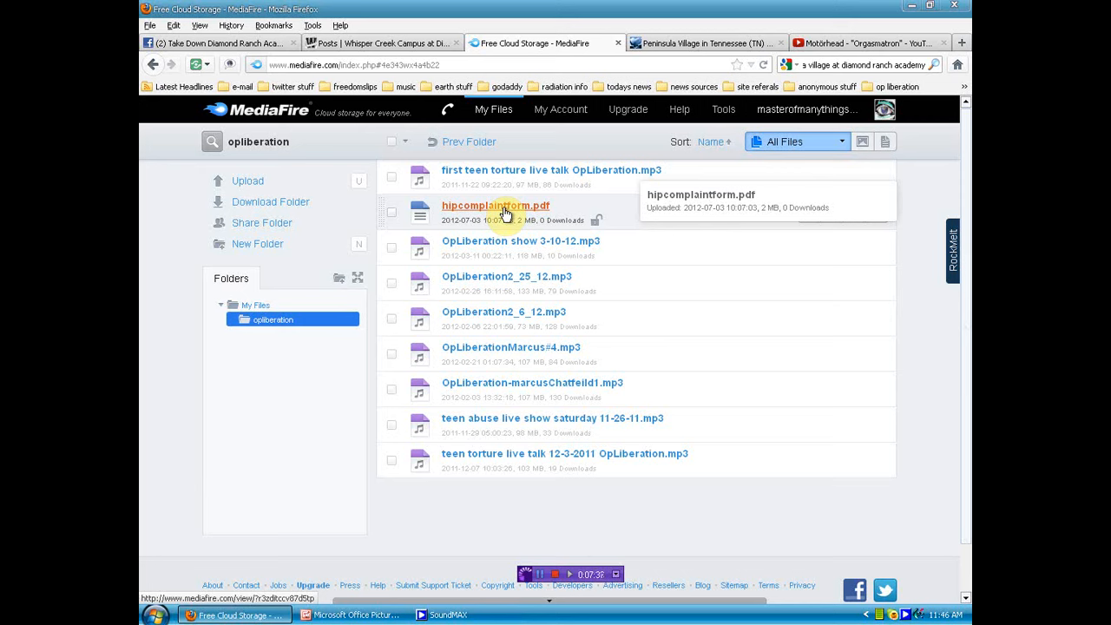
mouse_move(517, 418)
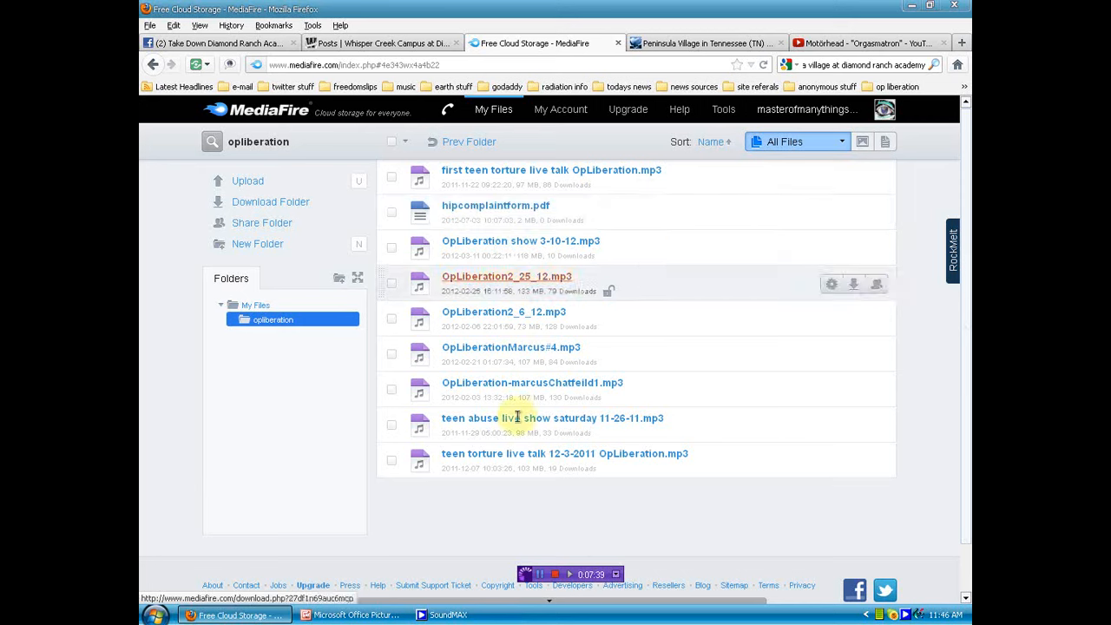